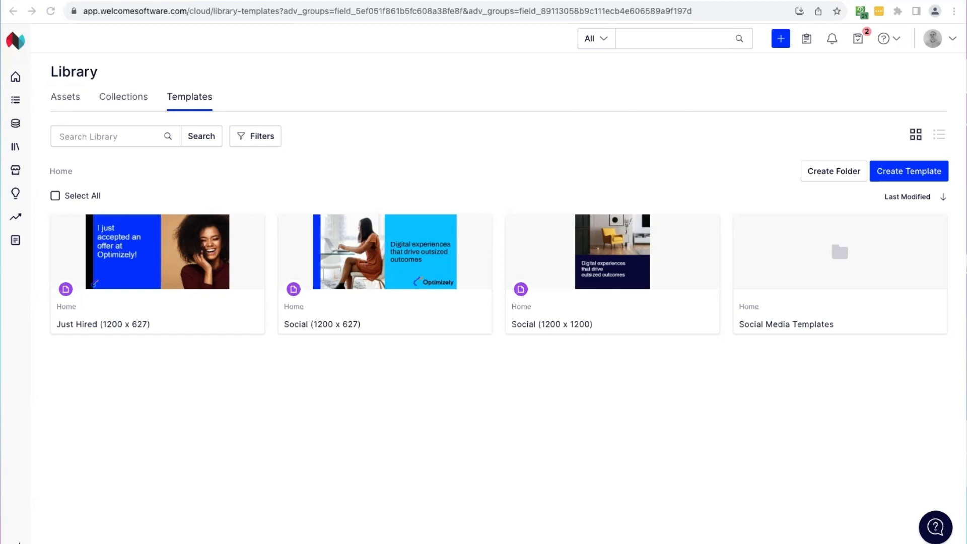
mouse_move(15, 124)
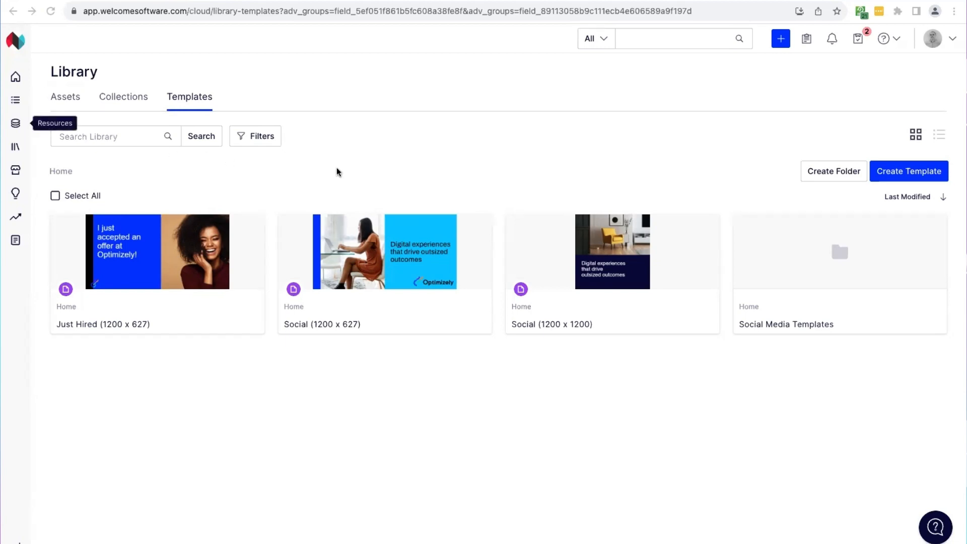
mouse_move(307, 144)
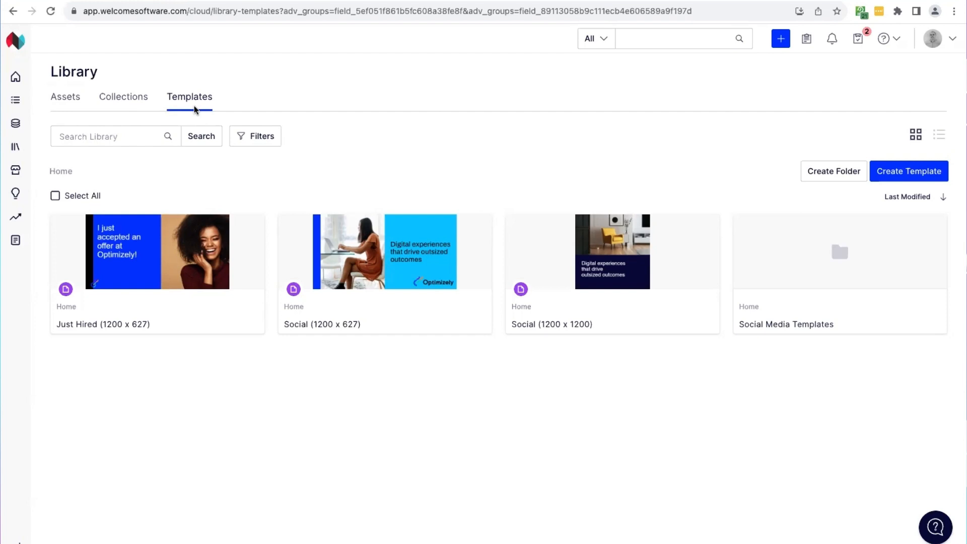
mouse_move(326, 176)
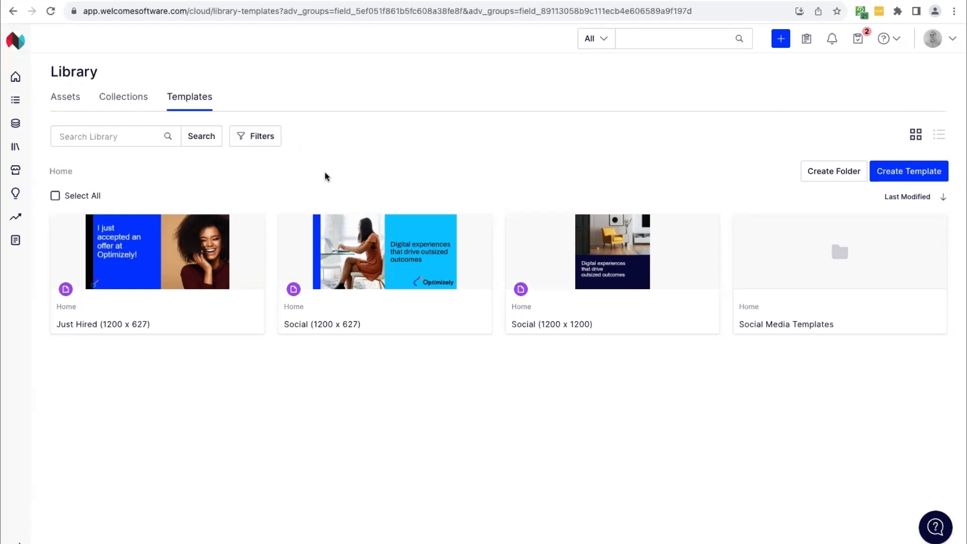
mouse_move(875, 141)
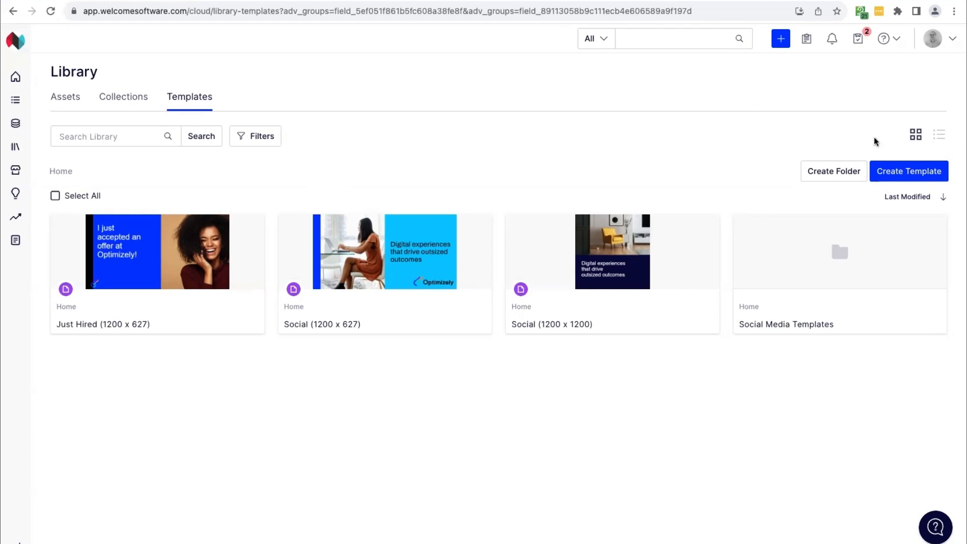
mouse_move(907, 177)
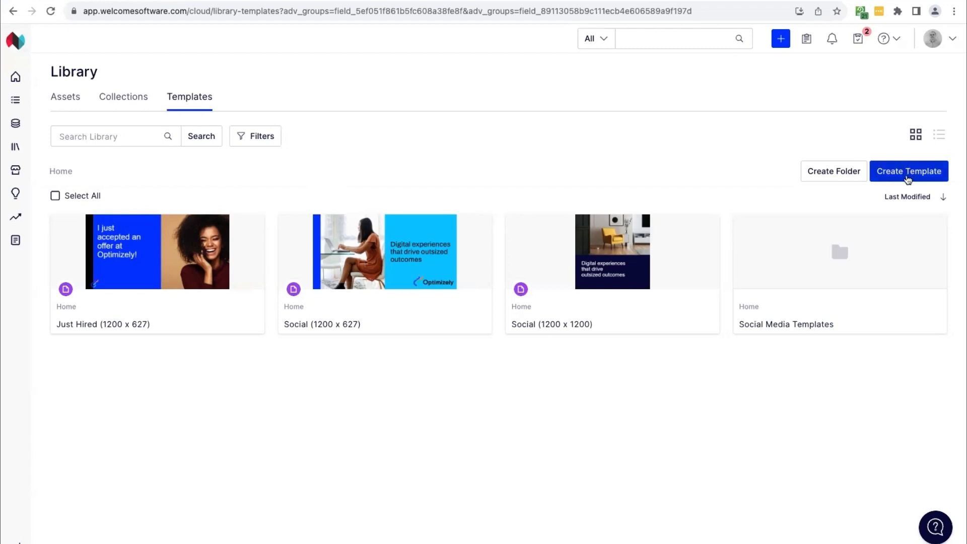
- Create a template named 'Social Template' with a custom page 1200 px wide by 627 px high
click(910, 171)
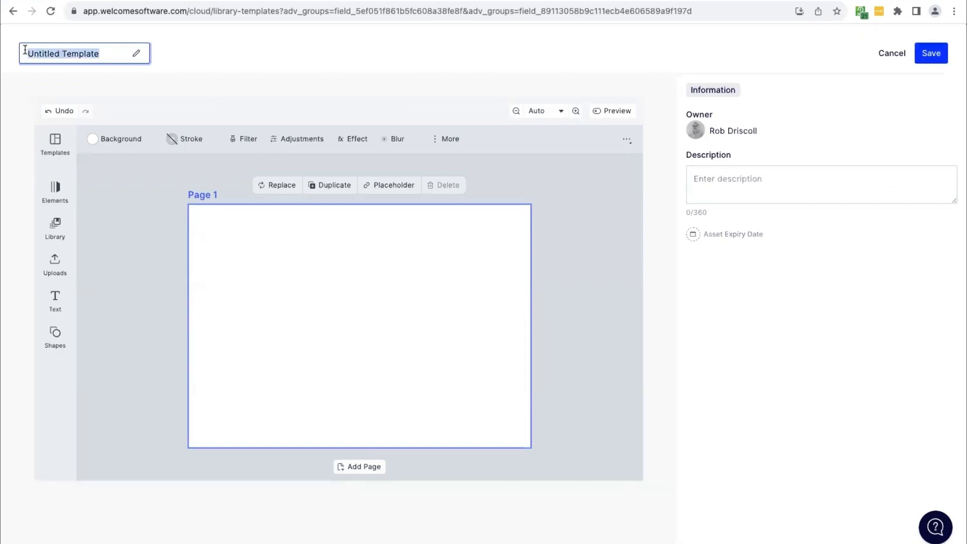
text(Social A)
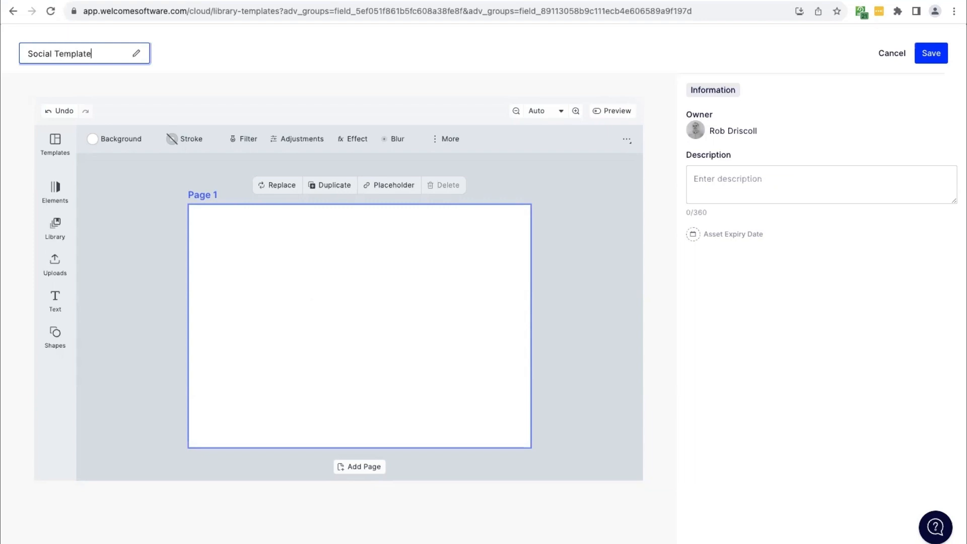
click(160, 240)
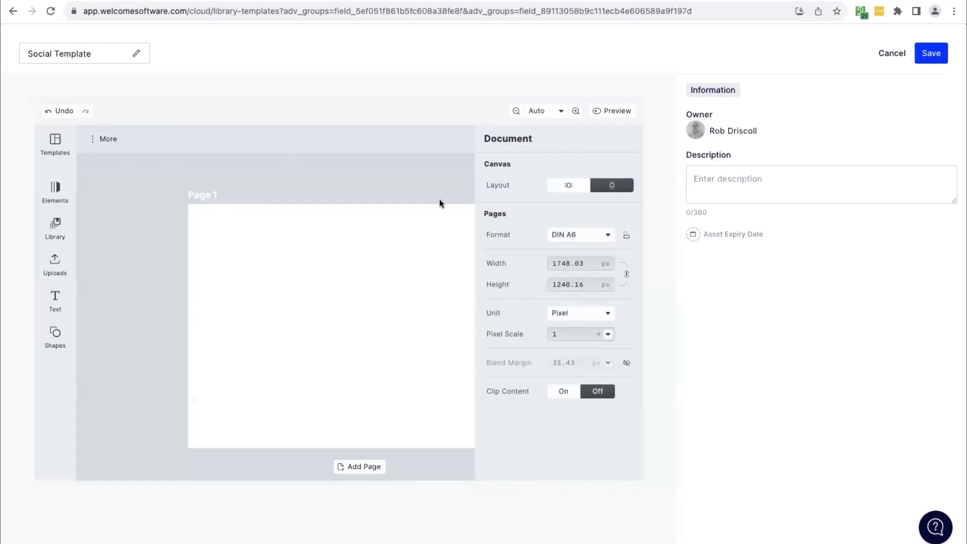
click(580, 234)
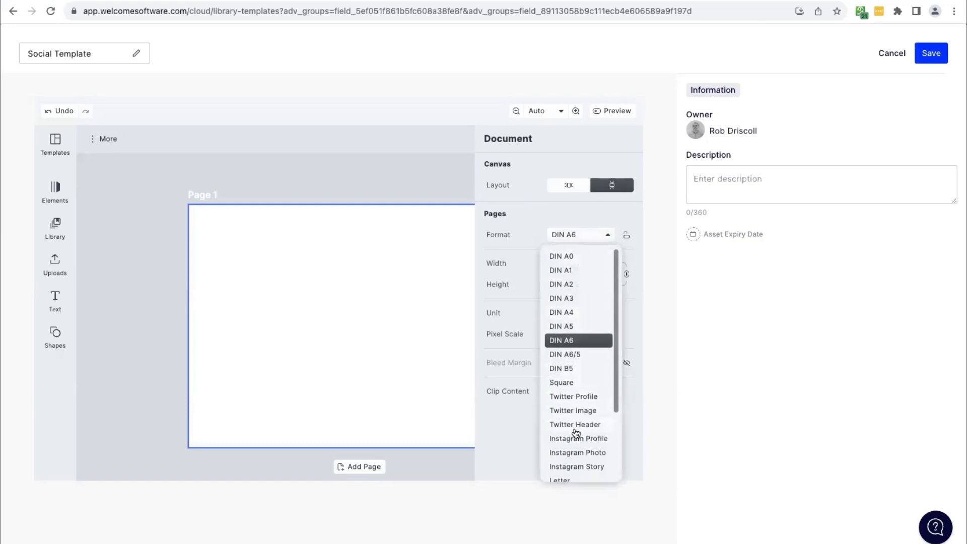
click(561, 340)
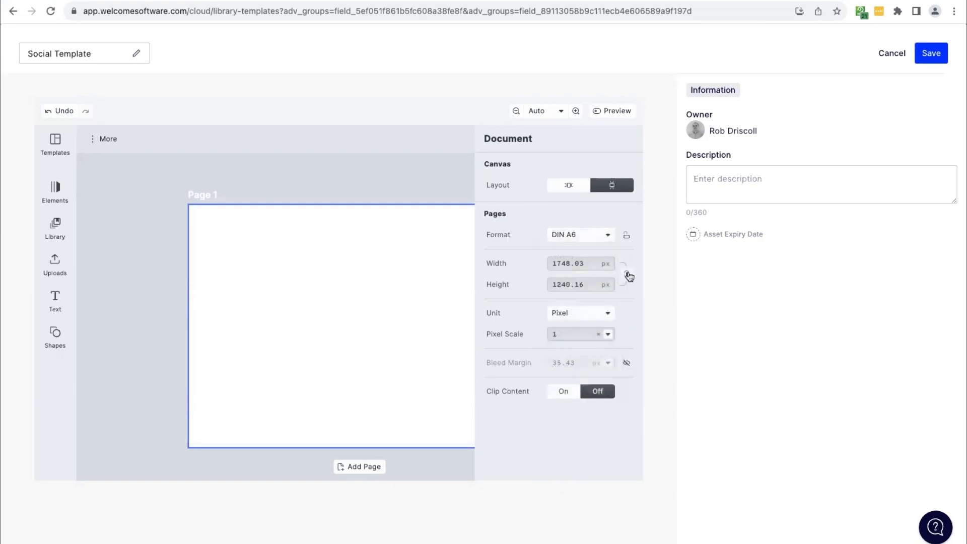
text(12)
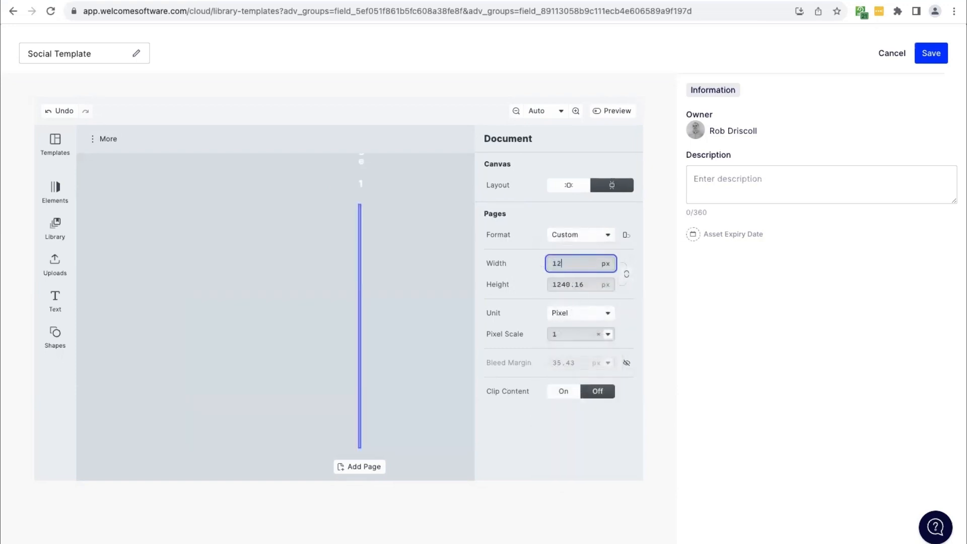
click(581, 285)
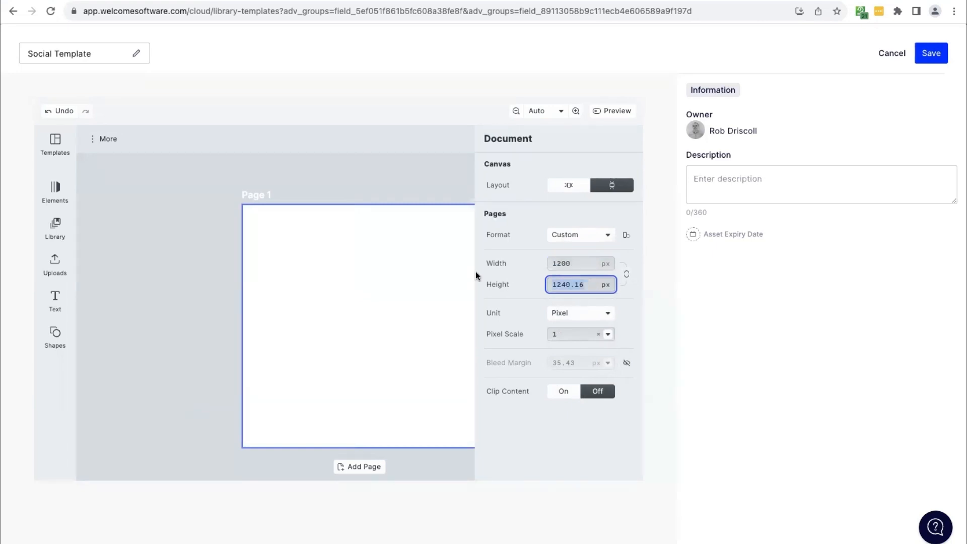
text(627)
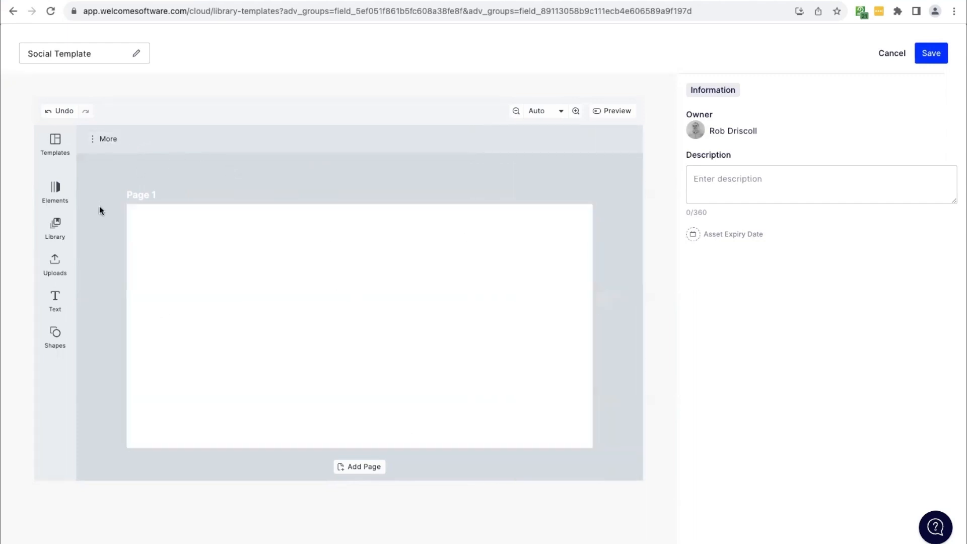
- Add the laptop photo from the Library and set its X position to 100
click(55, 228)
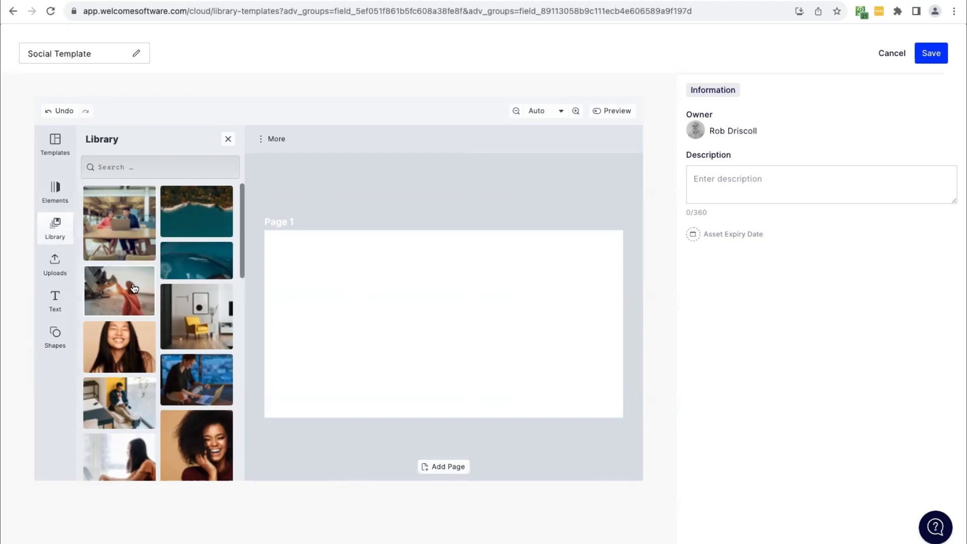
scroll(down, 3)
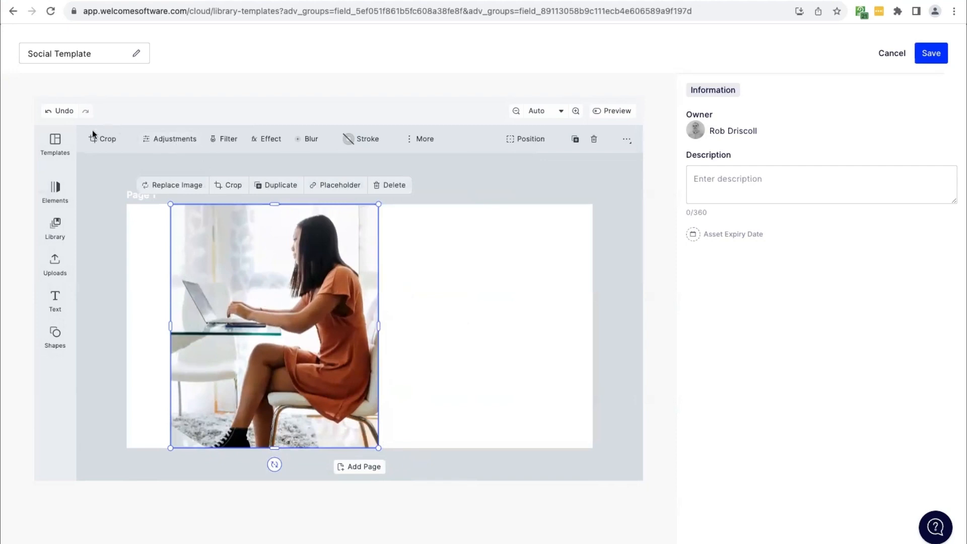
mouse_move(101, 134)
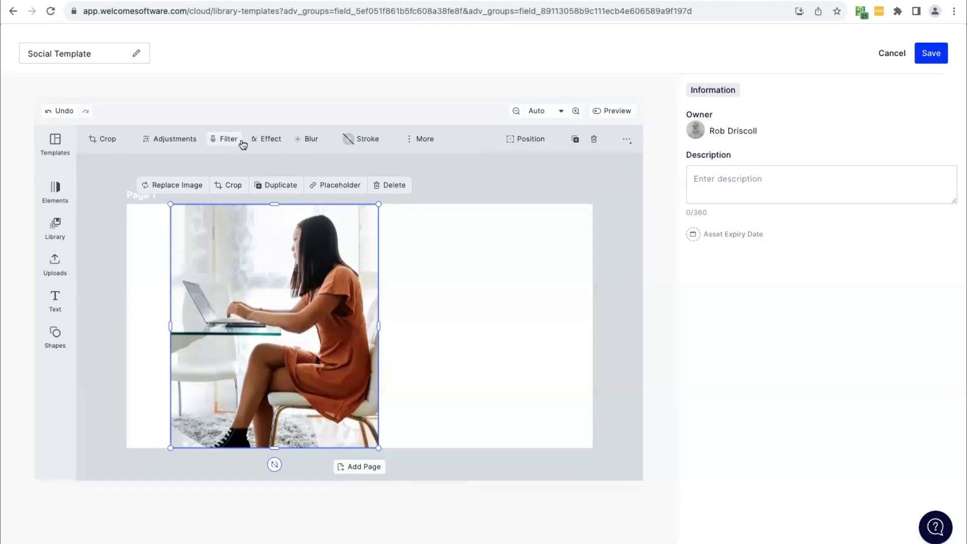
click(424, 139)
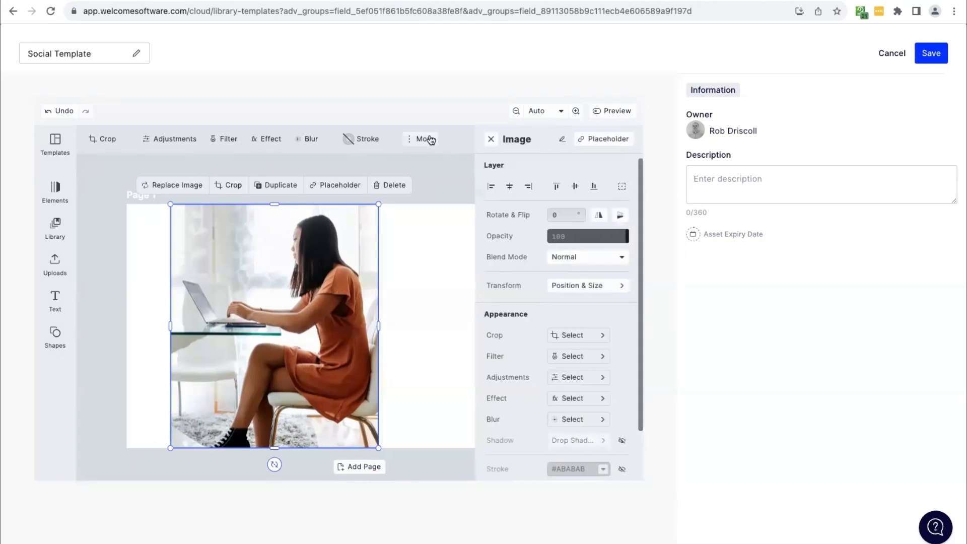
scroll(down, 3)
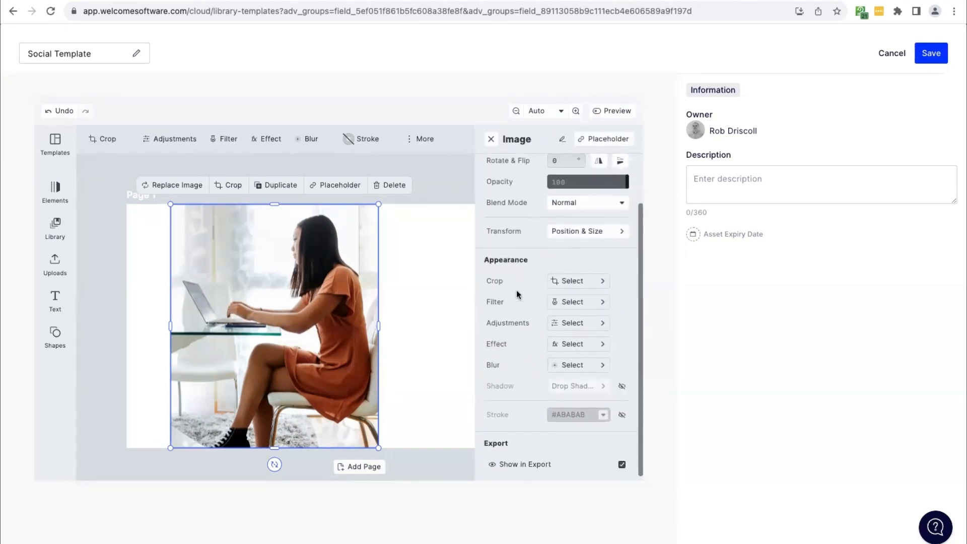
click(588, 230)
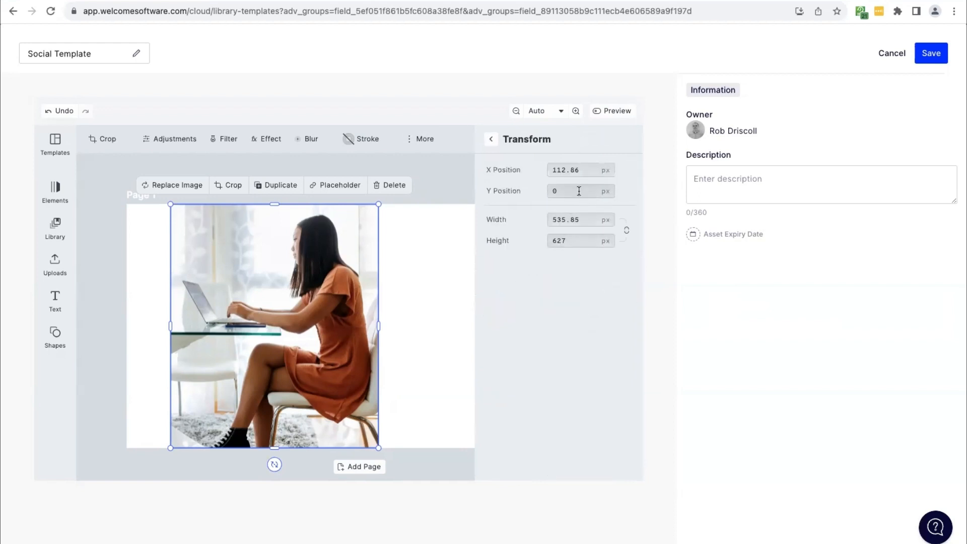
text(1)
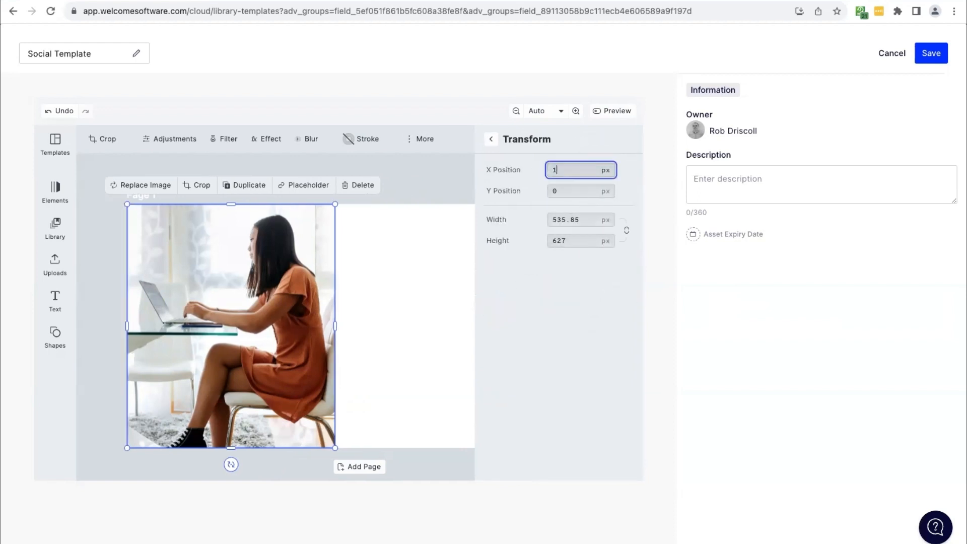
text(100)
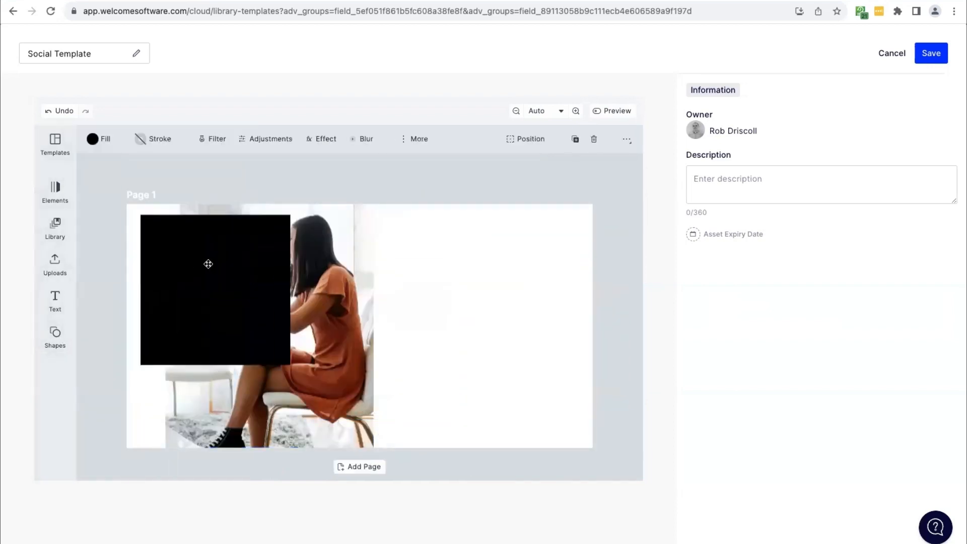
- Reshape the black square into a thin left-edge bar with fill colour #0037FF
click(208, 264)
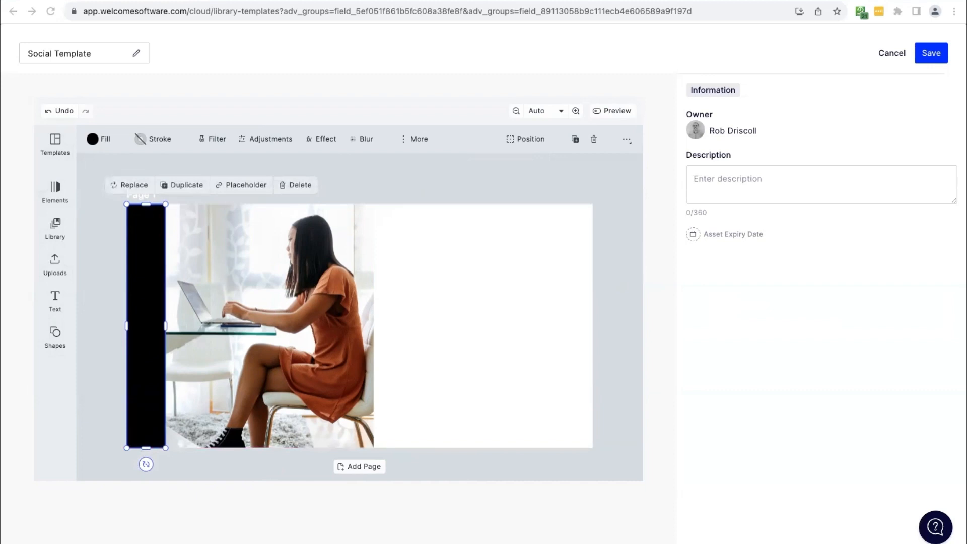
click(99, 139)
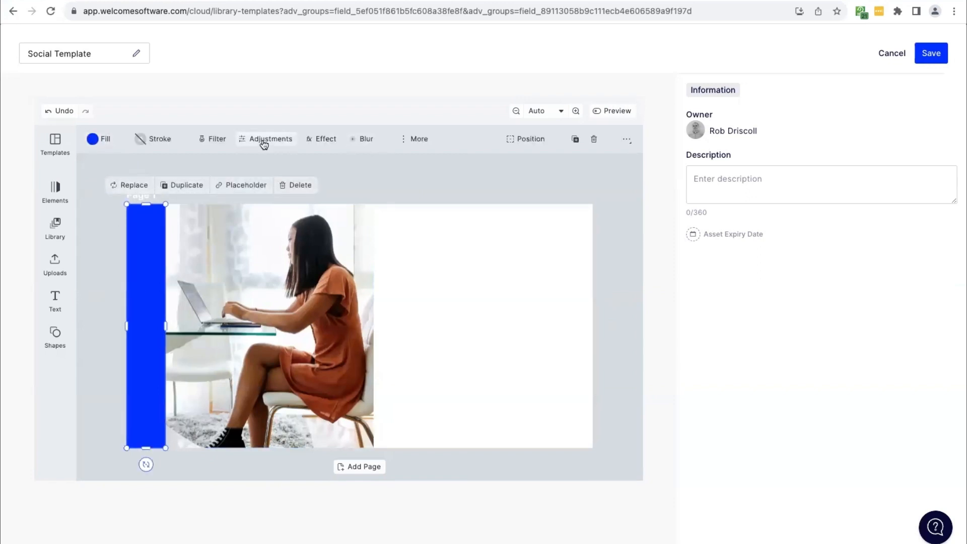
mouse_move(147, 300)
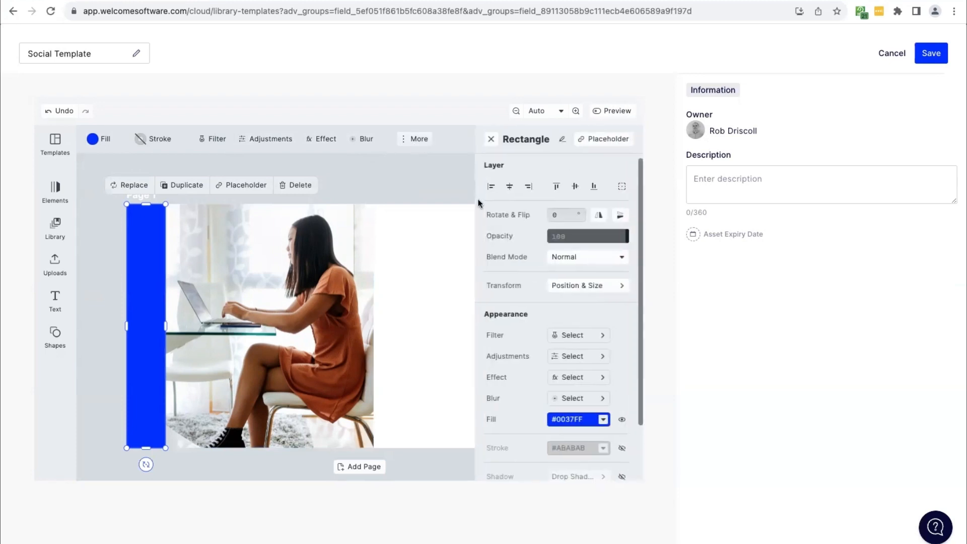
click(587, 285)
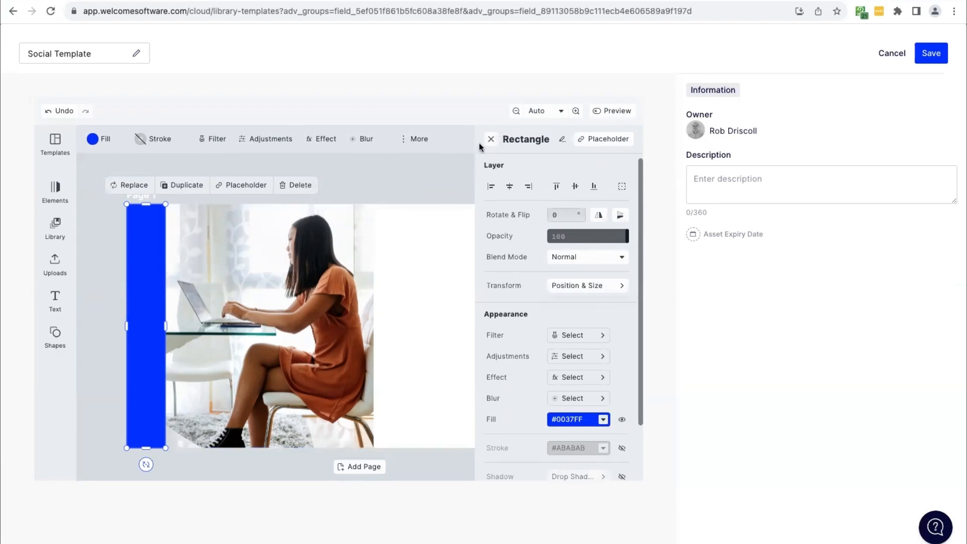
- Place a second block right of the photo, stretched to the right edge, with hex fill 00CCFF
click(491, 139)
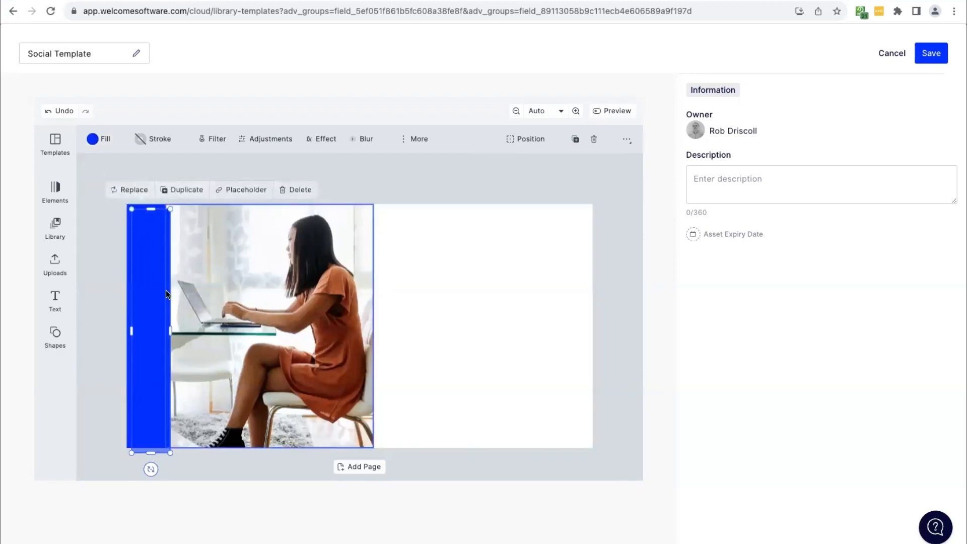
drag(148, 330, 395, 277)
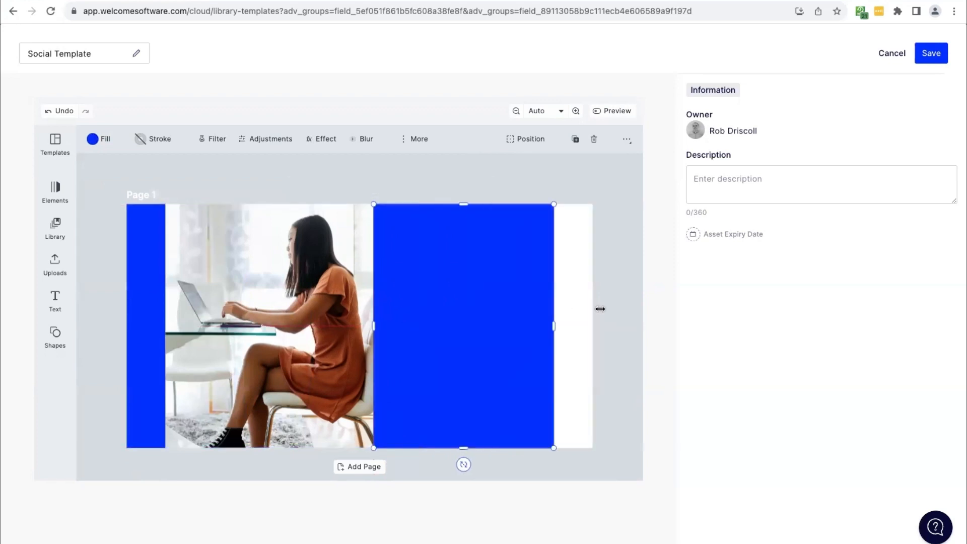
drag(554, 326, 590, 325)
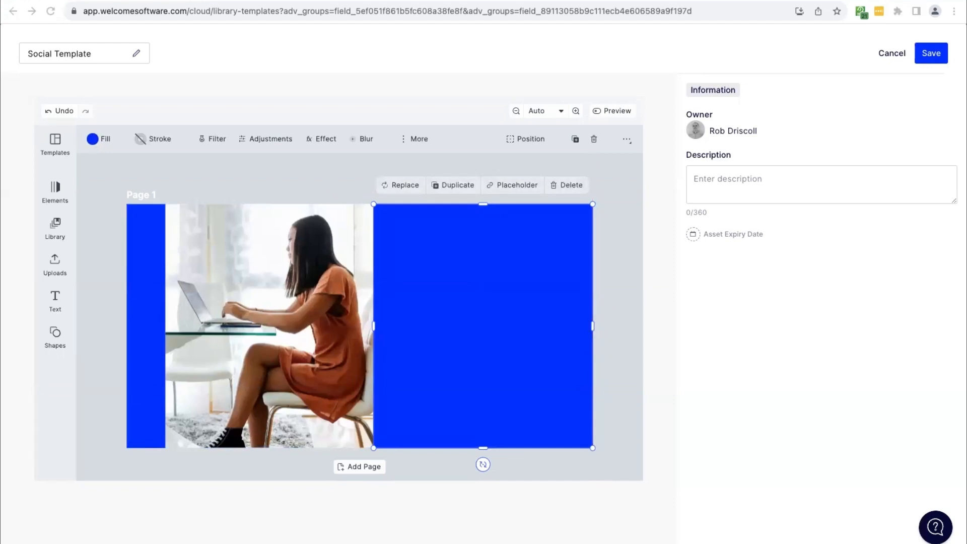
click(92, 139)
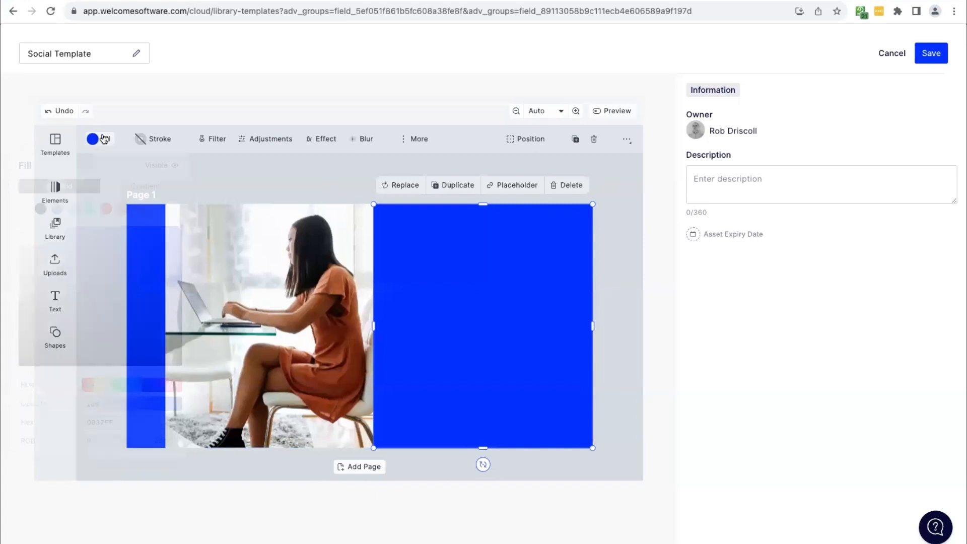
click(93, 139)
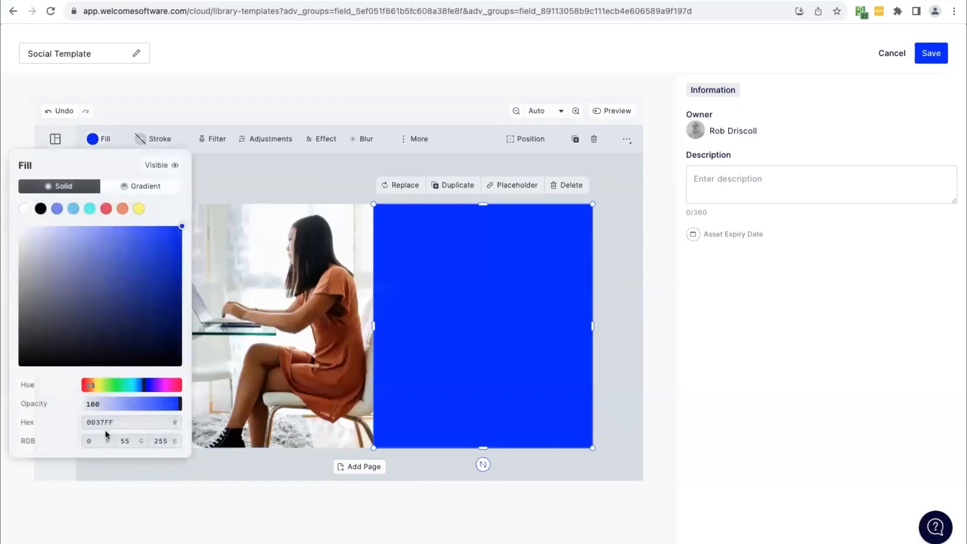
text(00CCFF)
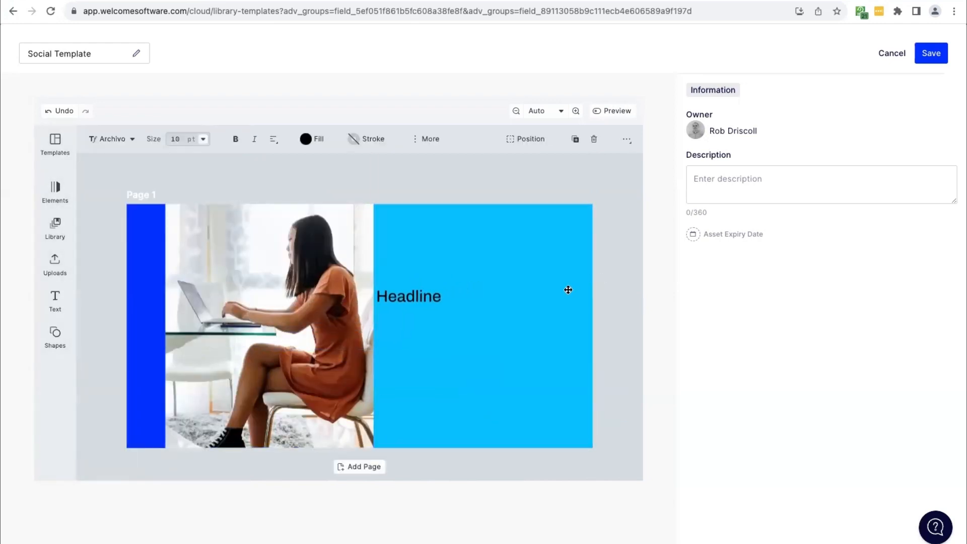
- Replace the headline with 'Digital experiences that drive outsized outcomes' at 16 pt
click(408, 296)
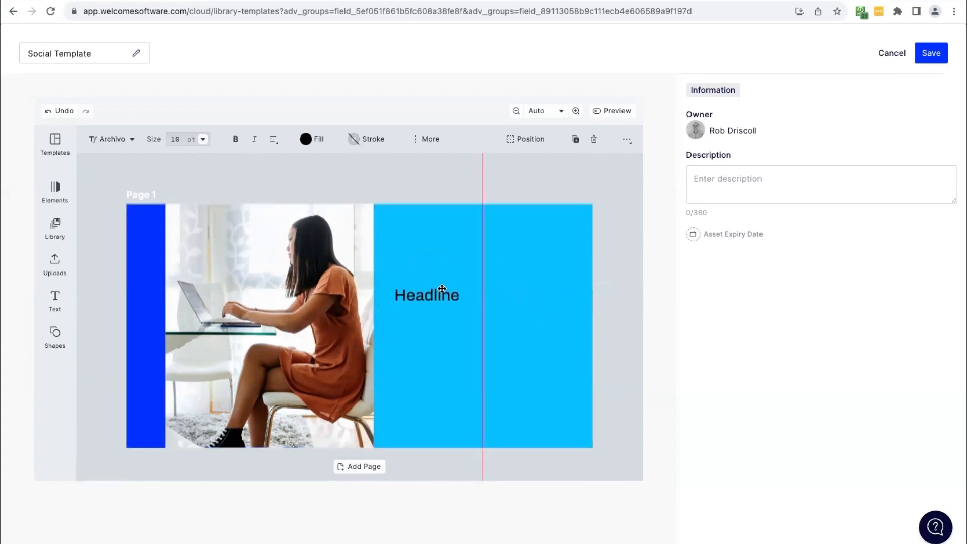
click(426, 295)
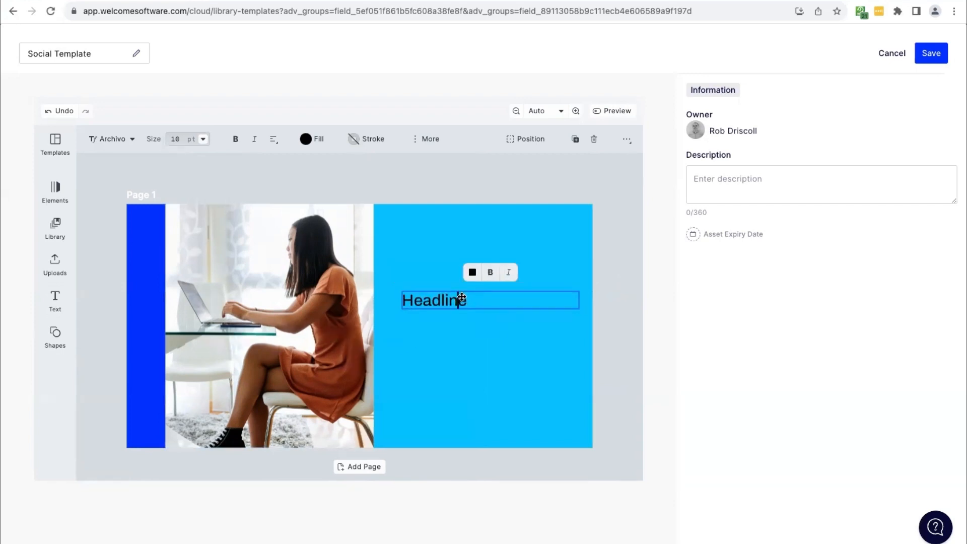
double_click(435, 301)
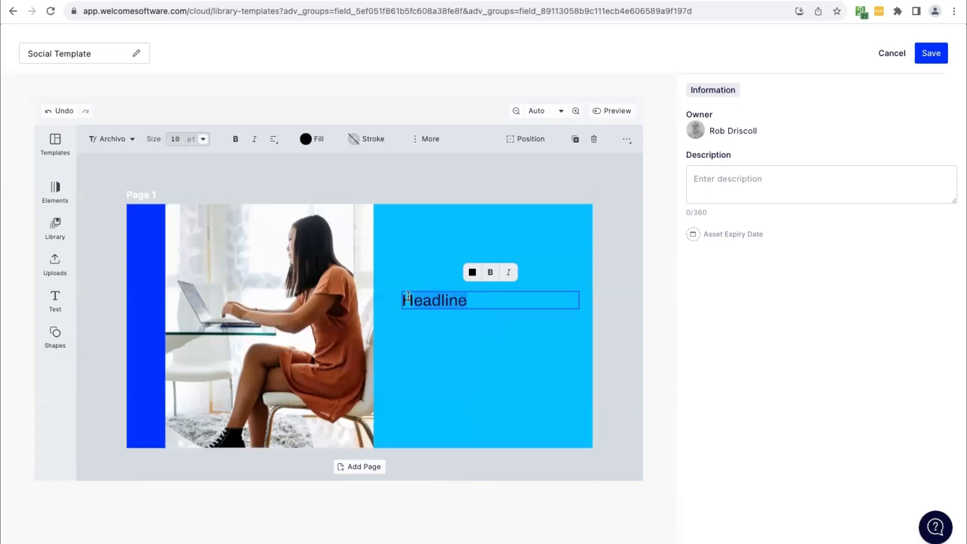
text(Digital experiences that drive outsized outcomes)
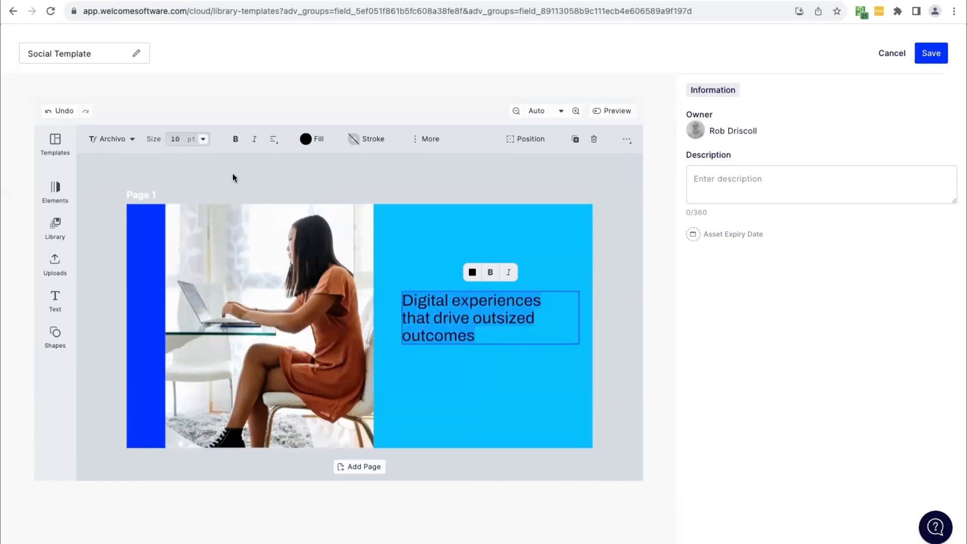
click(203, 139)
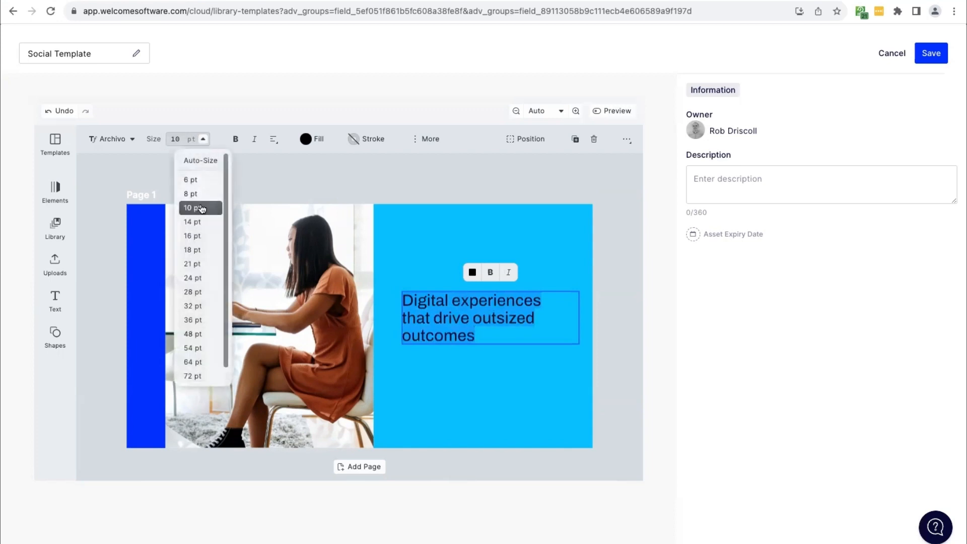
click(192, 236)
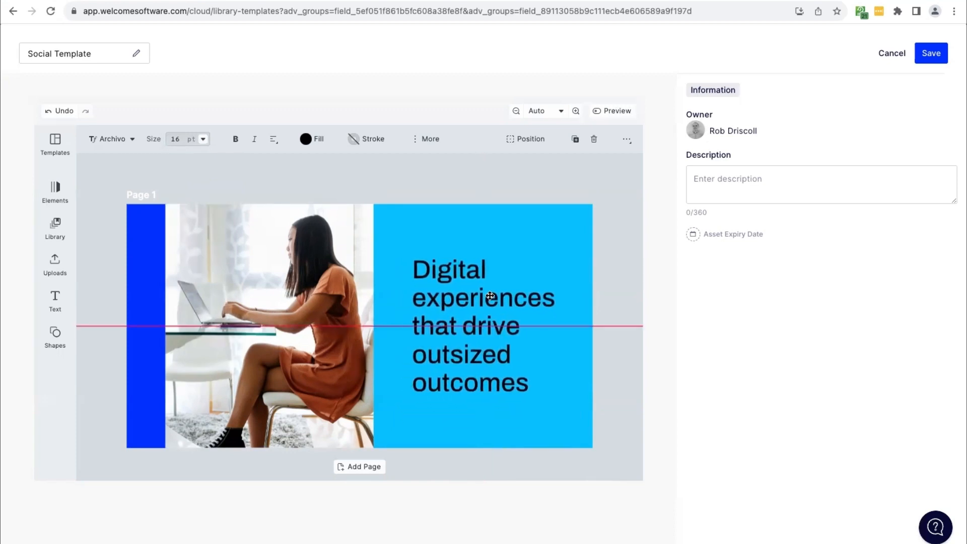
- Change the headline text box's typeface to Arial
click(490, 296)
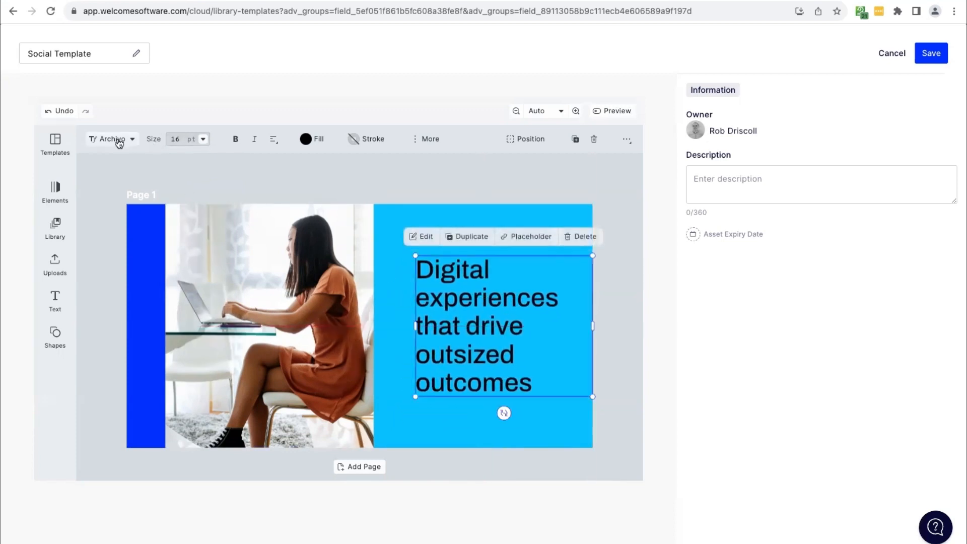
click(112, 140)
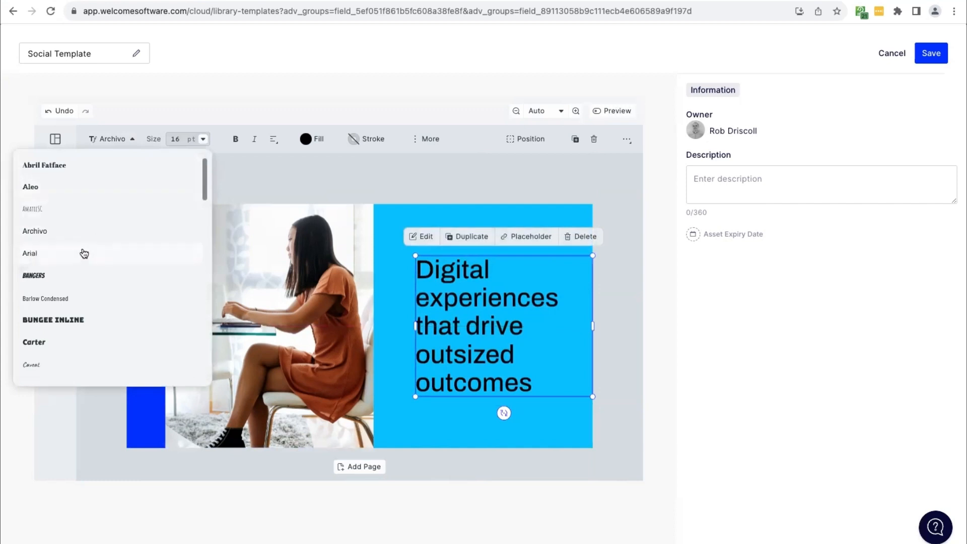
click(30, 253)
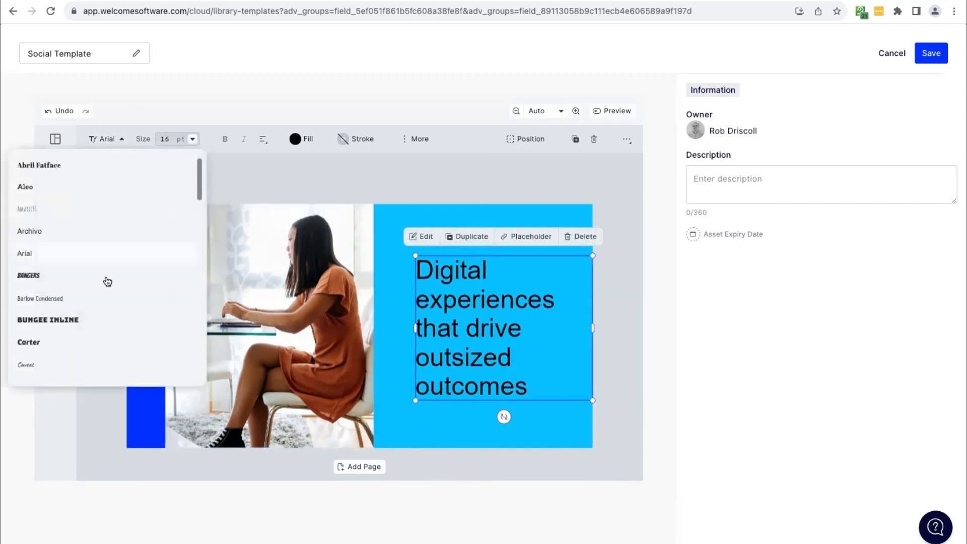
mouse_move(418, 264)
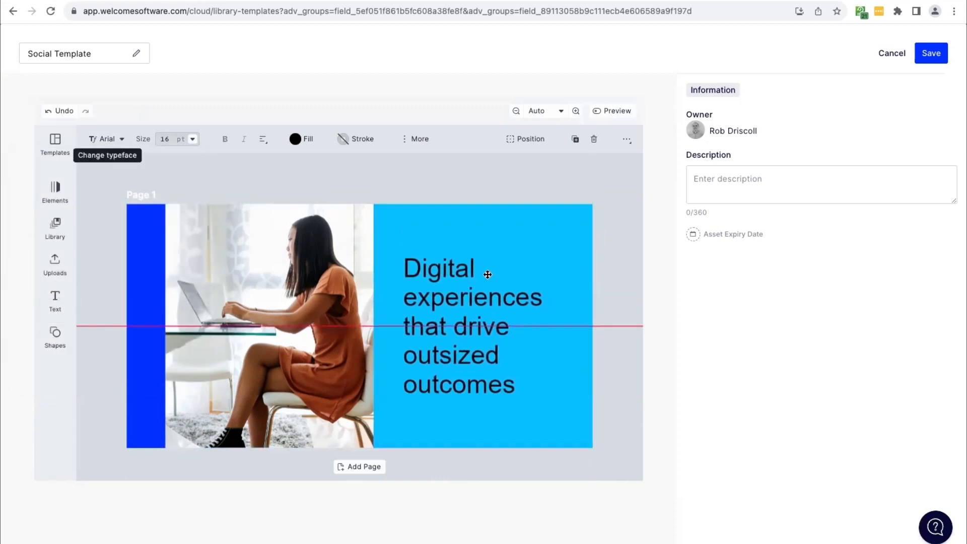
click(486, 274)
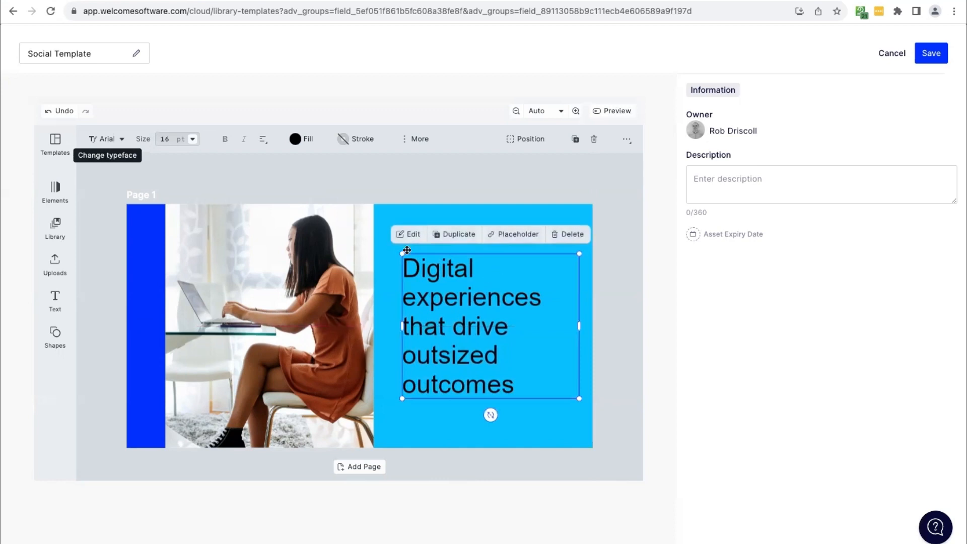
- Turn the headline into a placeholder with Allow to Replace Content checked
click(422, 225)
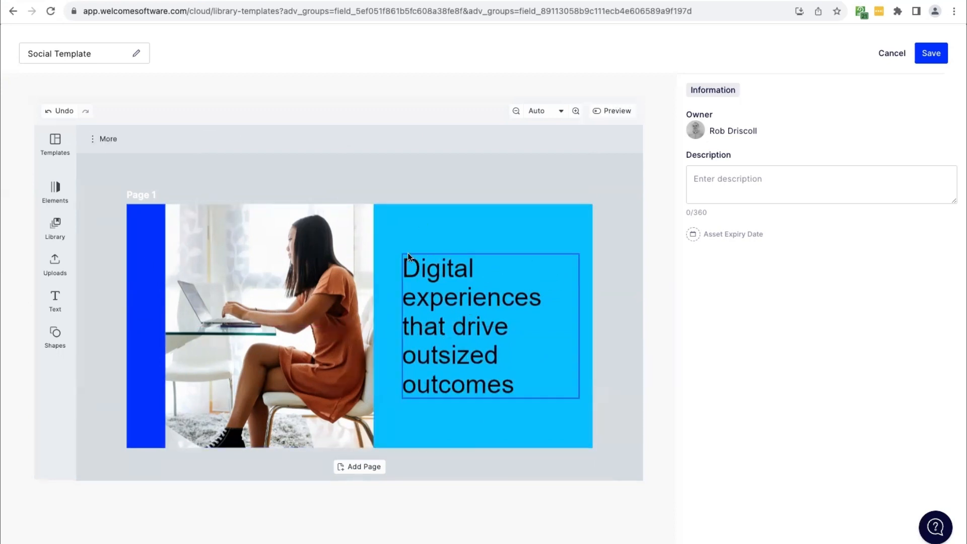
click(285, 194)
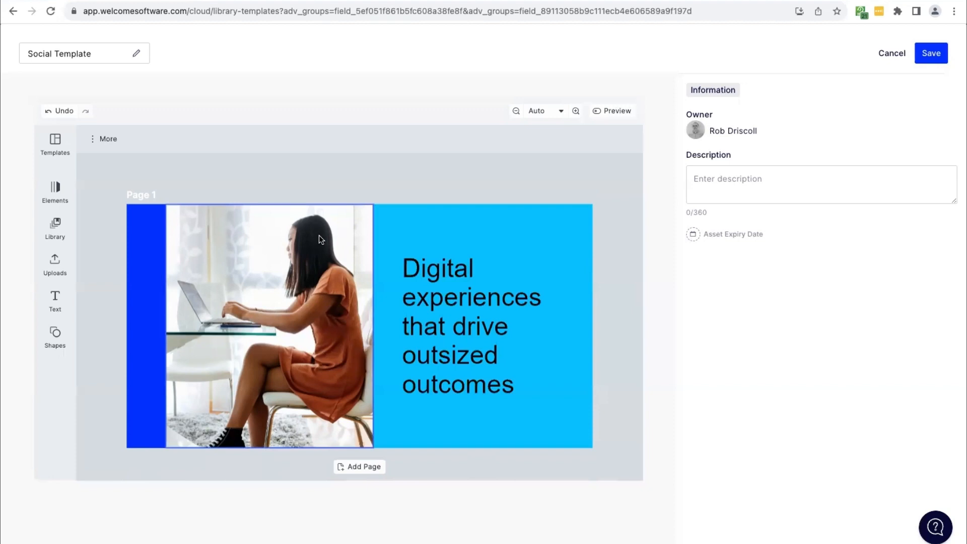
click(456, 270)
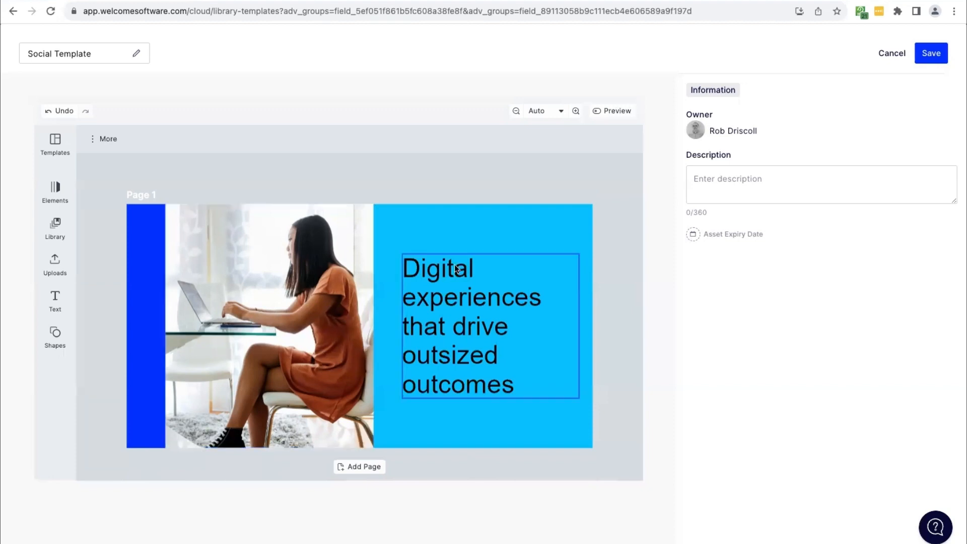
click(456, 270)
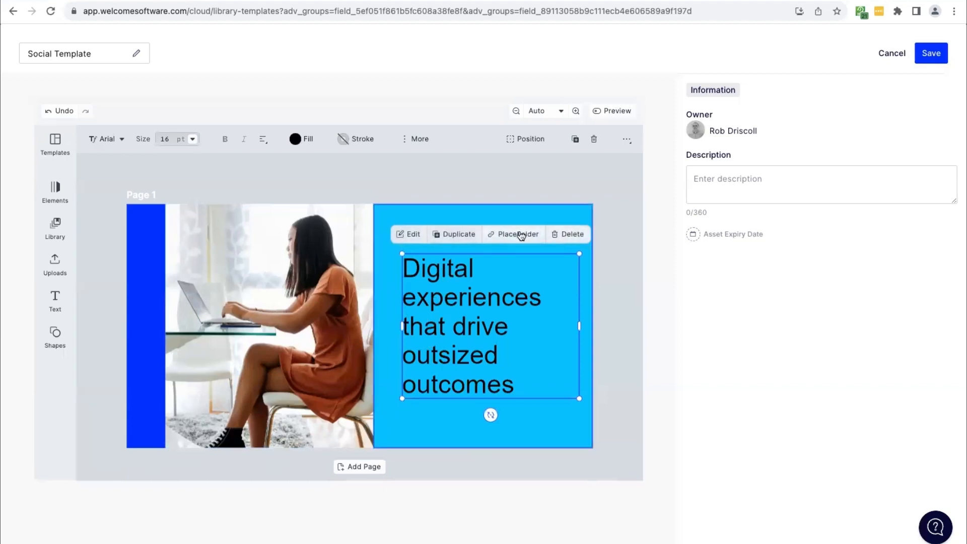
click(512, 235)
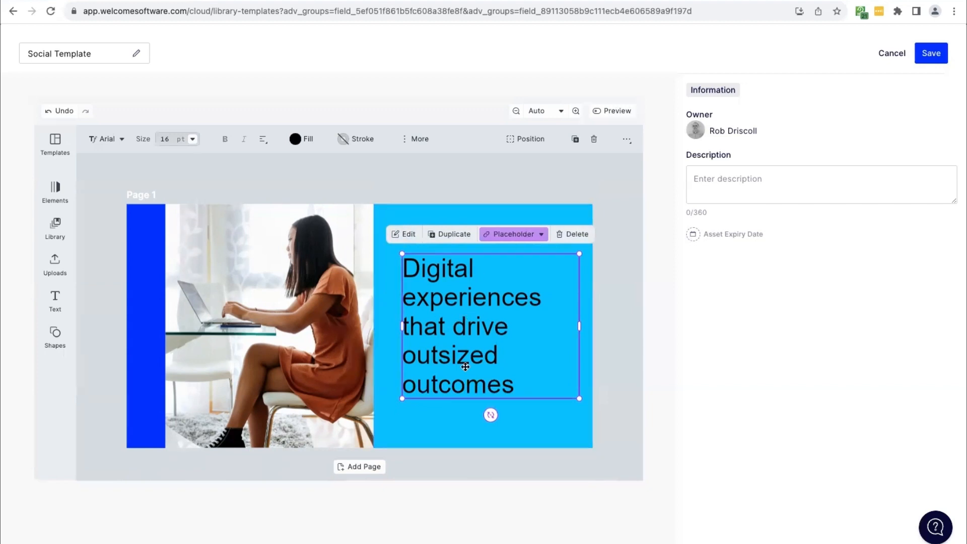
click(513, 233)
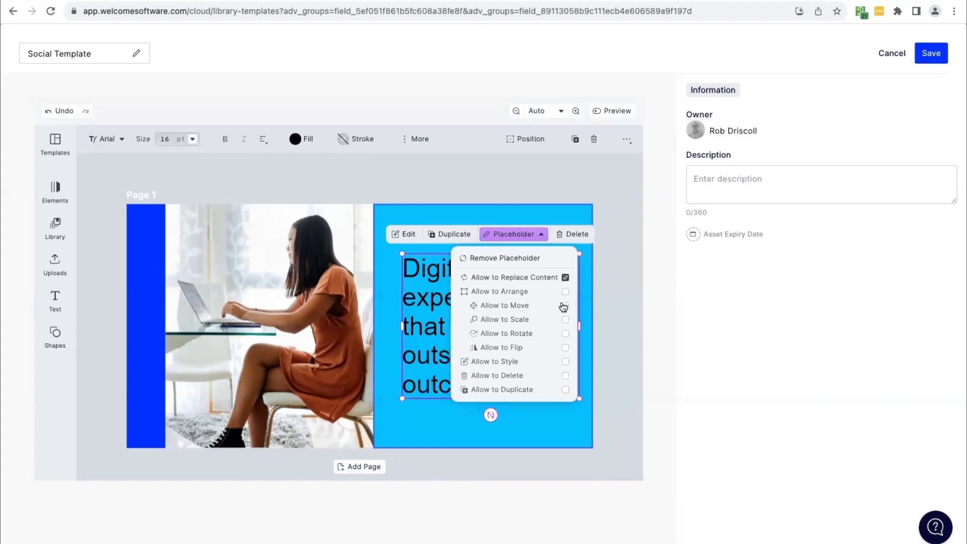
mouse_move(556, 327)
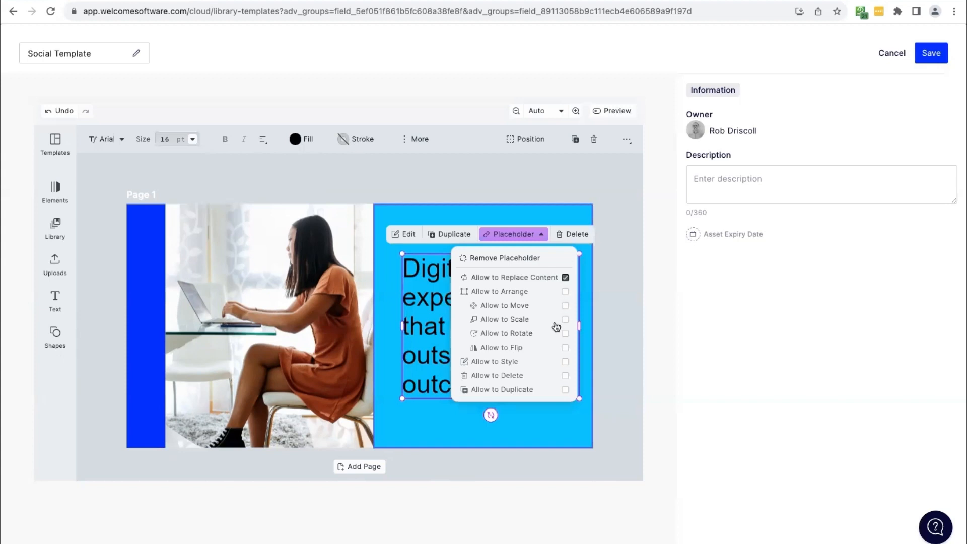
mouse_move(565, 364)
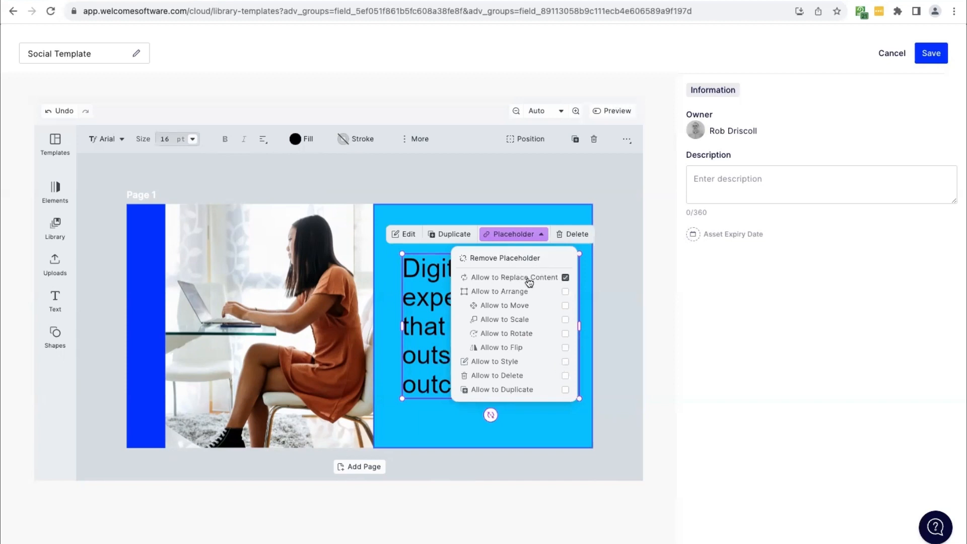
click(619, 318)
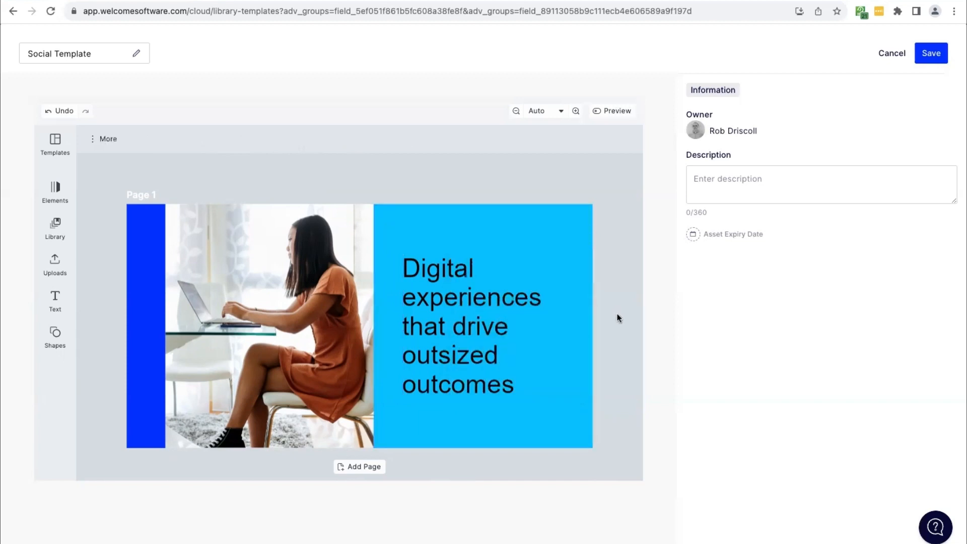
- Mark the laptop photo as a placeholder from its floating toolbar
click(268, 326)
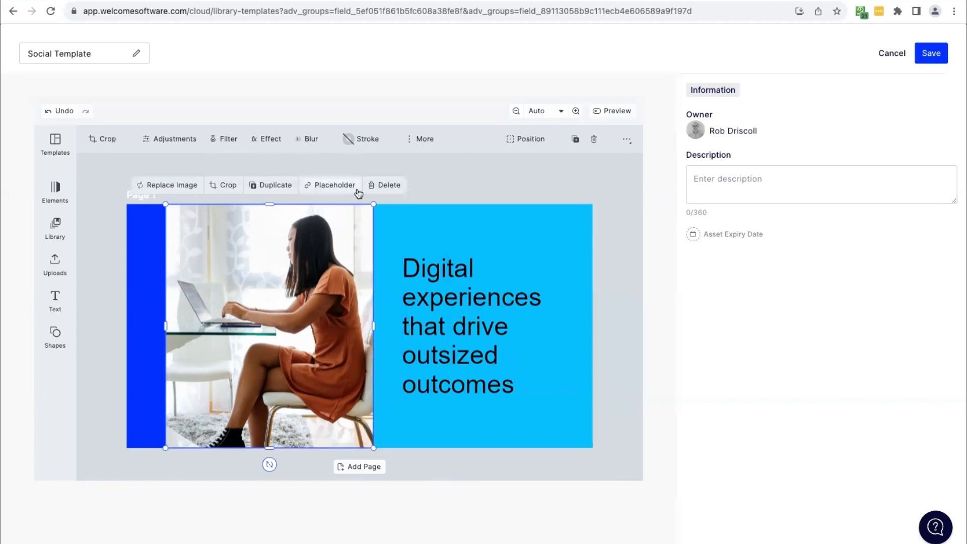
click(333, 185)
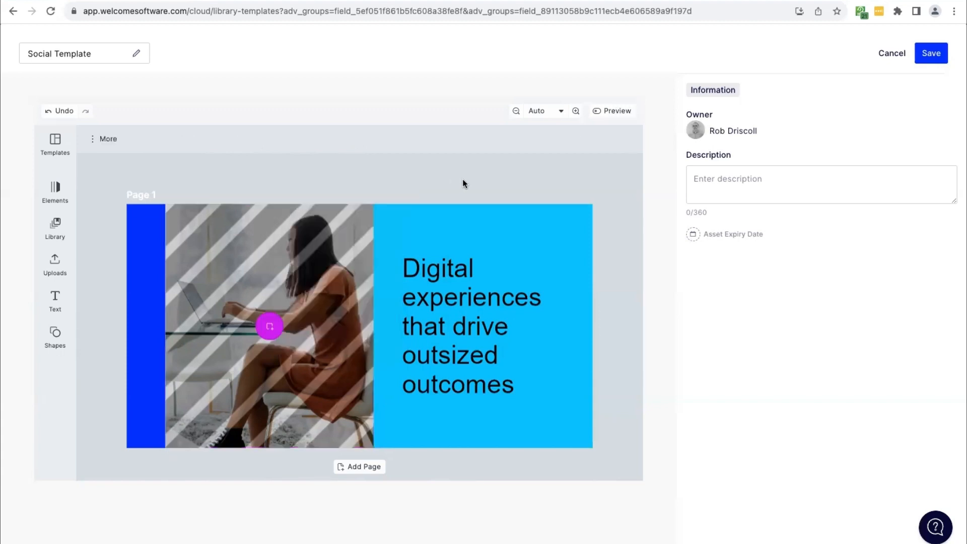
mouse_move(462, 456)
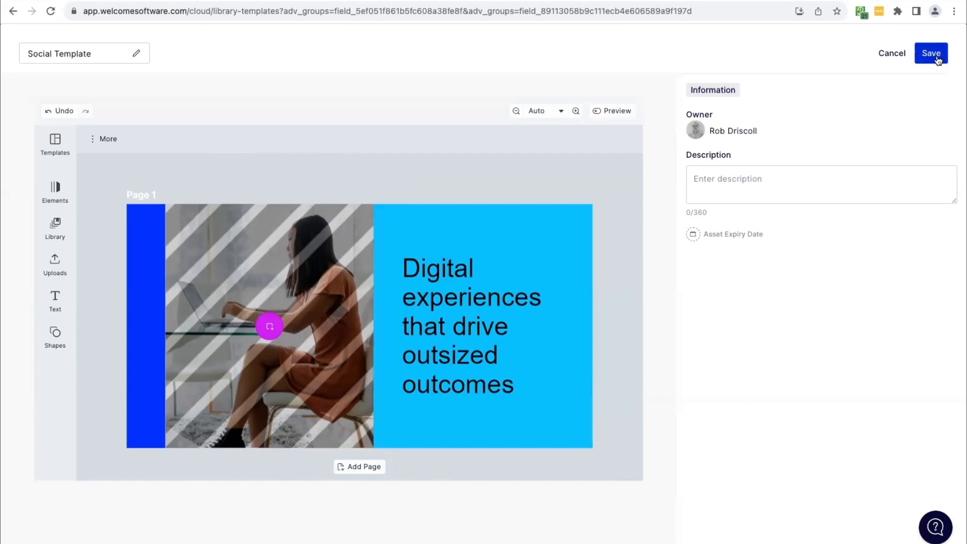
- Save the template and open Social Template's details card in the Templates library
click(928, 54)
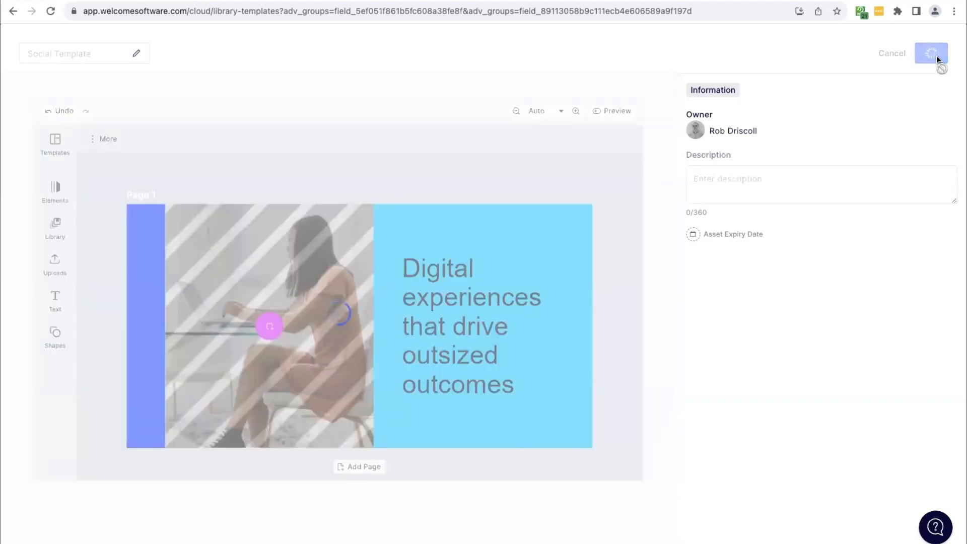
click(928, 53)
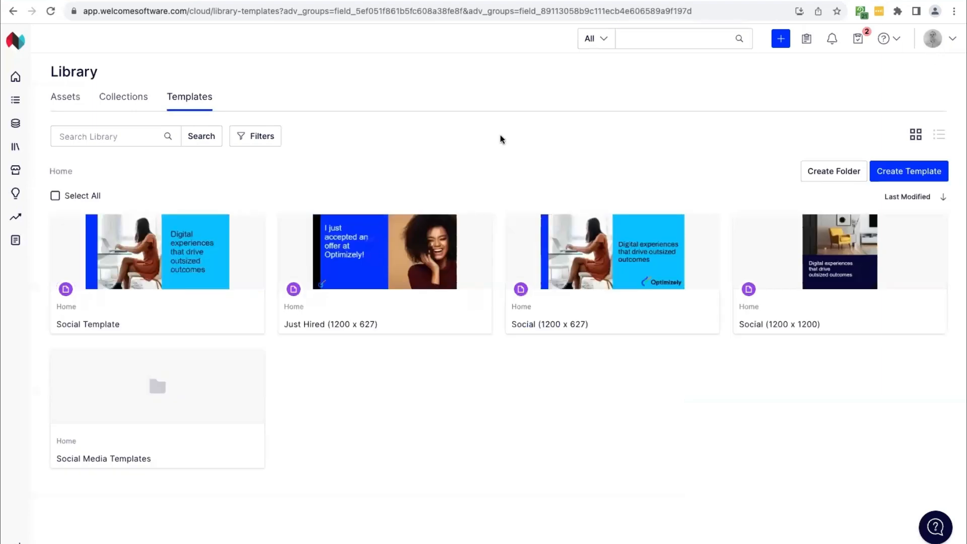
mouse_move(159, 272)
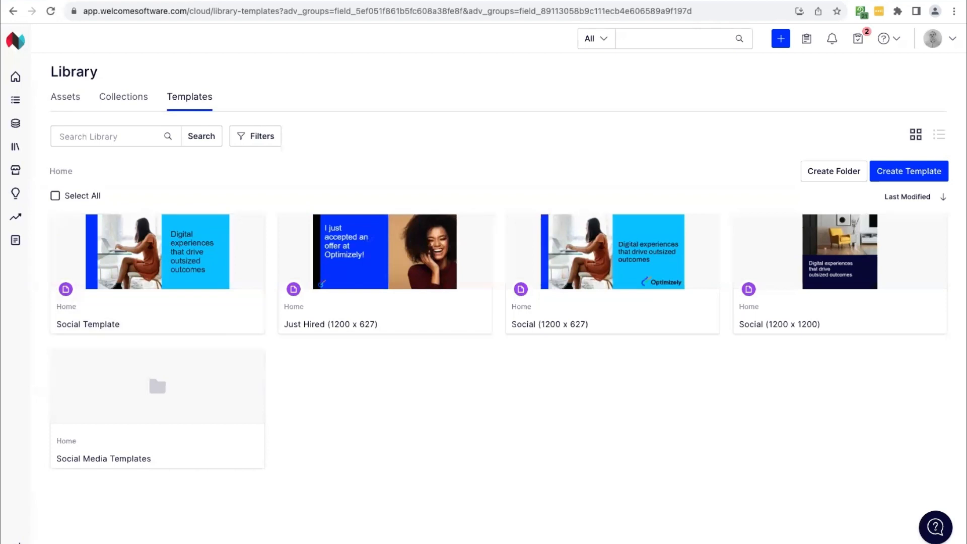
mouse_move(173, 244)
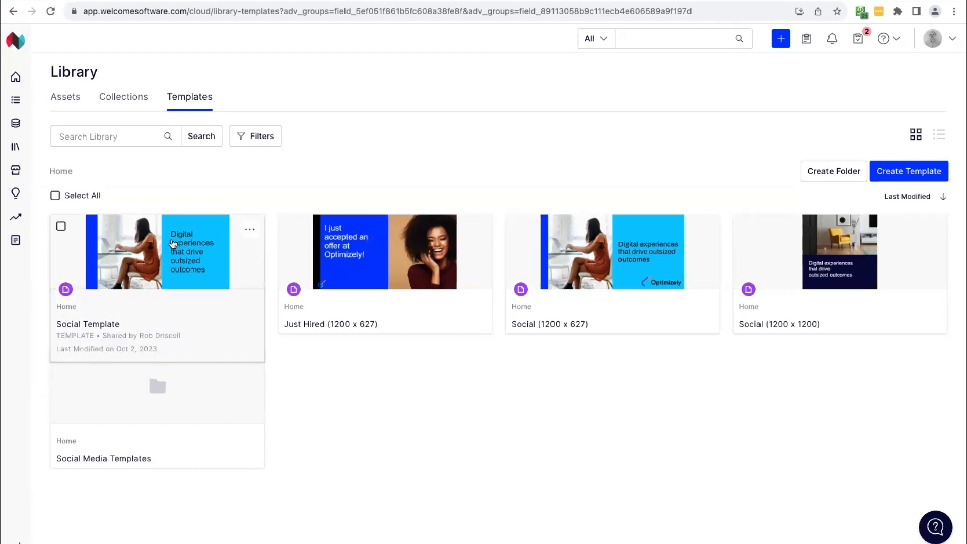
click(151, 251)
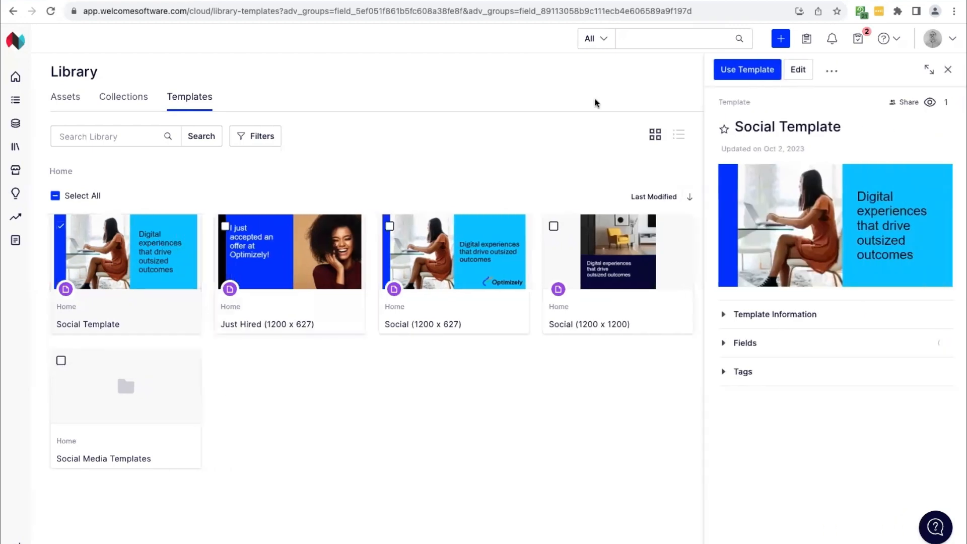
mouse_move(150, 262)
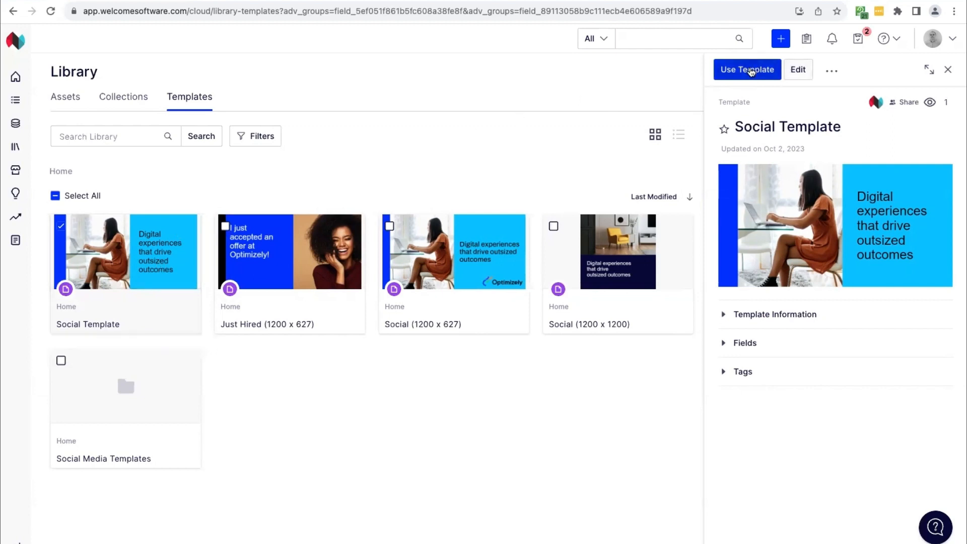
- Use the Social Template for a new design and swap its photo for the laughing woman image
click(747, 69)
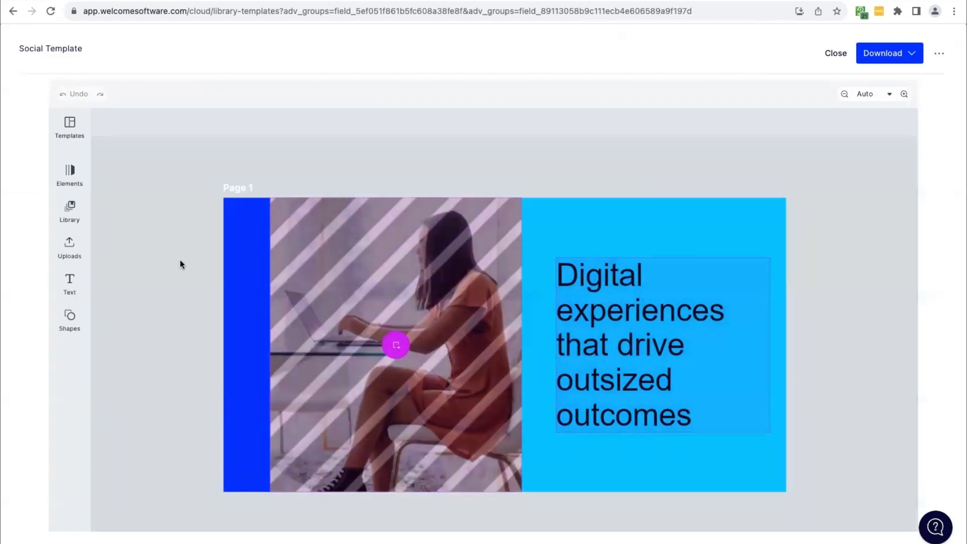
click(643, 302)
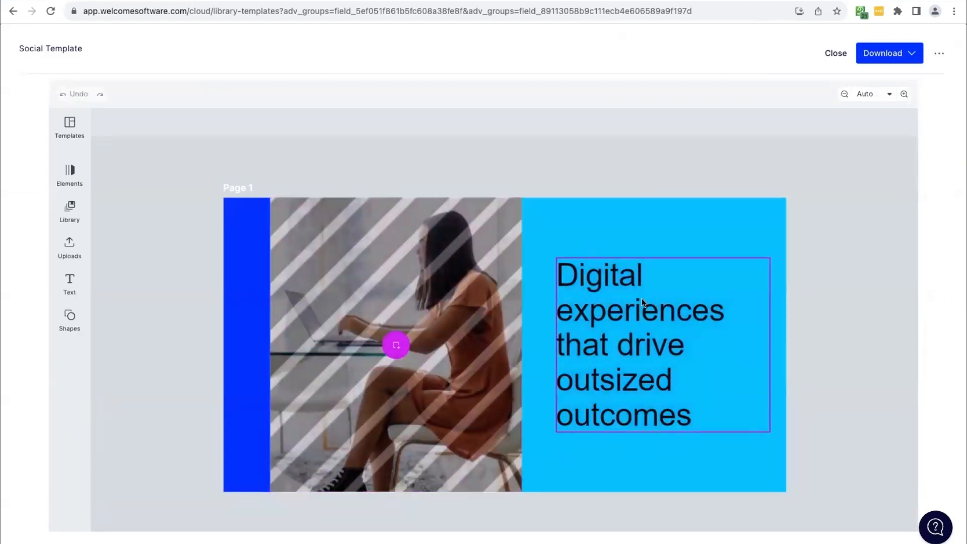
click(470, 321)
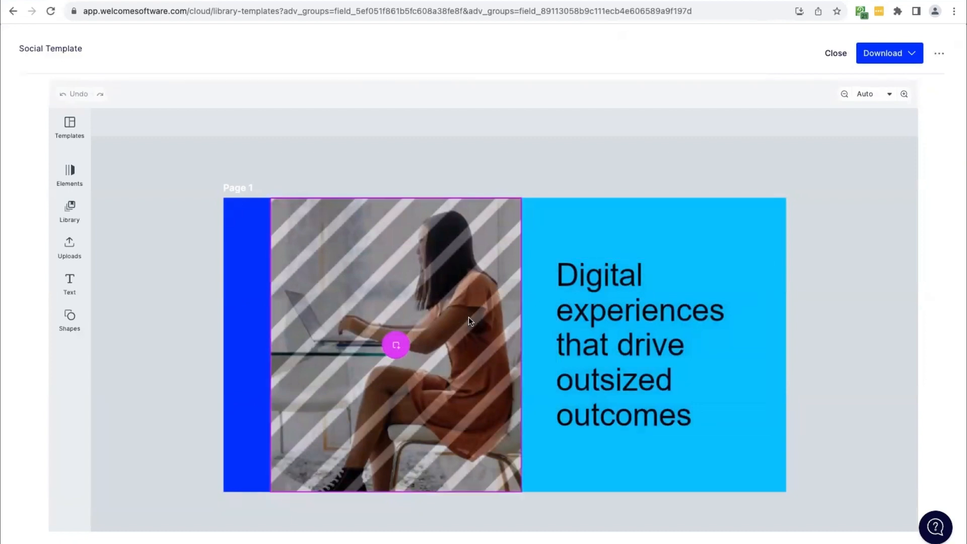
click(629, 344)
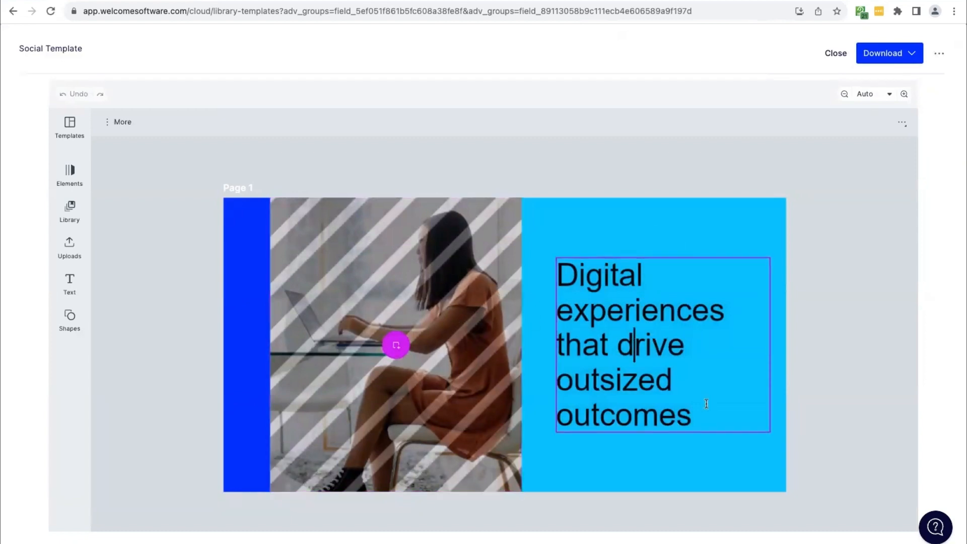
click(395, 346)
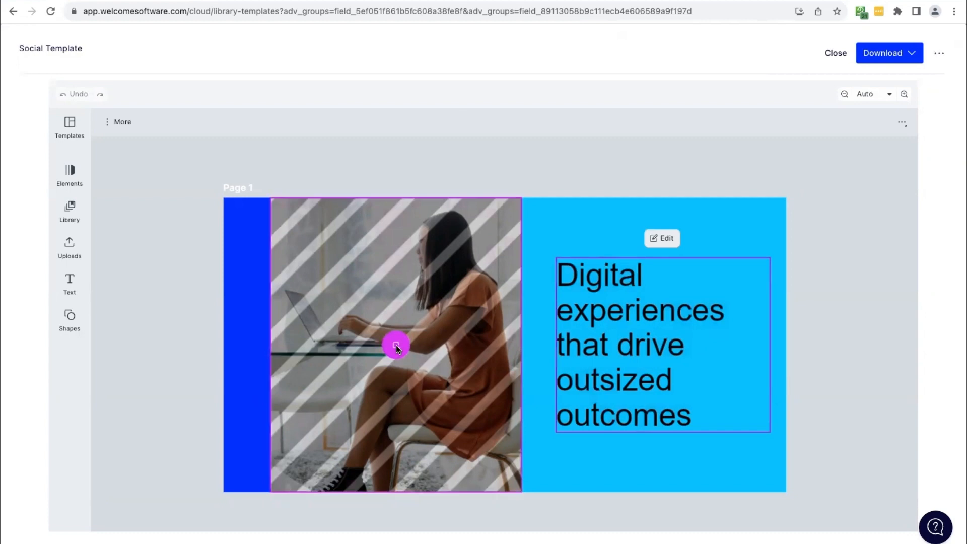
click(395, 346)
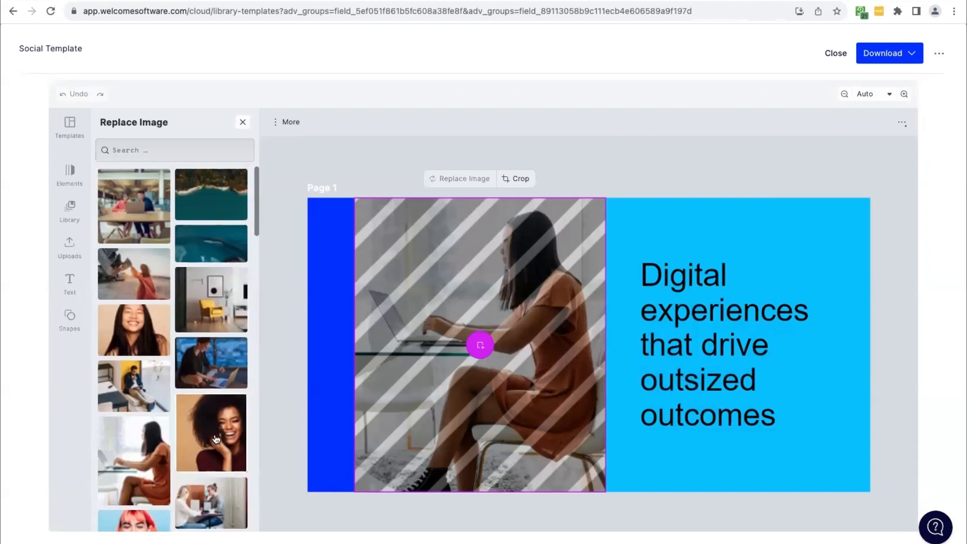
click(211, 433)
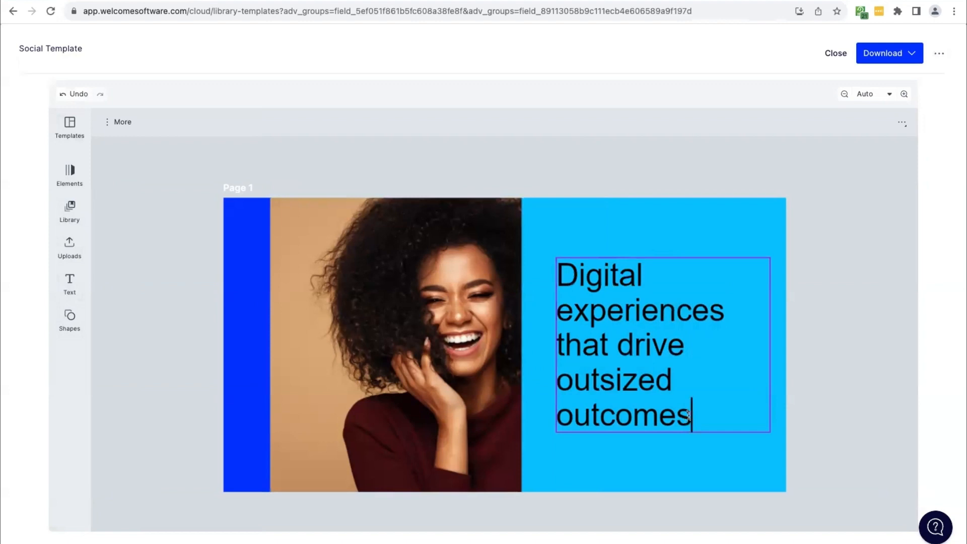
- Tweak the headline's last letters and finish editing the text
key(Backspace)
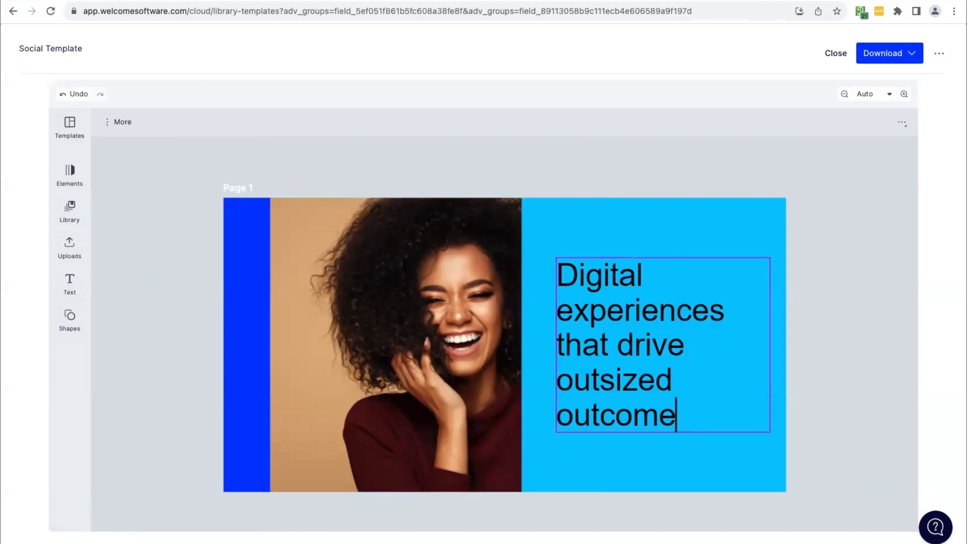
text(ss)
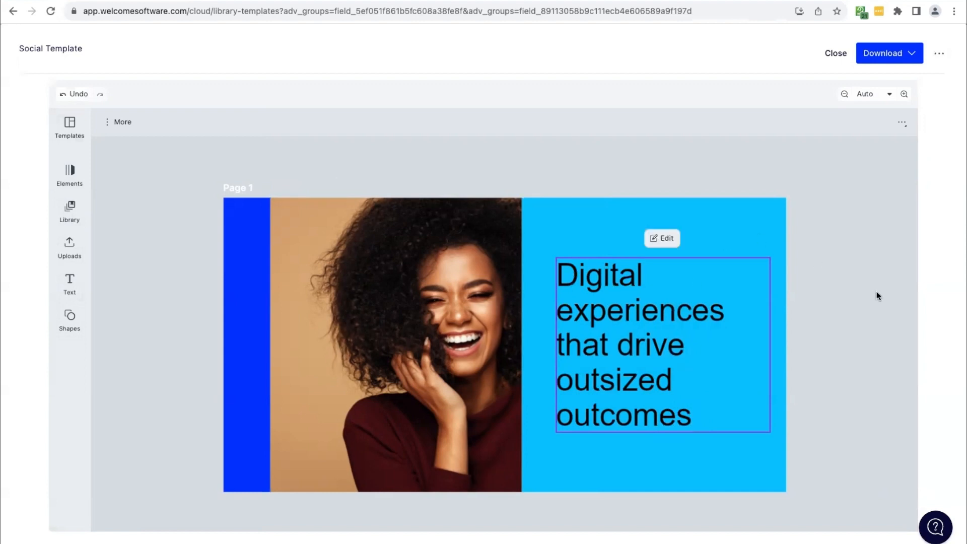
click(411, 273)
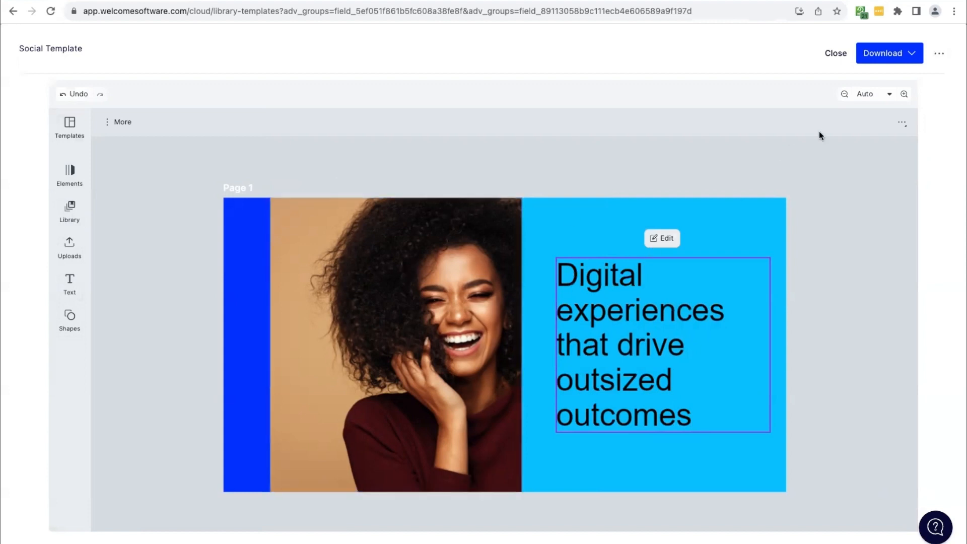
- Create a task carrying the exported image via the Download options menu
click(889, 53)
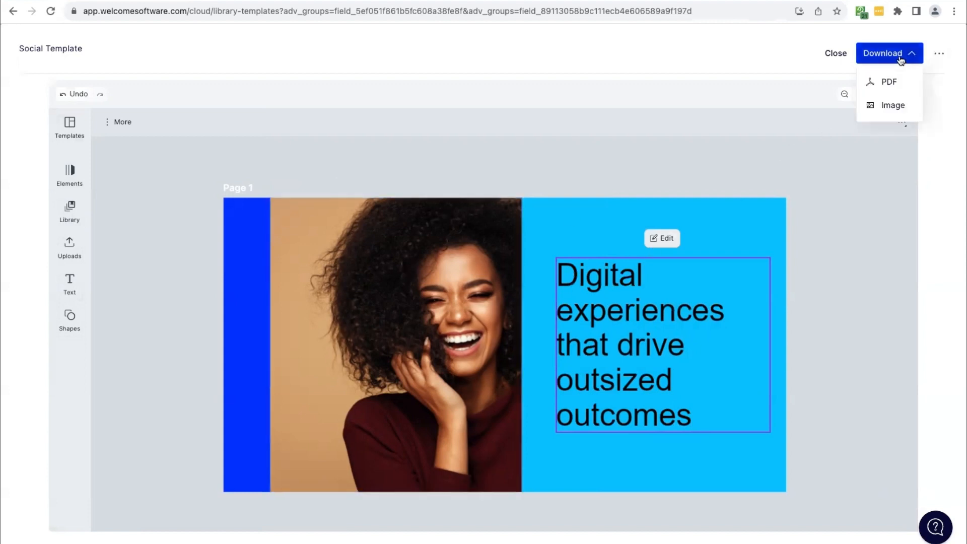
click(896, 53)
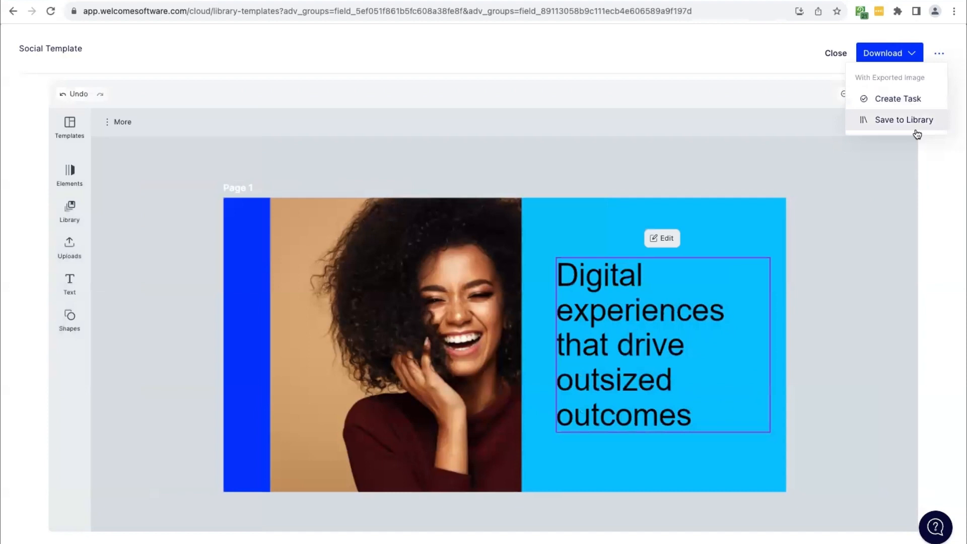
mouse_move(884, 107)
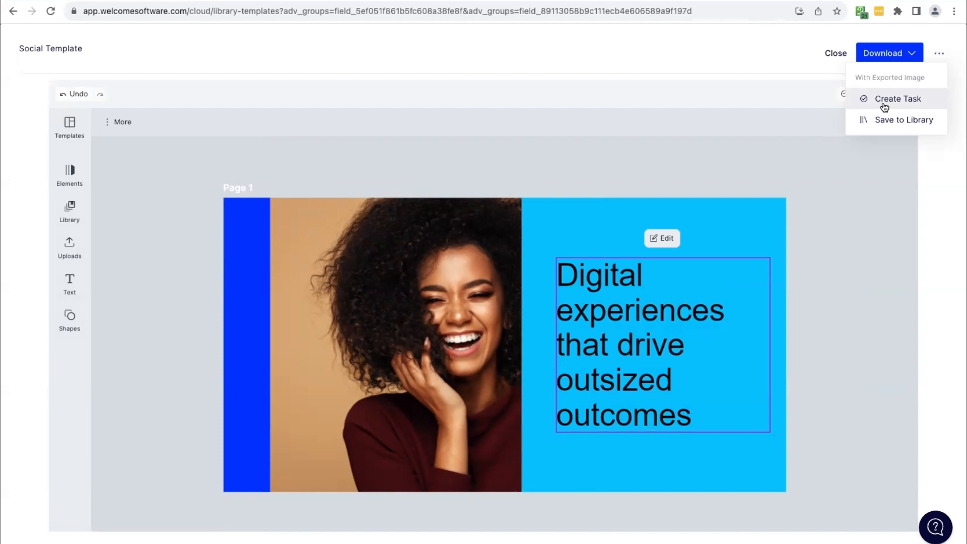
click(893, 98)
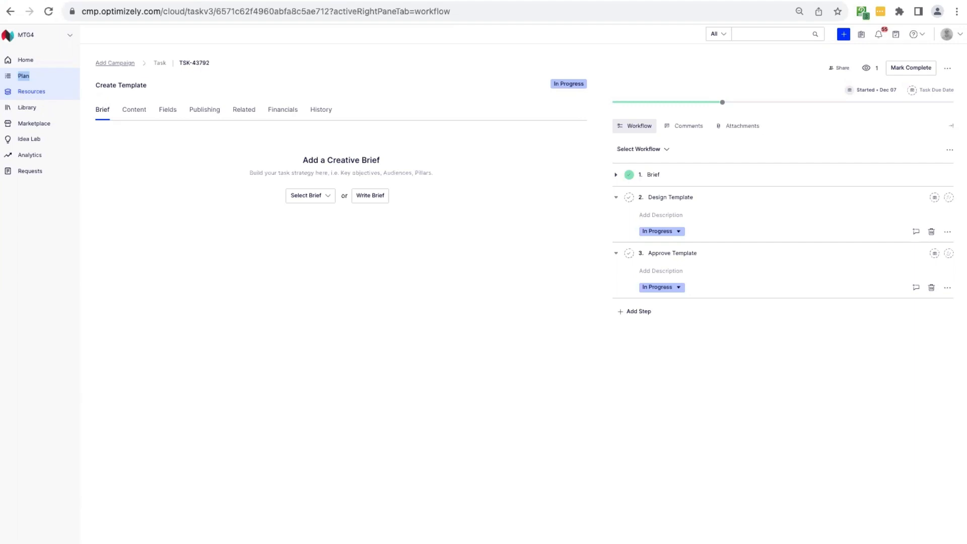
mouse_move(301, 302)
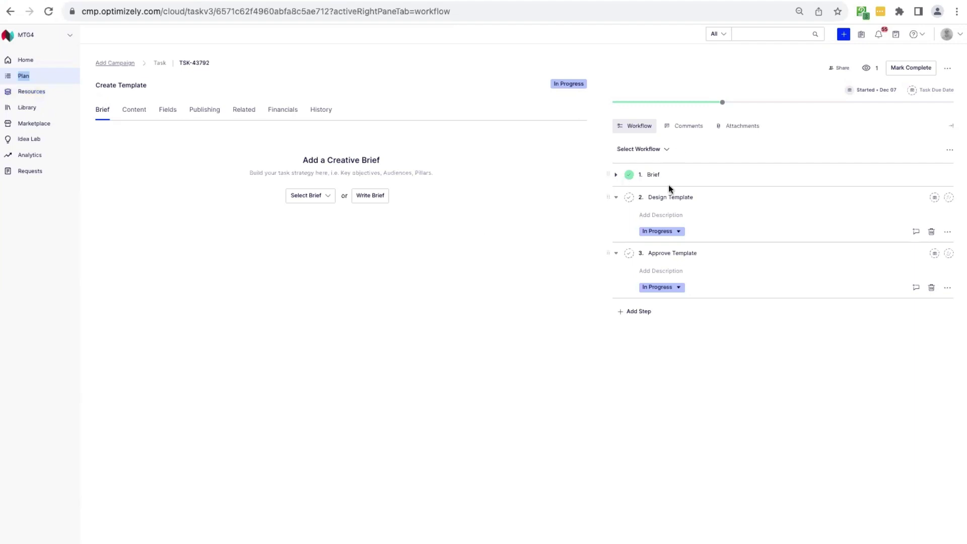
mouse_move(587, 180)
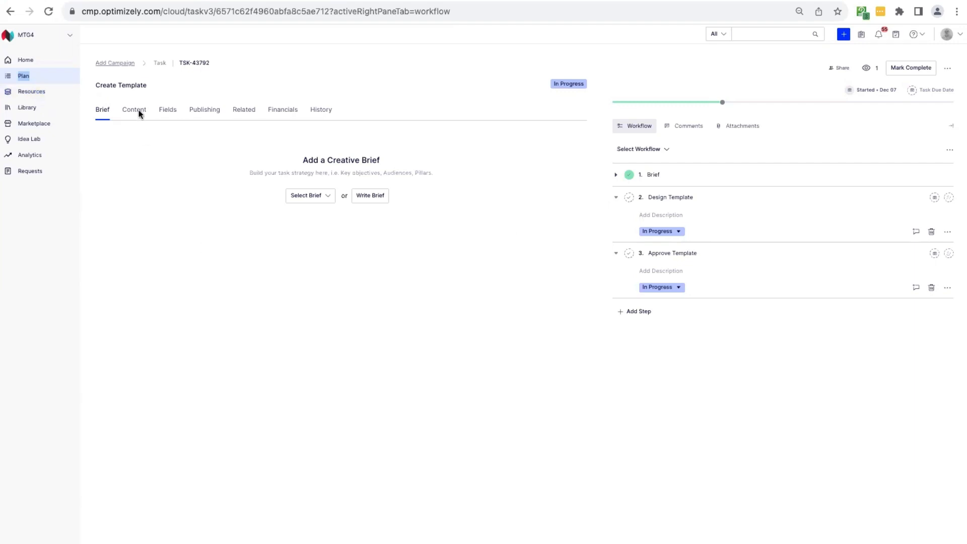
- Show the Add Content choices in the Create Template task's Content workspace
click(134, 110)
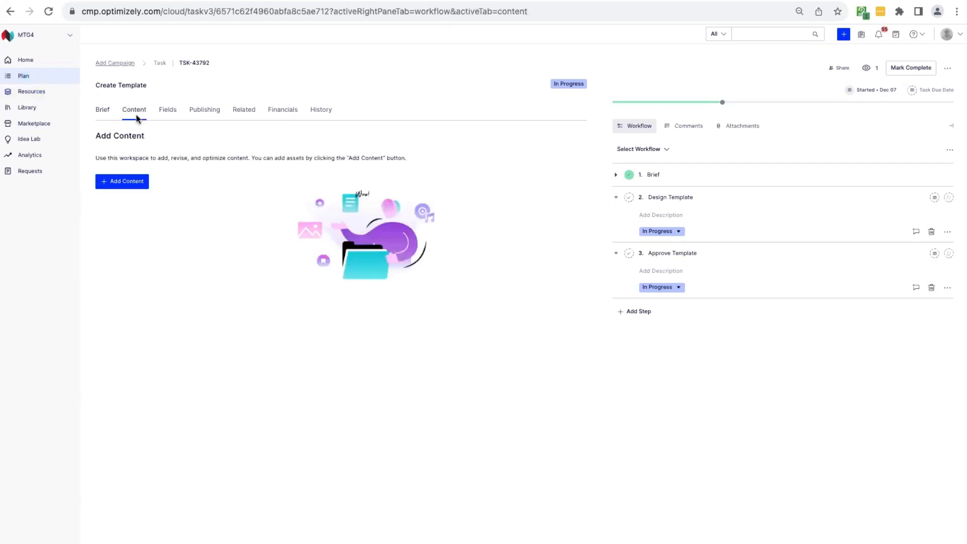
mouse_move(132, 182)
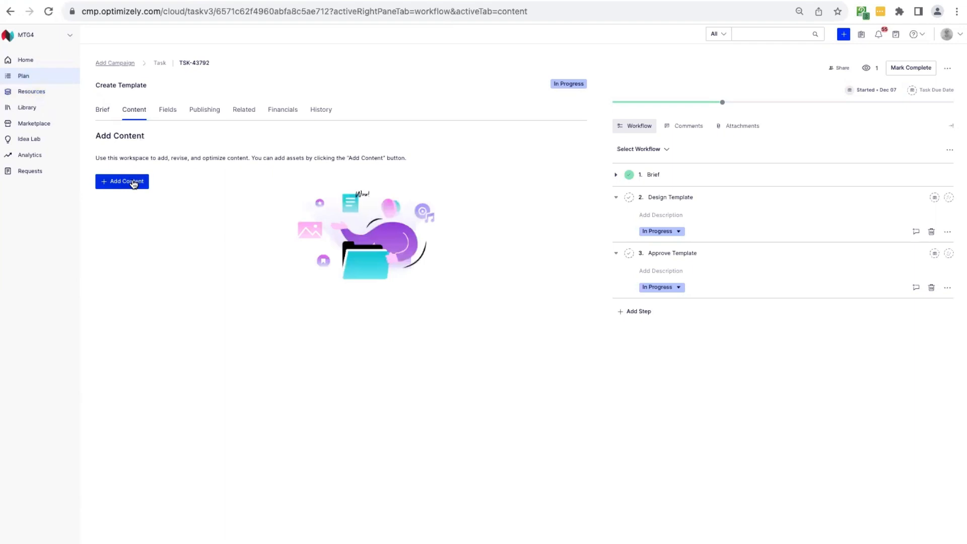
click(127, 181)
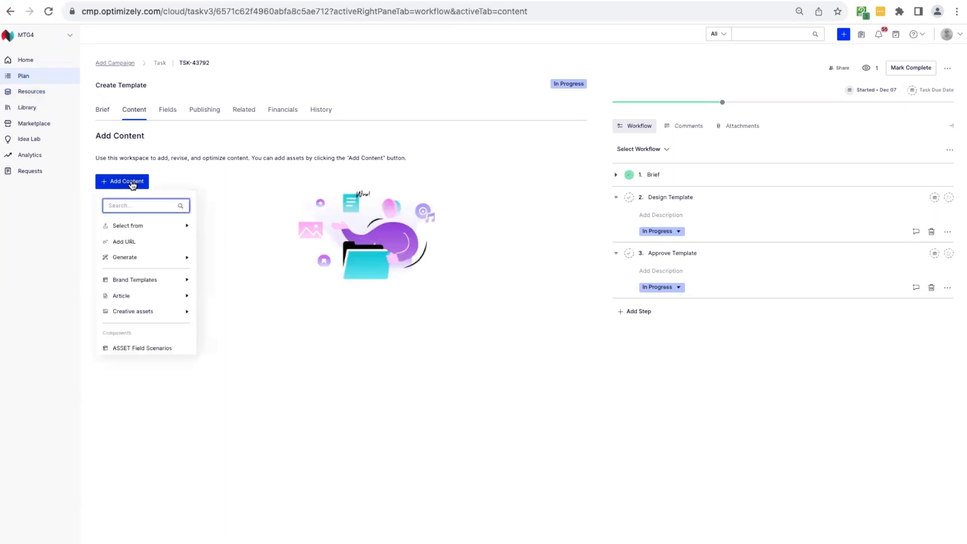
mouse_move(134, 280)
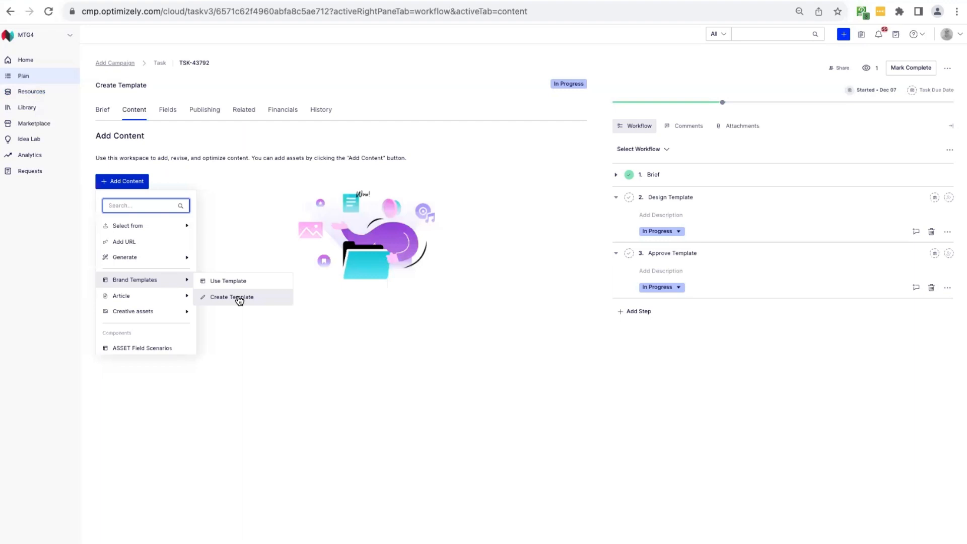
- Start a new brand template with a full-height light-blue block along the right edge
click(239, 297)
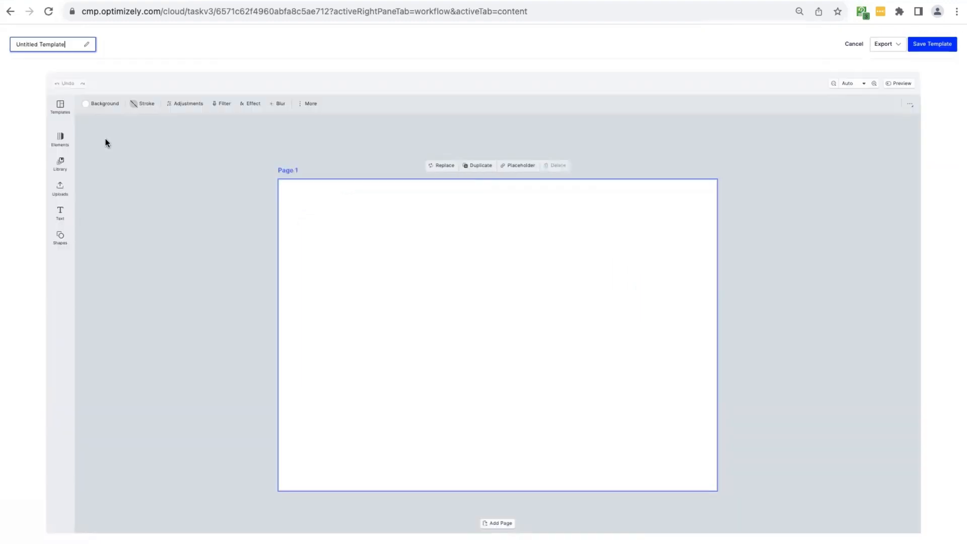
click(60, 138)
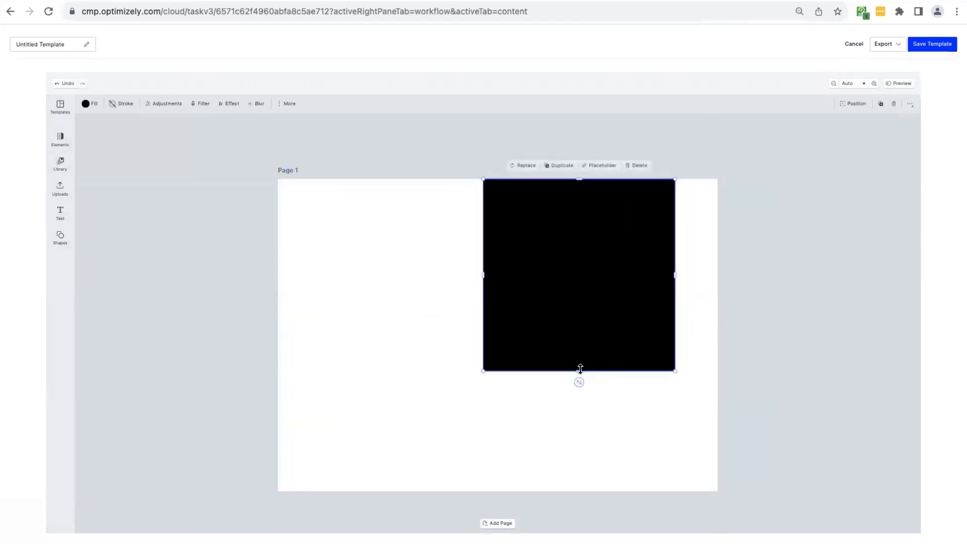
drag(579, 369, 578, 489)
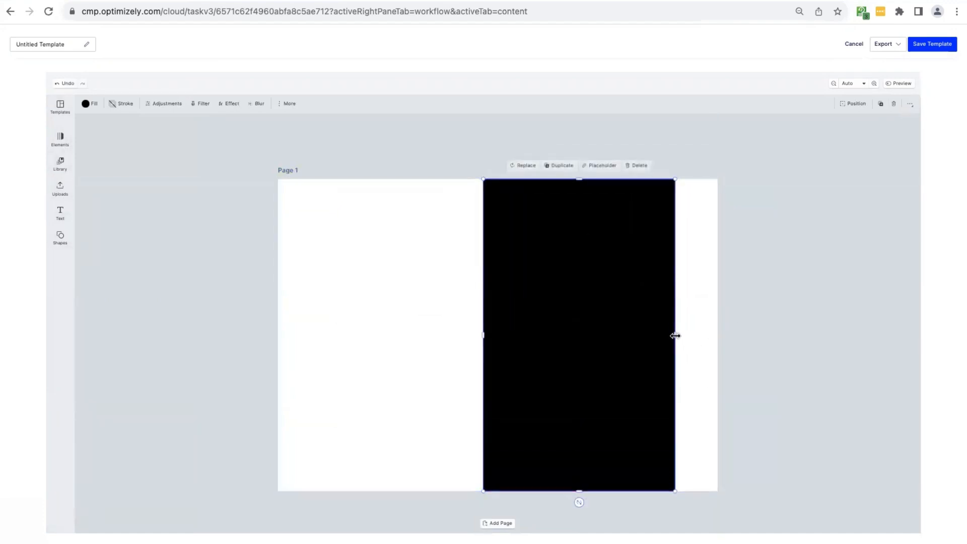
drag(674, 335, 717, 335)
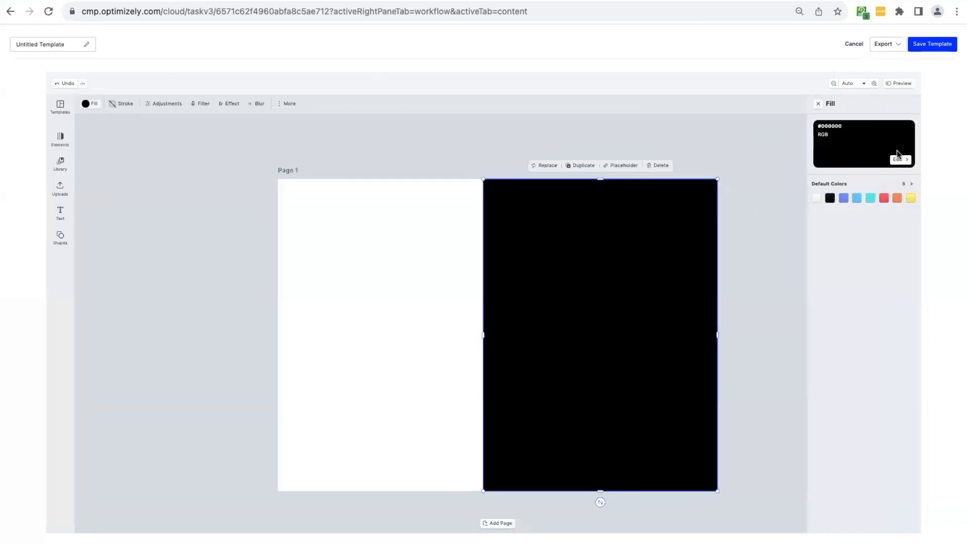
click(901, 158)
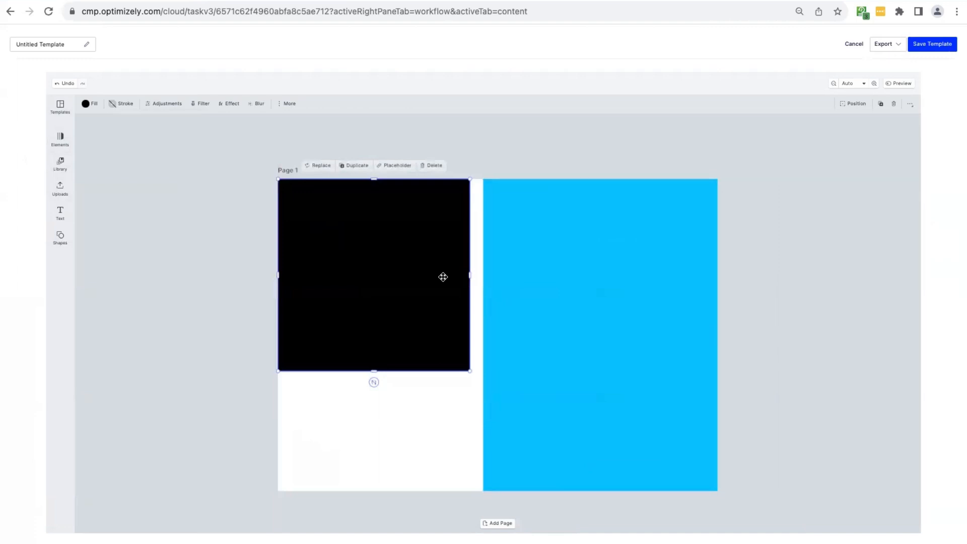
- Shape a thin full-height bar at the left edge and fill it with hex 0037FF blue
drag(469, 275, 332, 275)
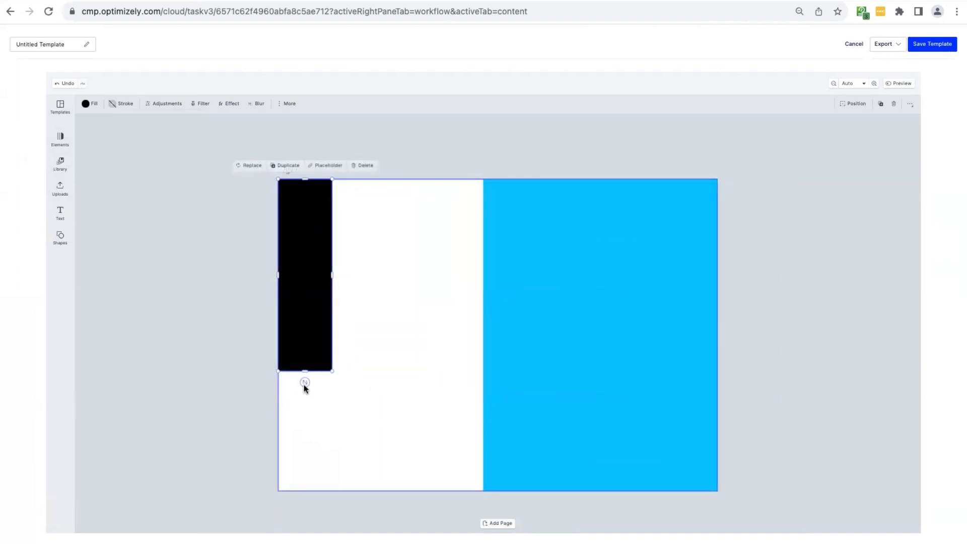
drag(304, 370, 299, 489)
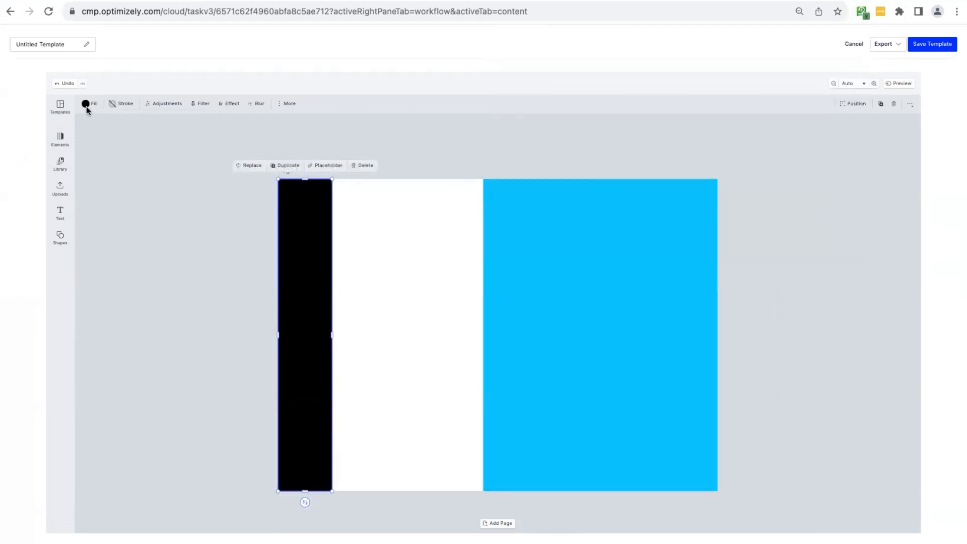
click(90, 104)
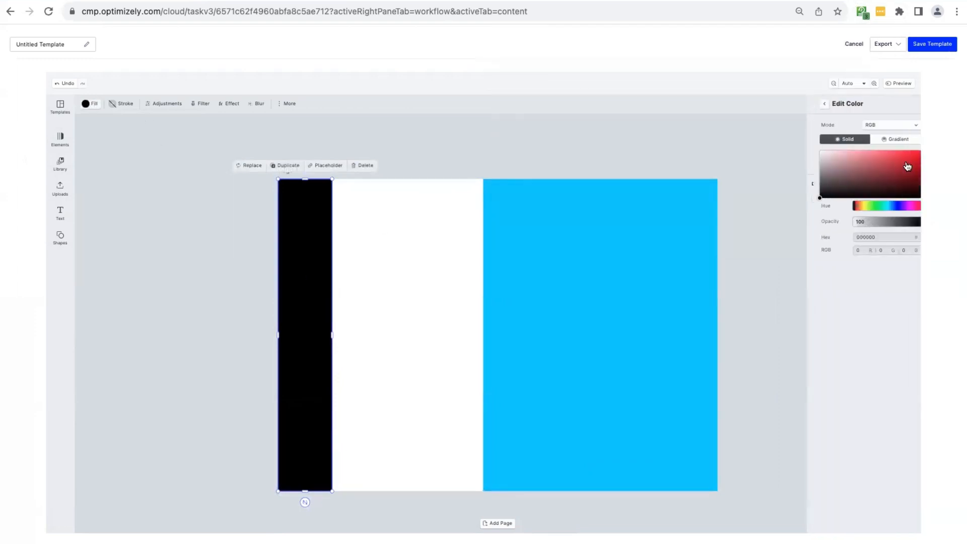
click(880, 237)
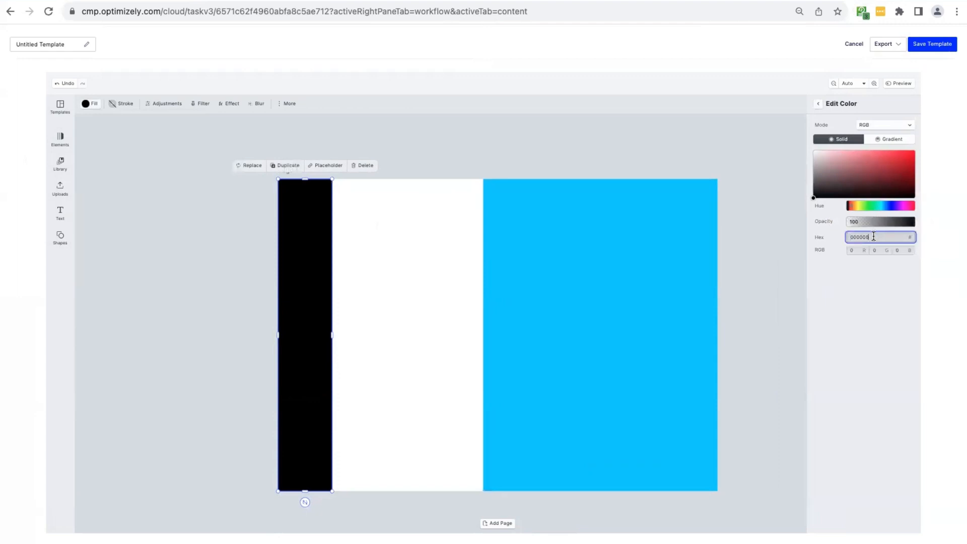
text(0037FF)
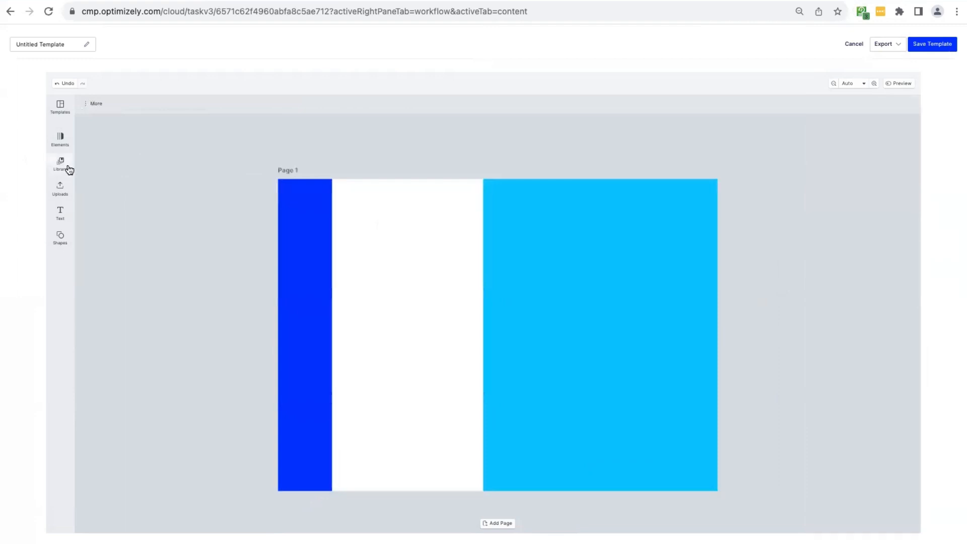
- Place the smiling woman library photo at full page height and mark it as a placeholder
click(60, 164)
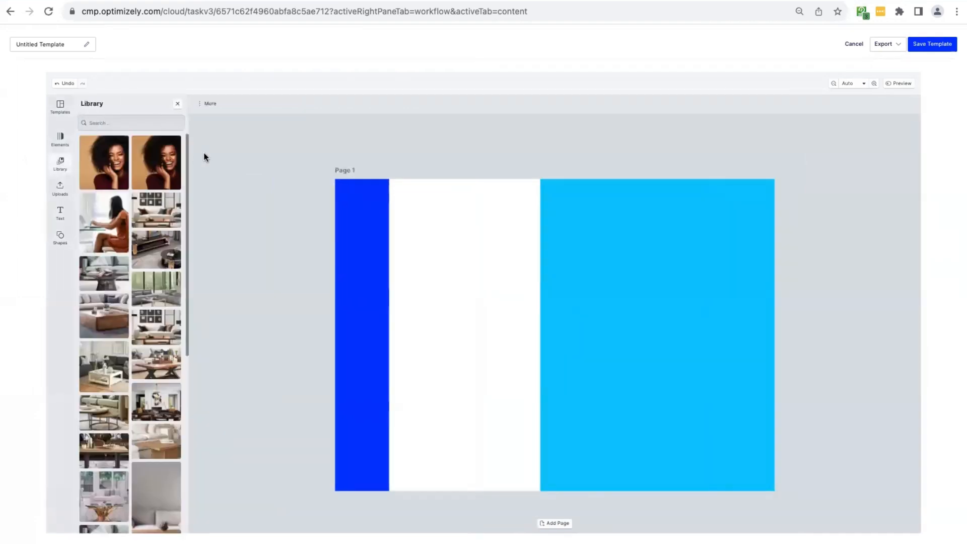
drag(102, 163, 380, 257)
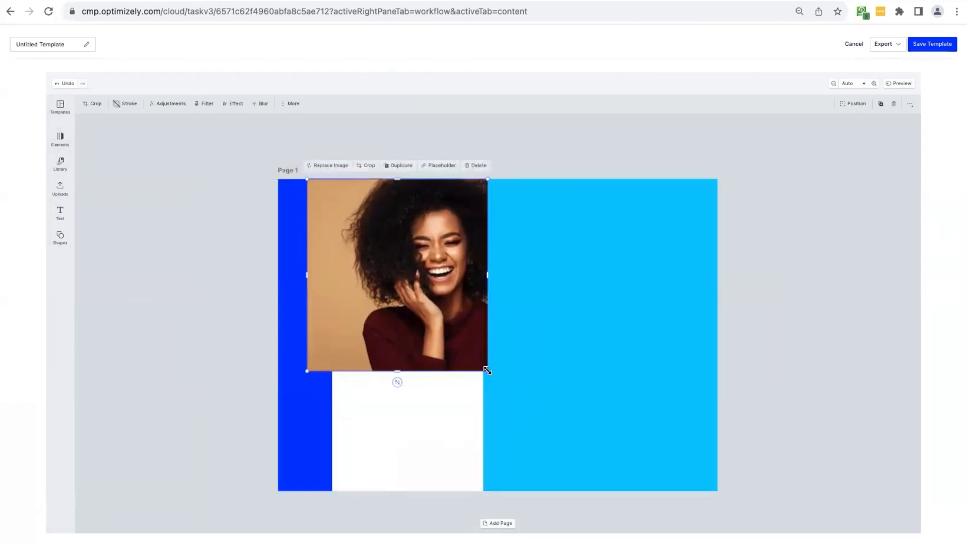
drag(487, 371, 602, 494)
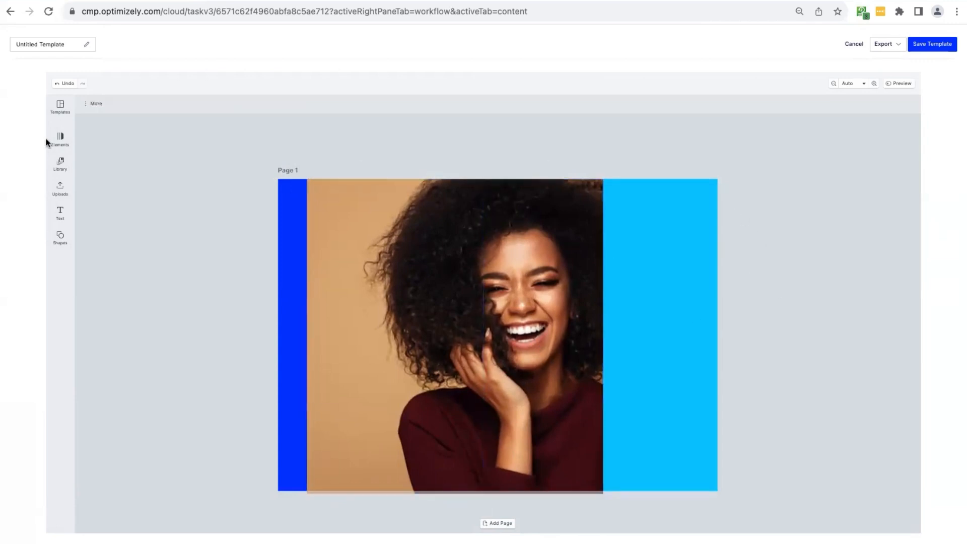
click(455, 276)
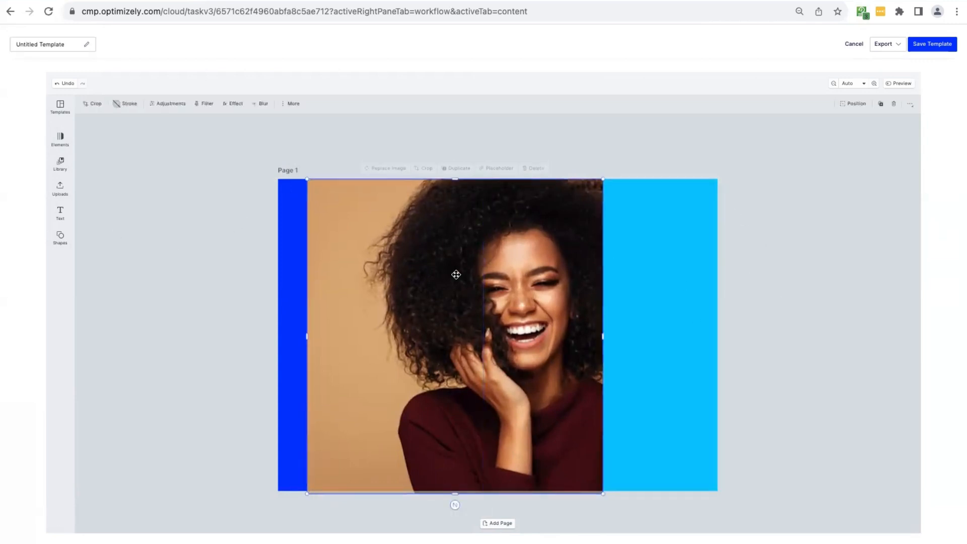
click(494, 166)
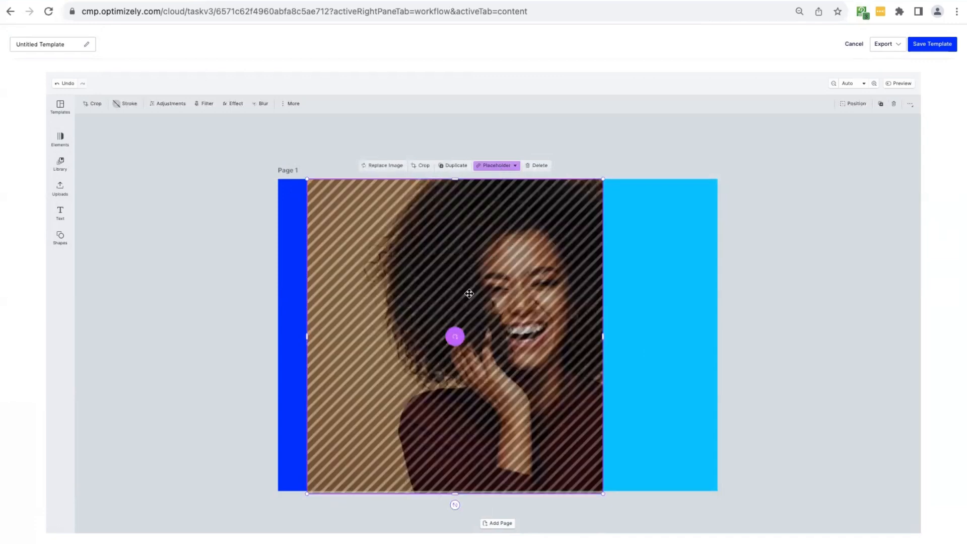
mouse_move(447, 303)
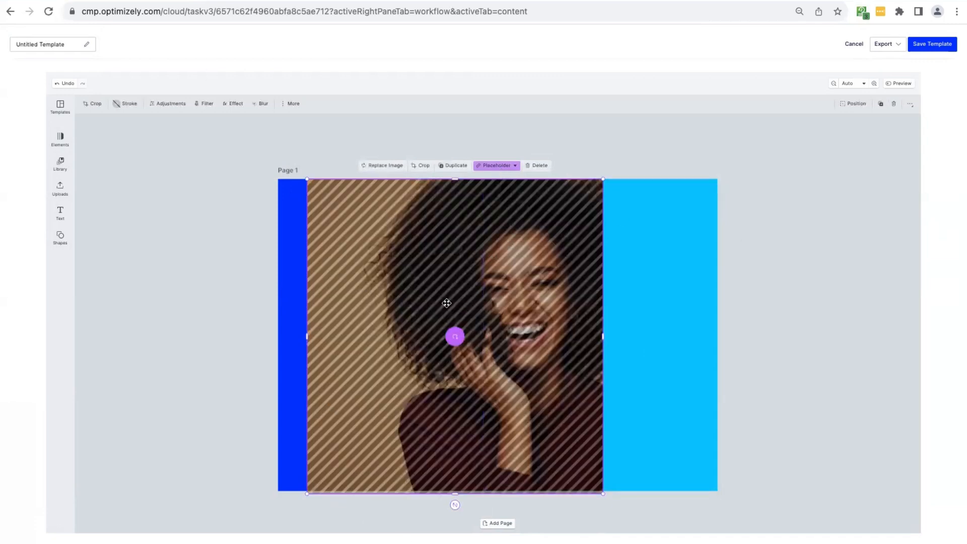
- Rename the untitled design 'Social template' and save it to the task
click(111, 186)
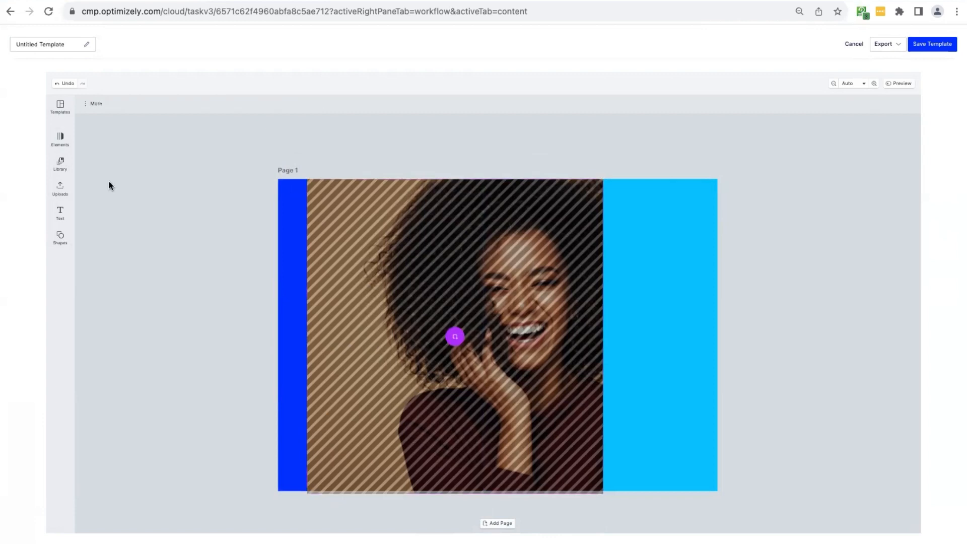
click(43, 44)
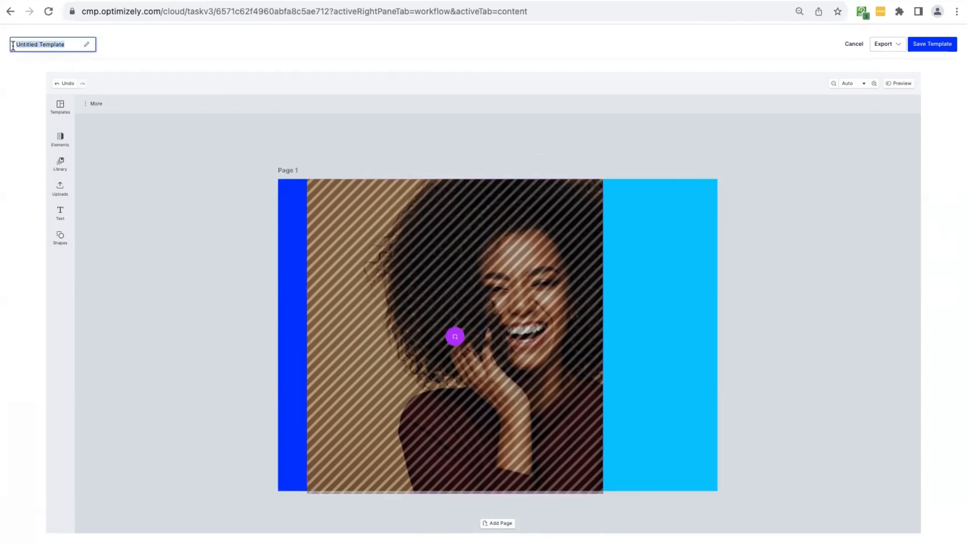
text(Social template)
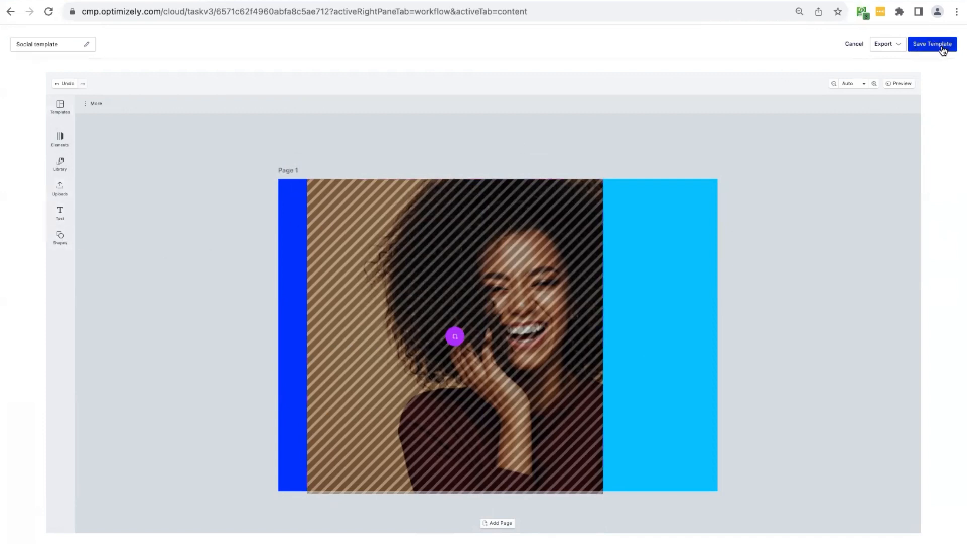
click(933, 43)
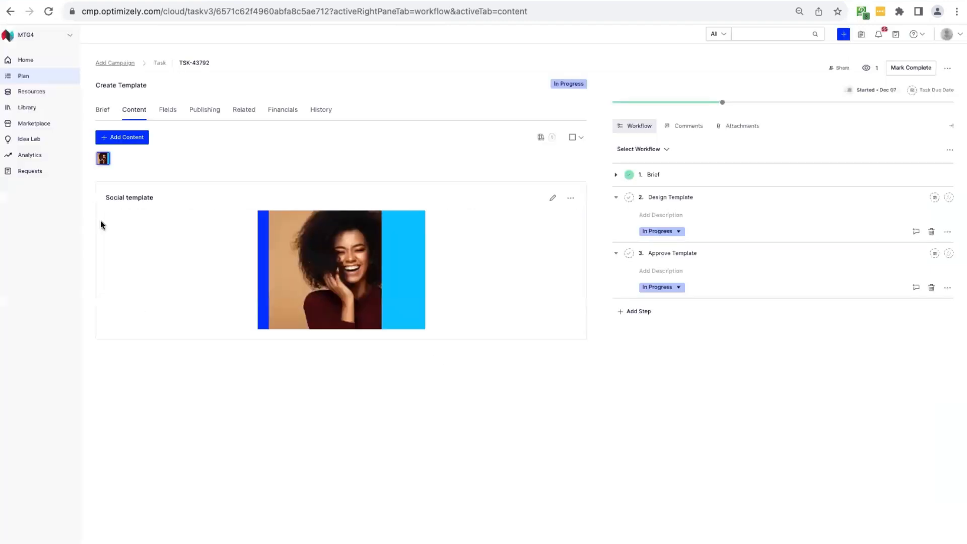
mouse_move(544, 223)
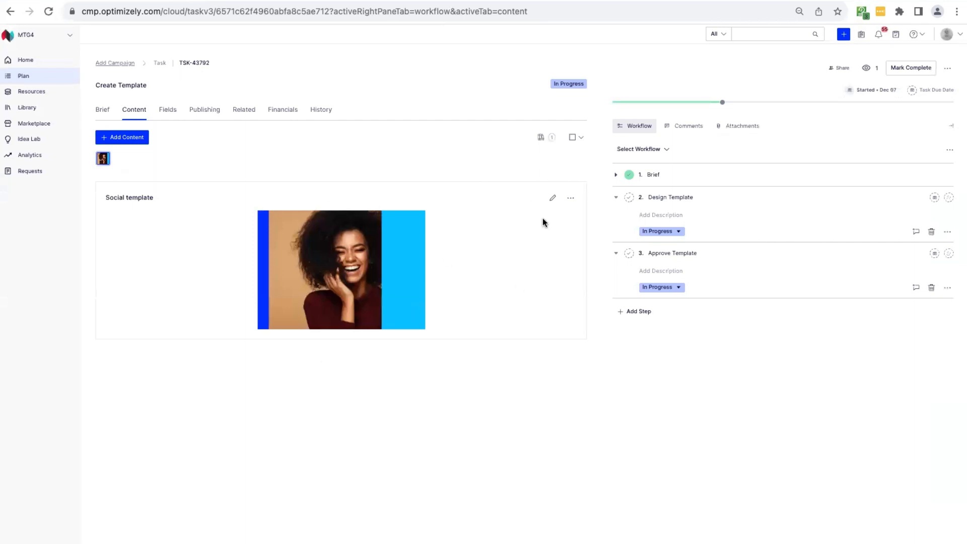
mouse_move(410, 301)
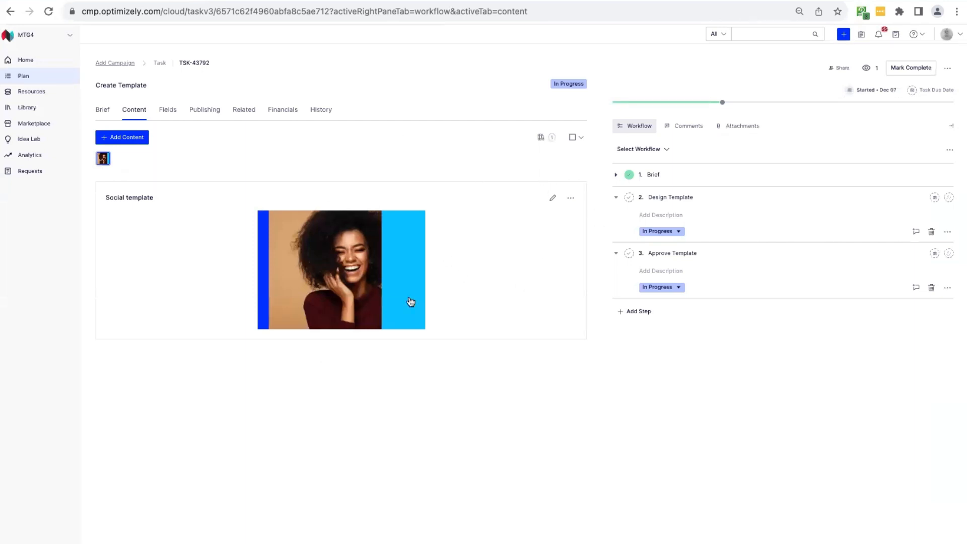
mouse_move(600, 176)
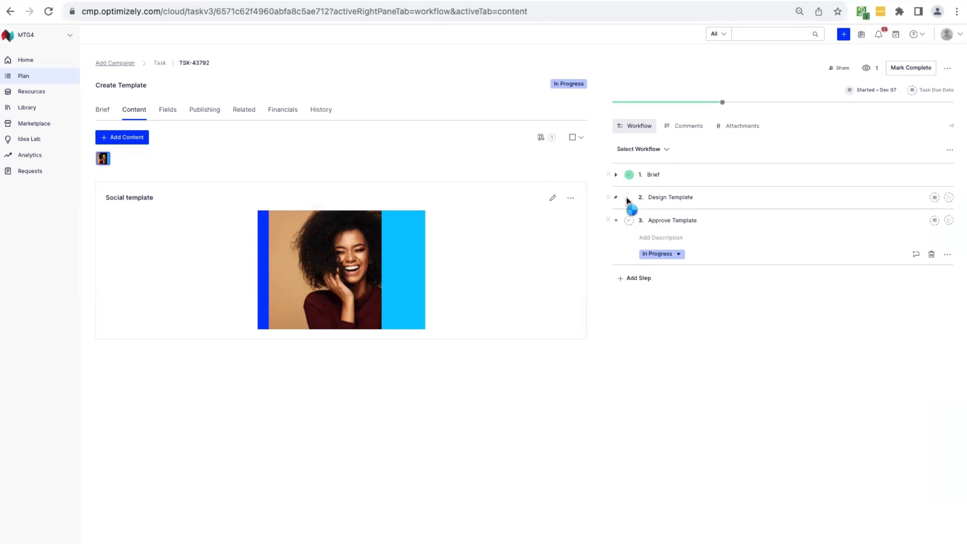
- Check off Design Template, complete the task saving the Social template, and head to the Library
click(628, 197)
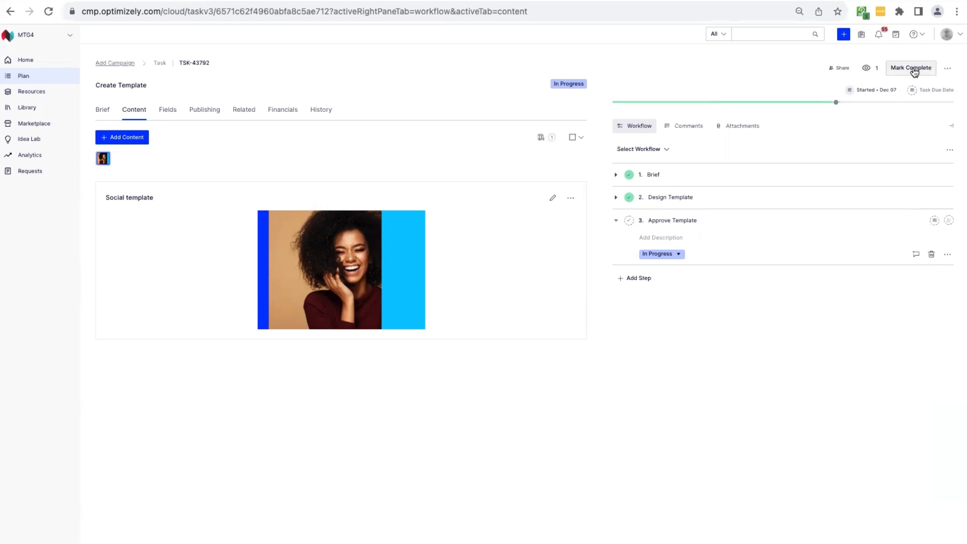
click(911, 68)
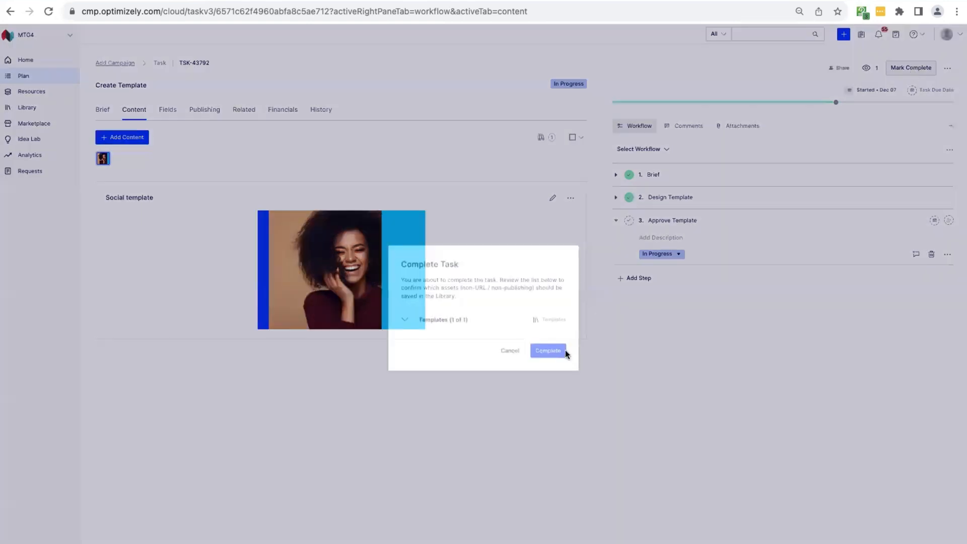
click(405, 320)
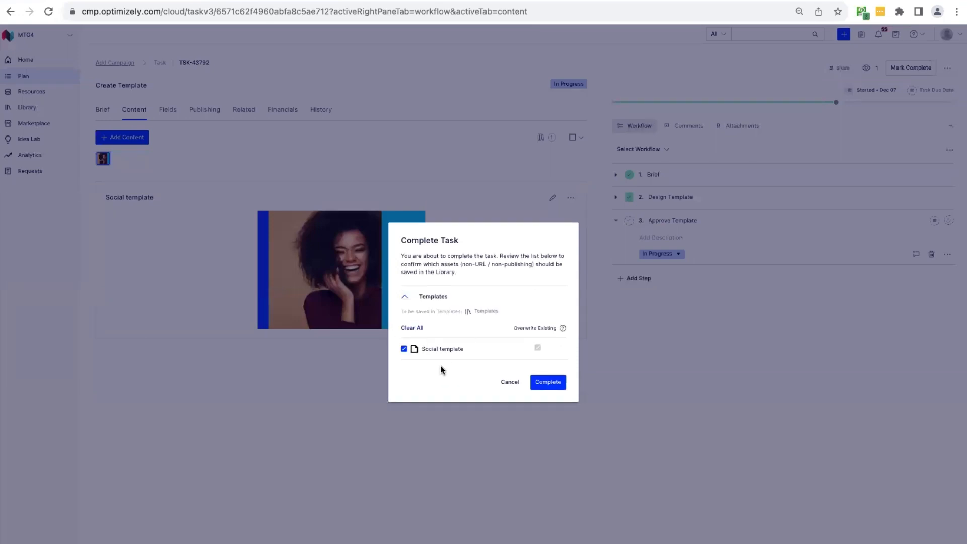
click(548, 383)
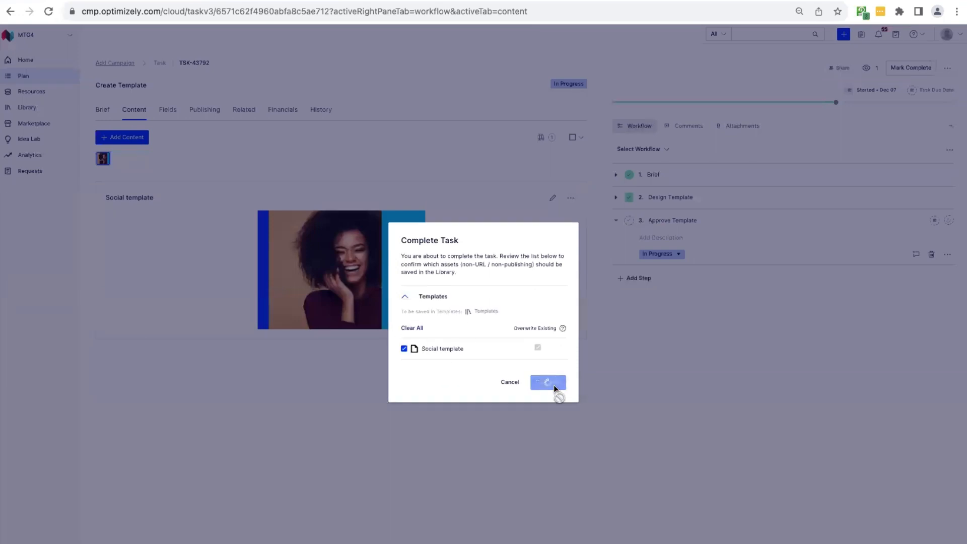
click(548, 382)
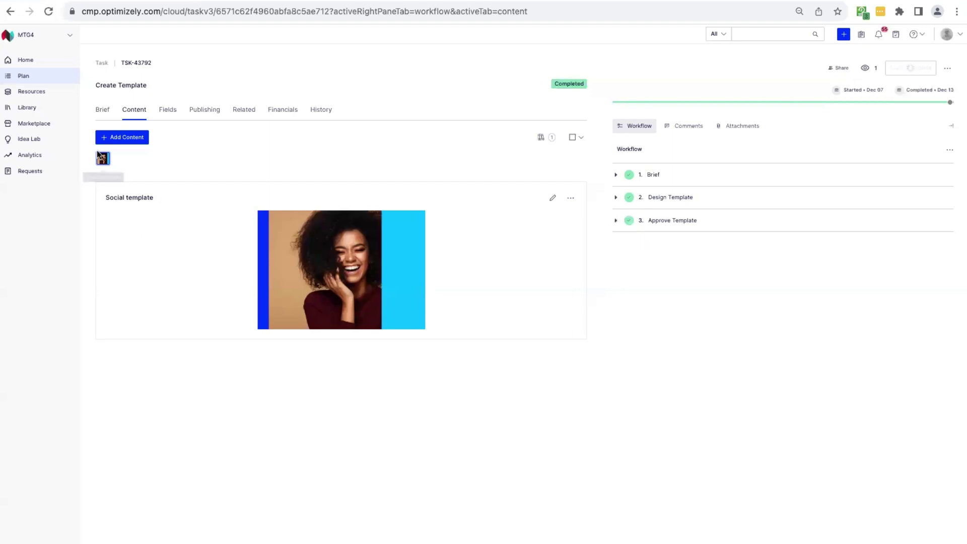
click(27, 107)
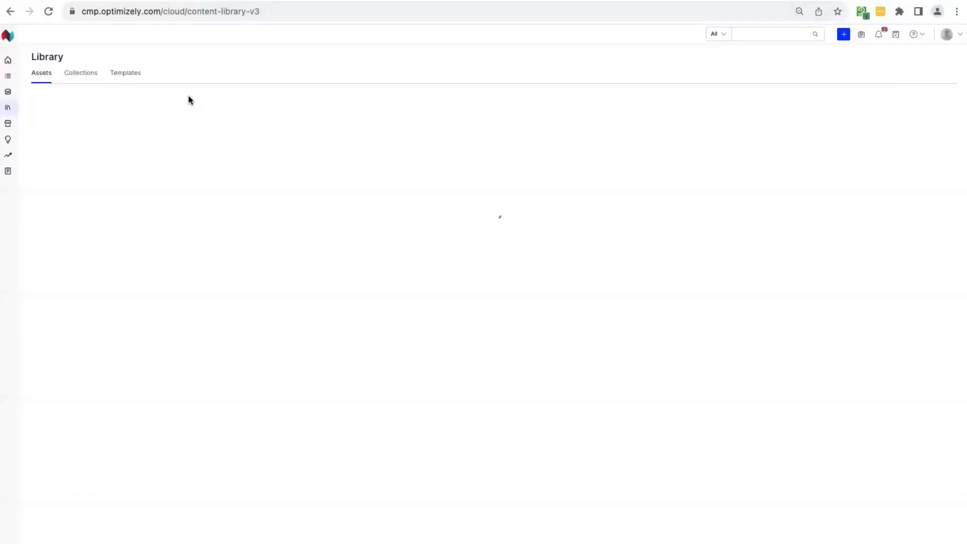
- Show the Templates list and view the new Social template's details panel
click(125, 73)
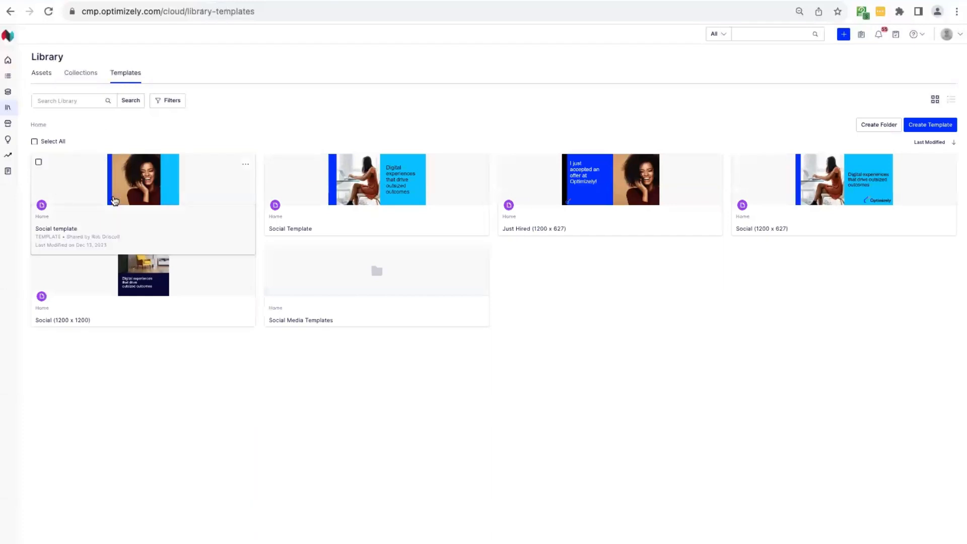
click(142, 178)
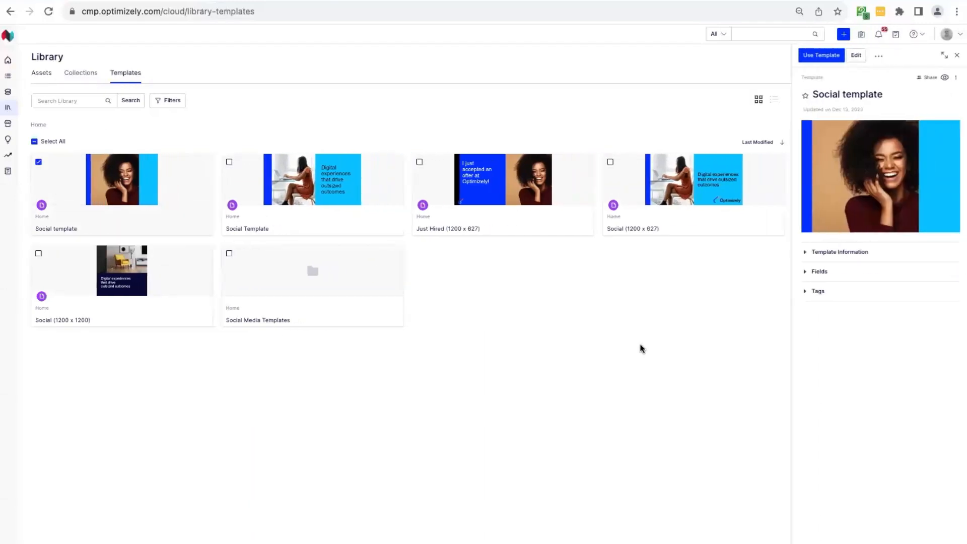
mouse_move(231, 448)
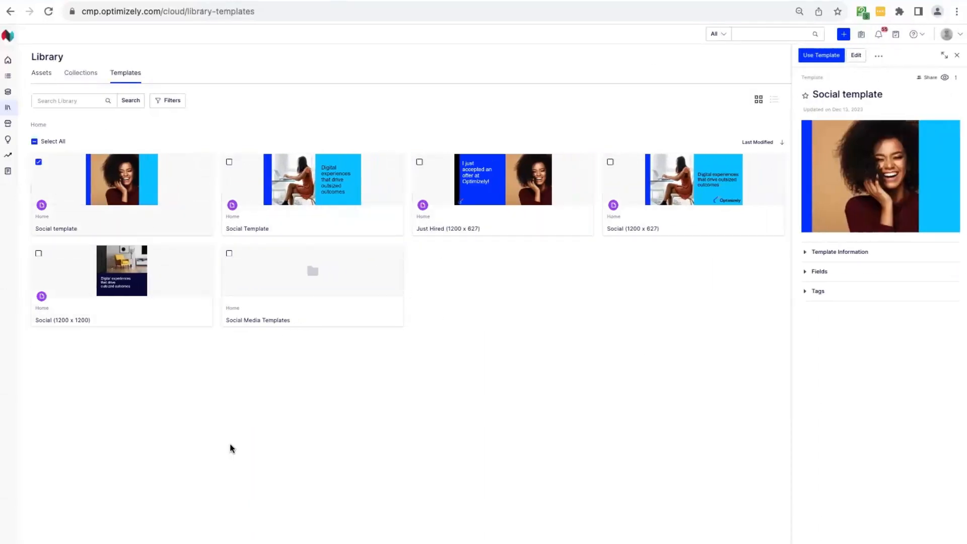
mouse_move(96, 202)
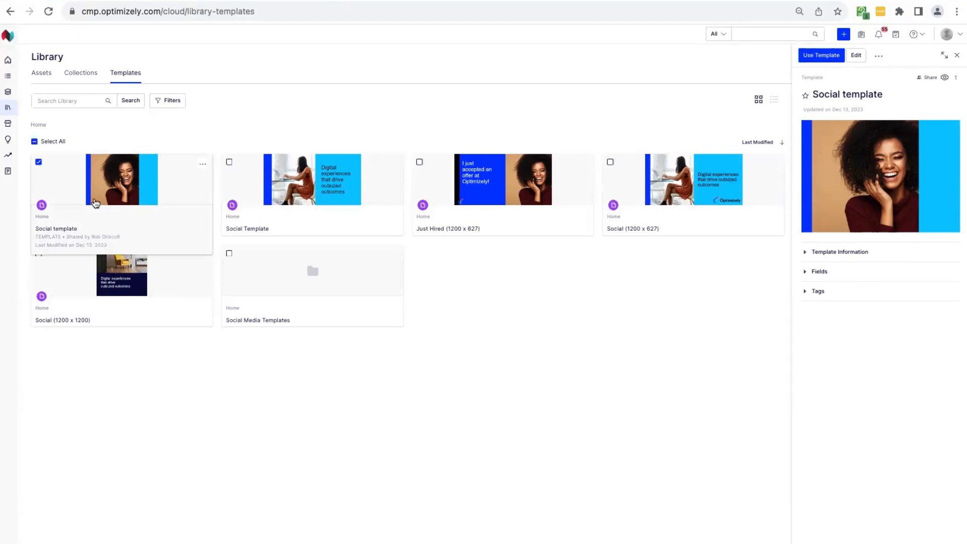
mouse_move(460, 349)
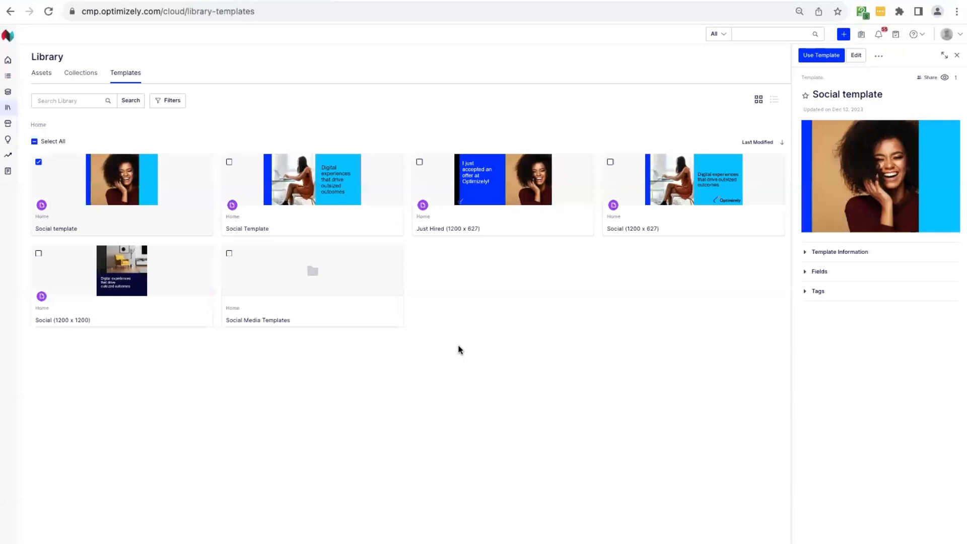
mouse_move(245, 377)
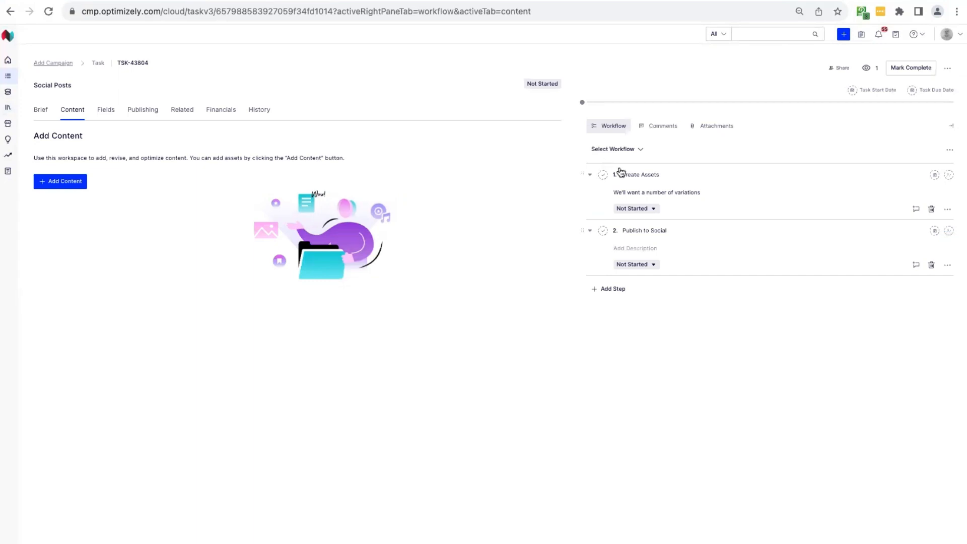
mouse_move(628, 188)
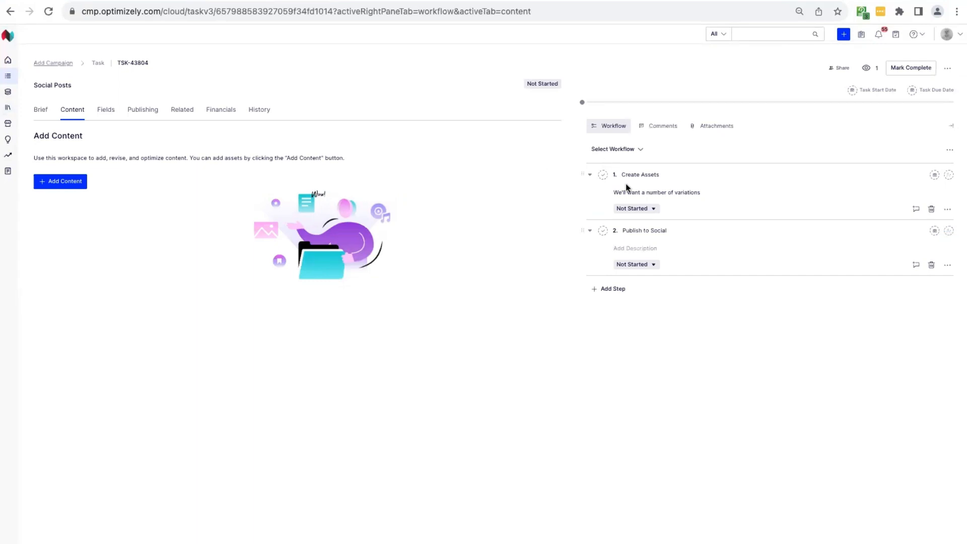
mouse_move(655, 190)
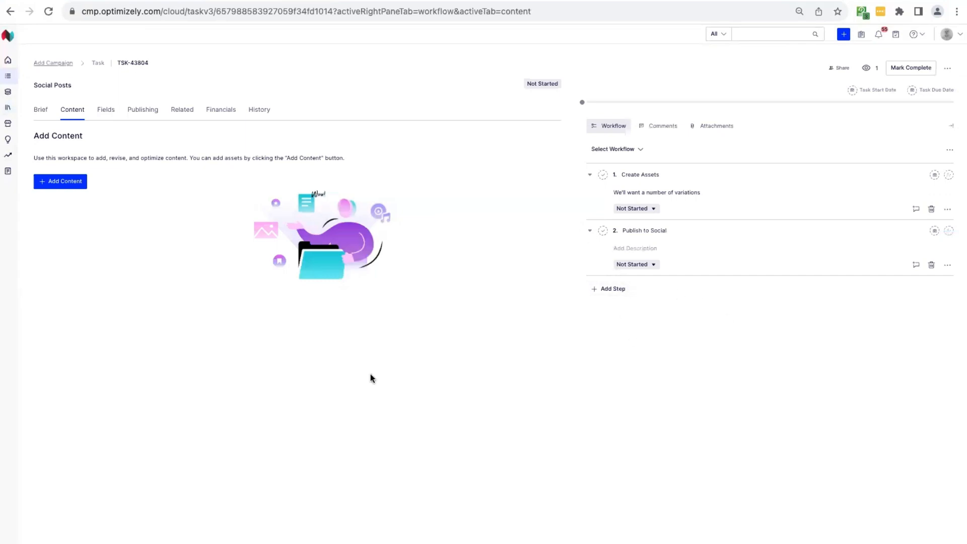
mouse_move(71, 193)
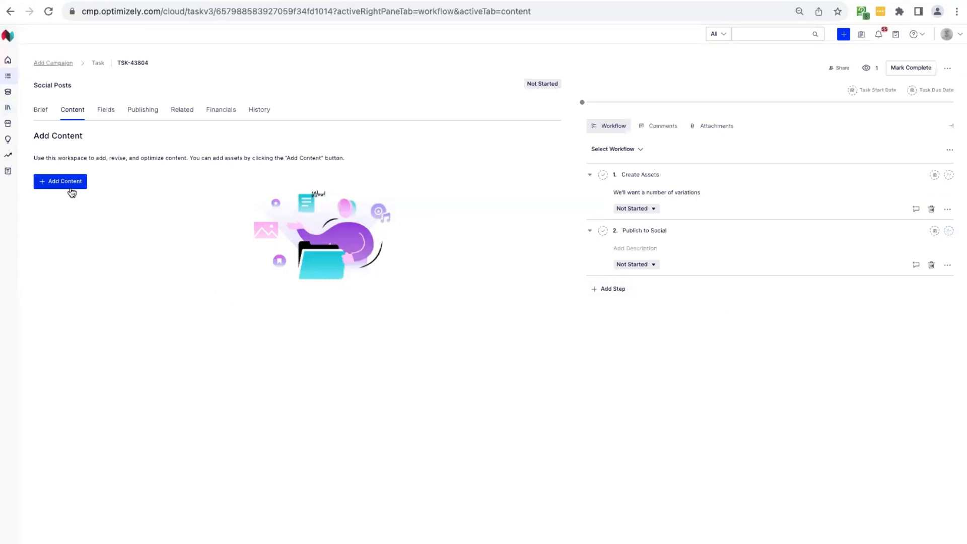
- Use a brand template for the Social Posts task, choosing the Social Template card
click(60, 182)
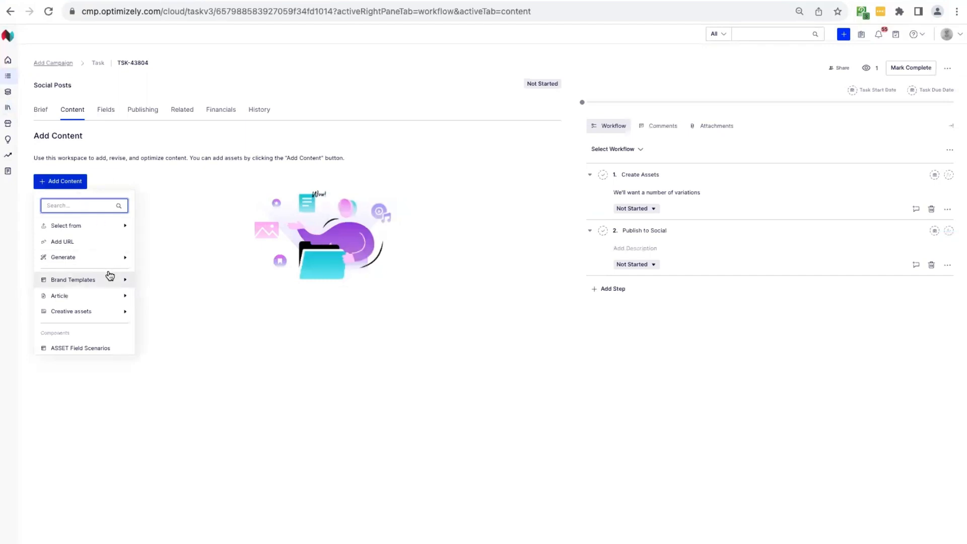
mouse_move(72, 280)
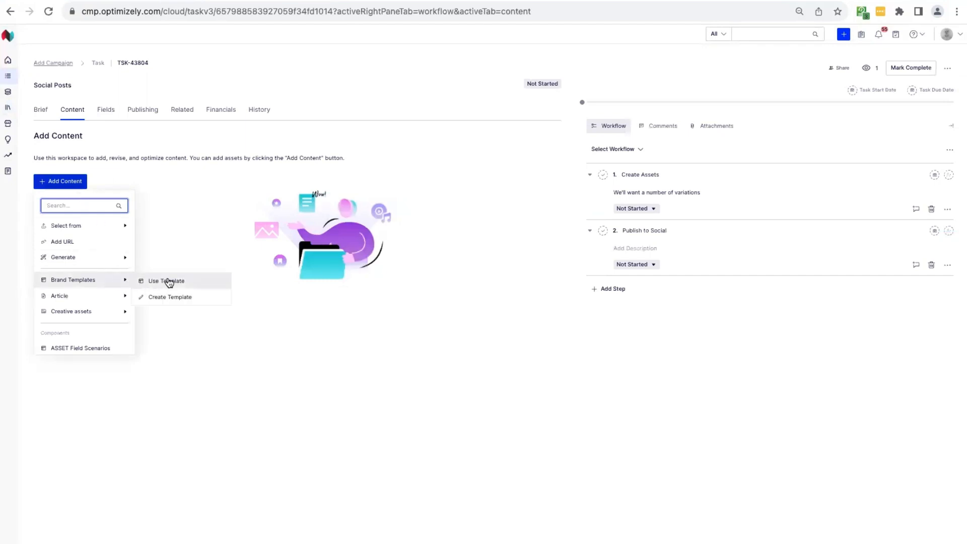
click(165, 282)
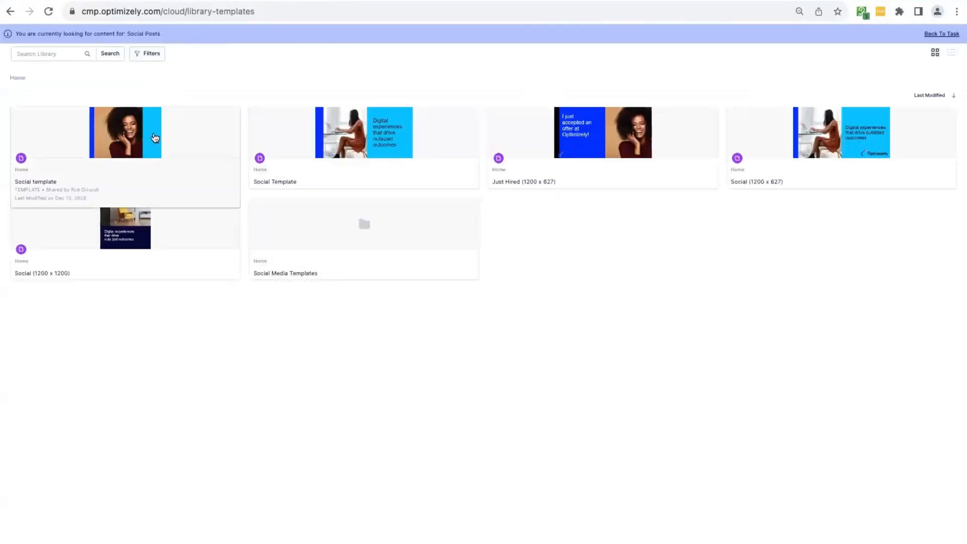
mouse_move(328, 146)
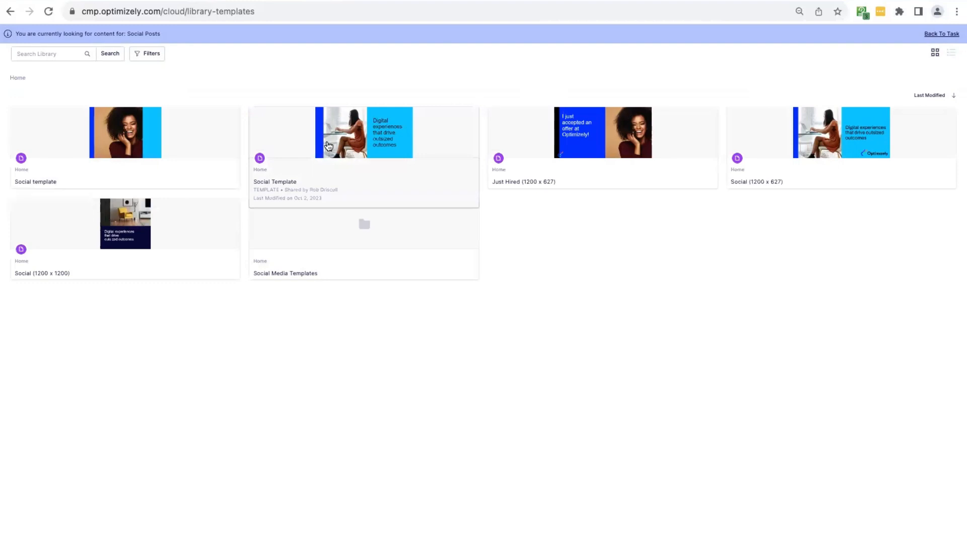
click(364, 133)
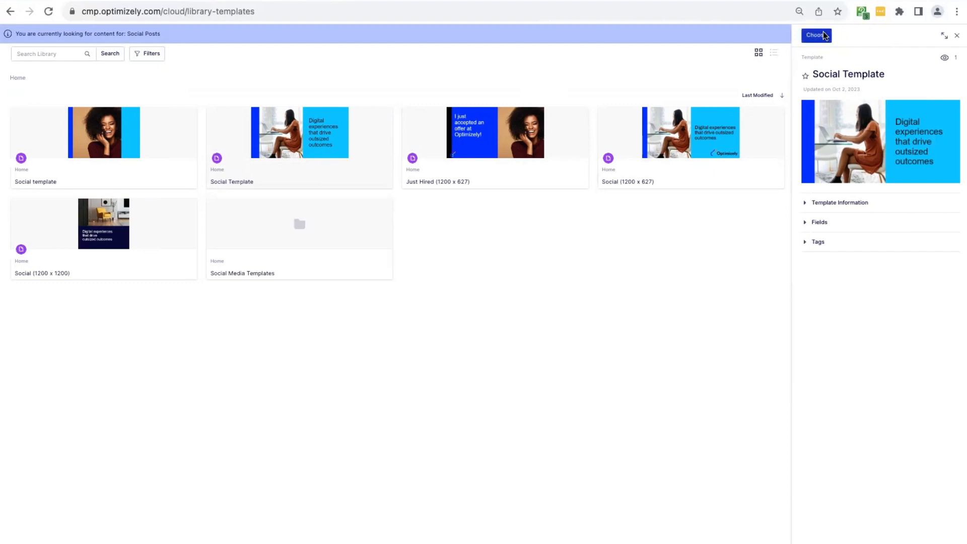
click(816, 35)
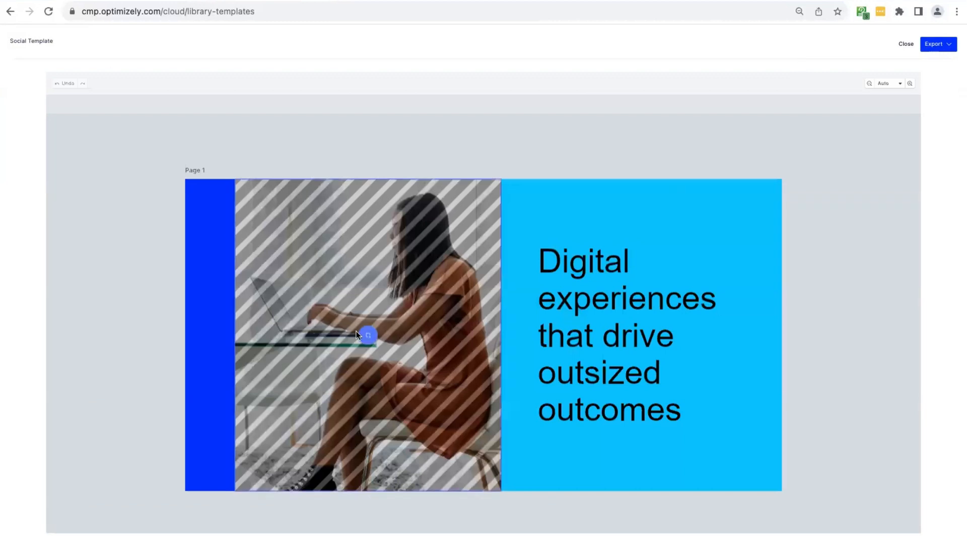
- Inspect the headline text and the photo placeholder's replacement options in the design
click(621, 327)
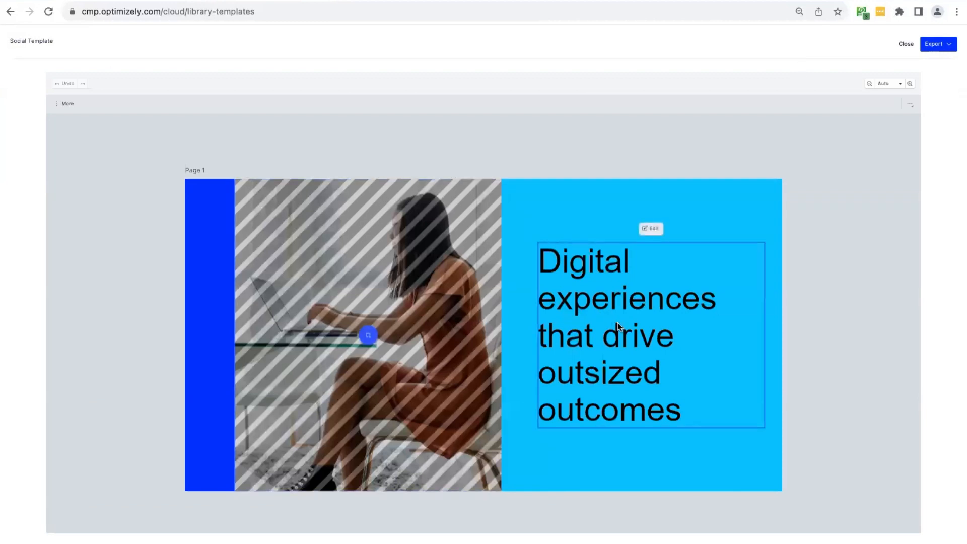
mouse_move(434, 263)
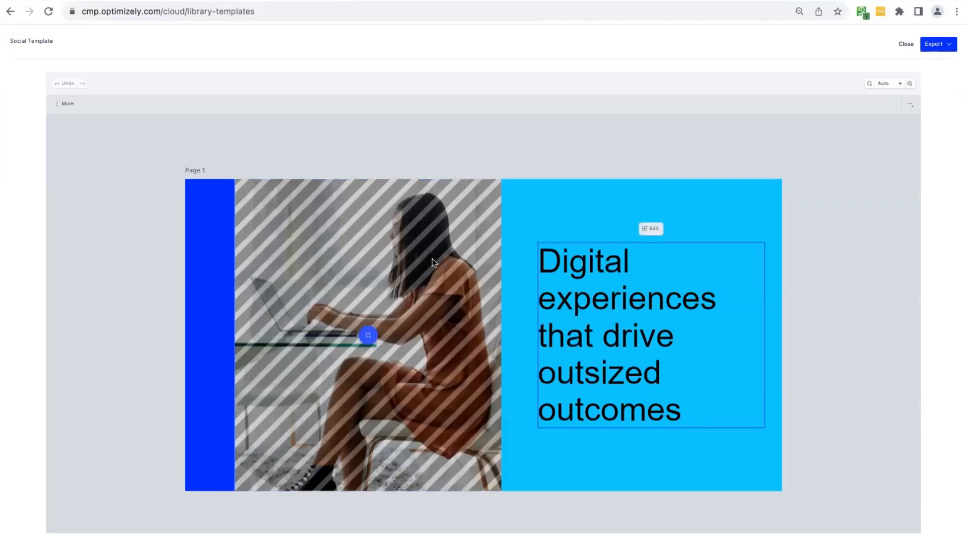
click(367, 335)
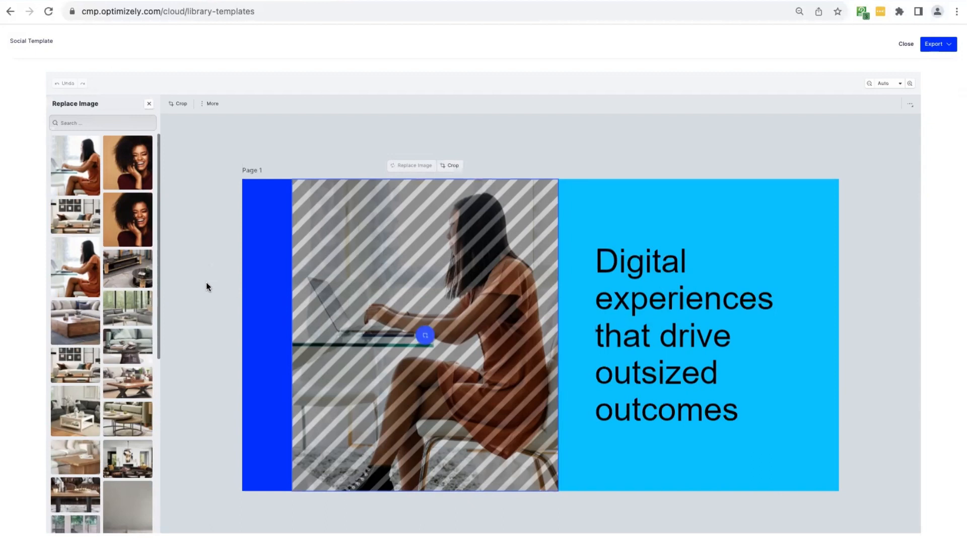
click(149, 104)
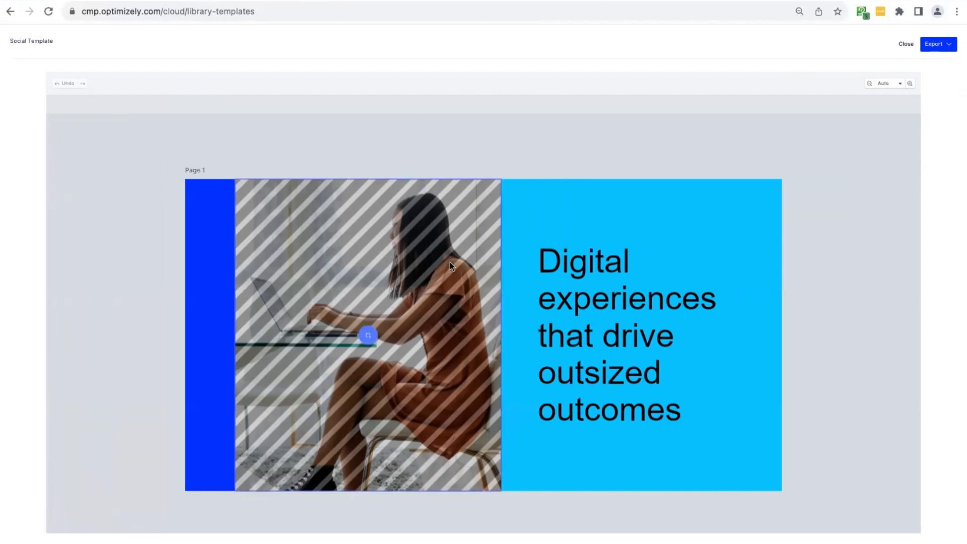
click(366, 336)
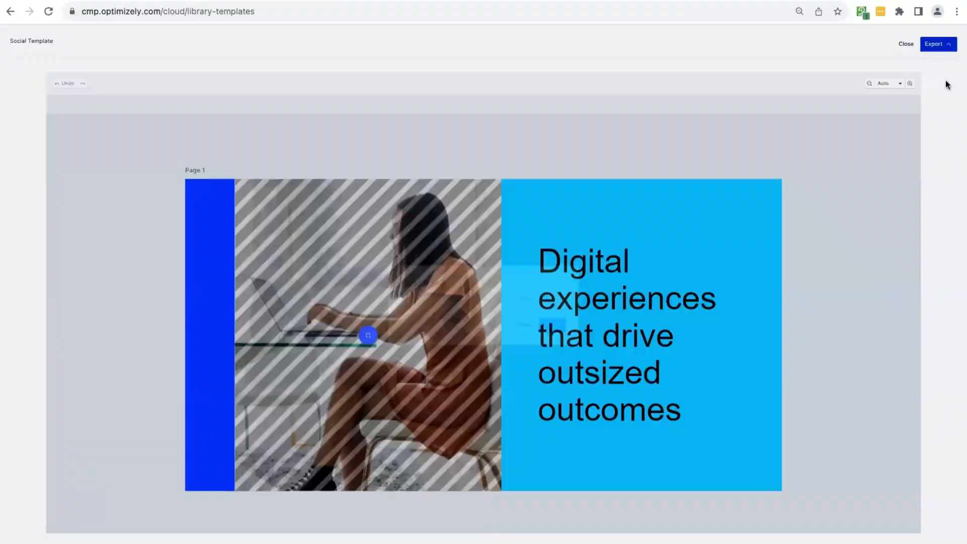
- Export page 1 as a 1x PNG image saved to the Social Posts task
click(938, 43)
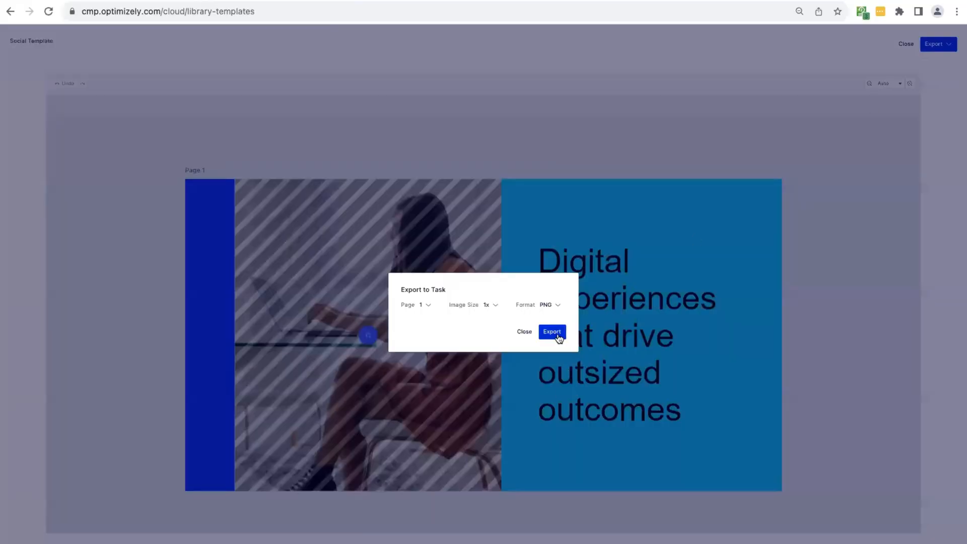
click(551, 332)
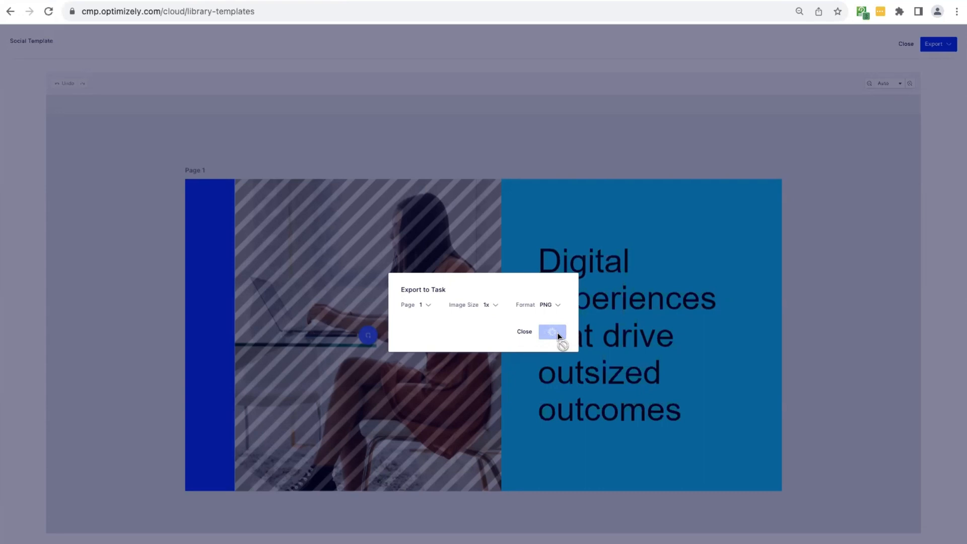
click(552, 332)
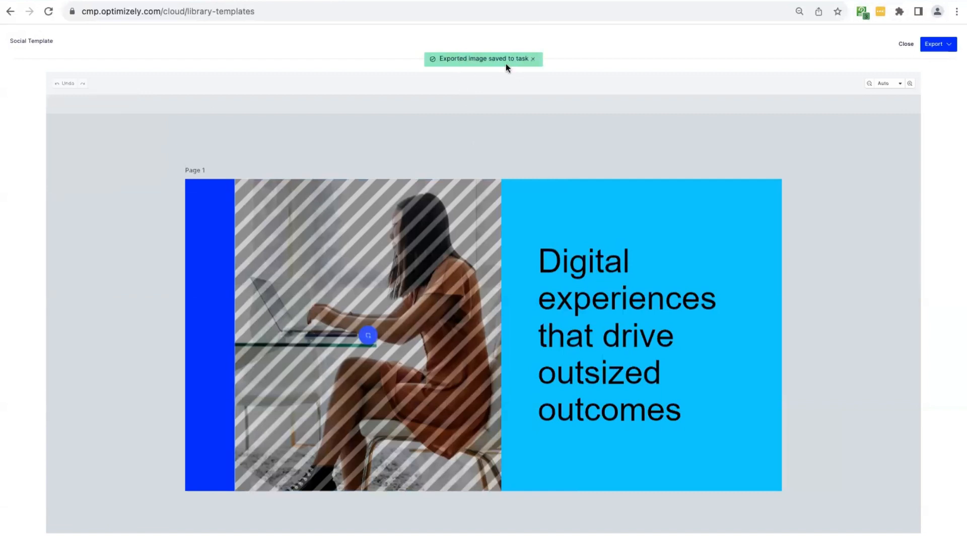
click(369, 336)
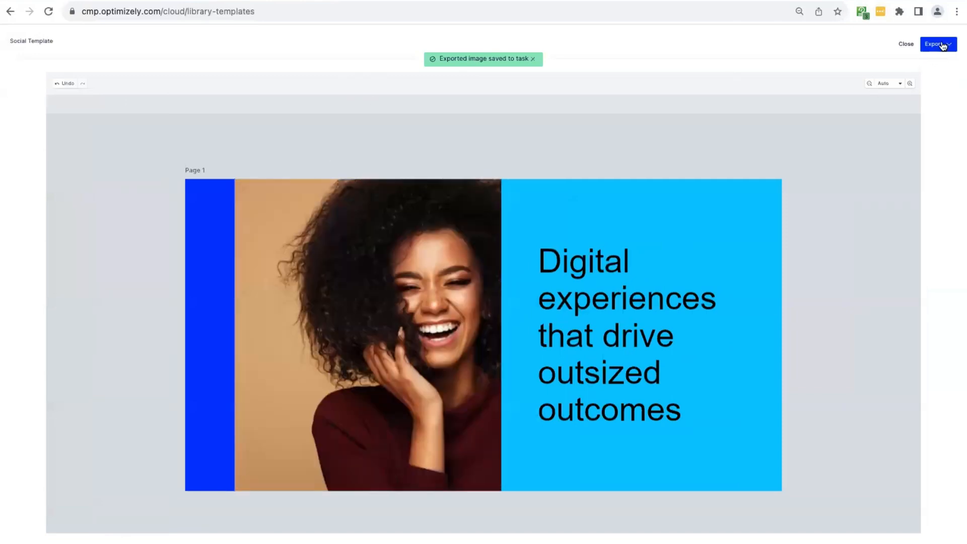
- Close the editor and finish back to the Social Posts task holding Social Template_1.png
click(936, 44)
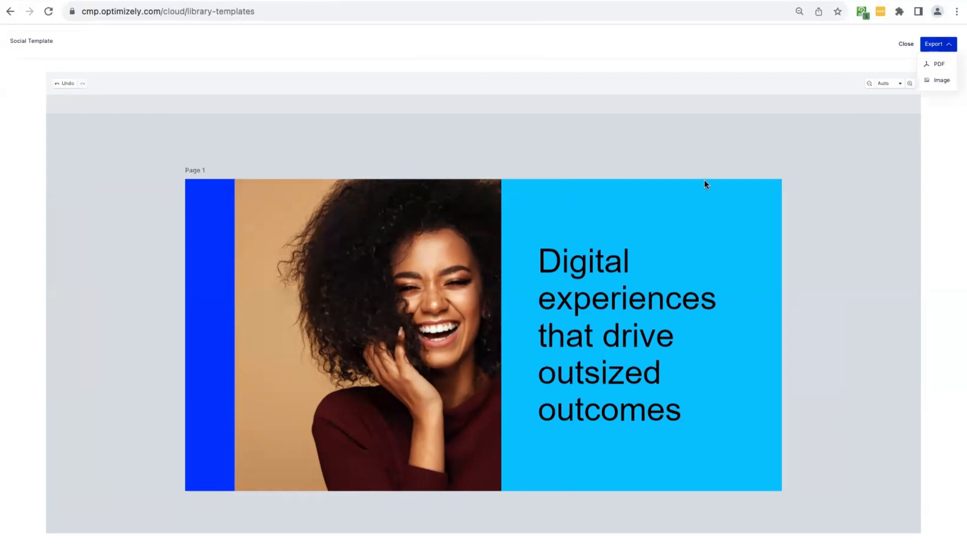
mouse_move(905, 34)
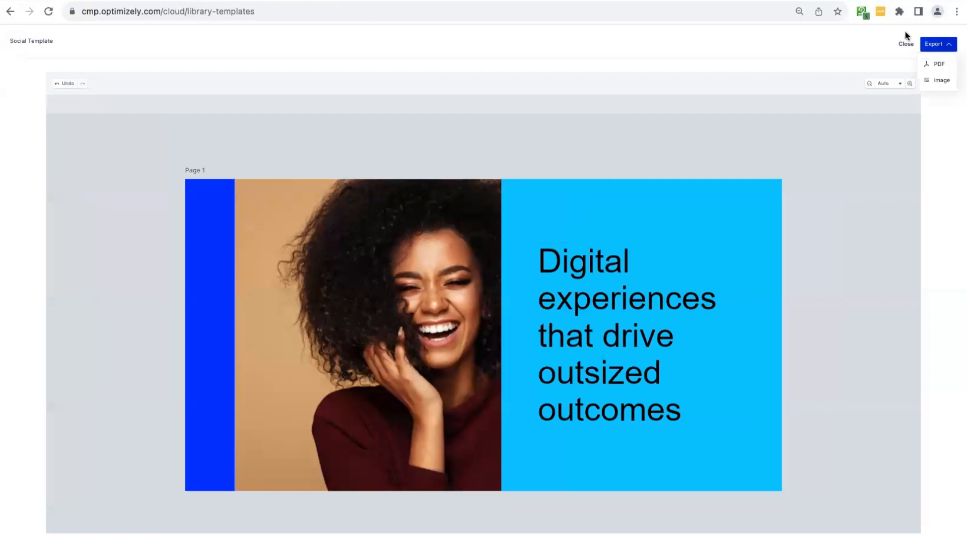
mouse_move(906, 46)
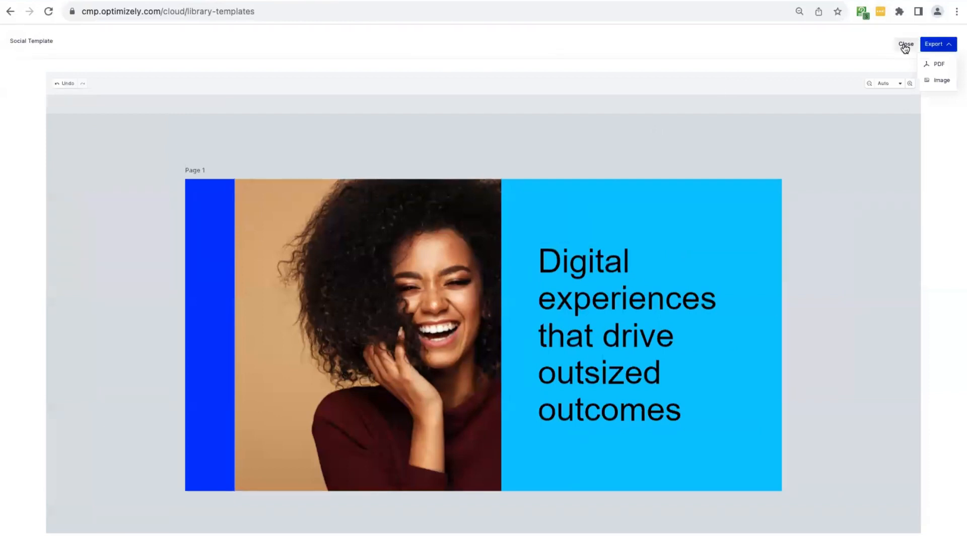
click(906, 43)
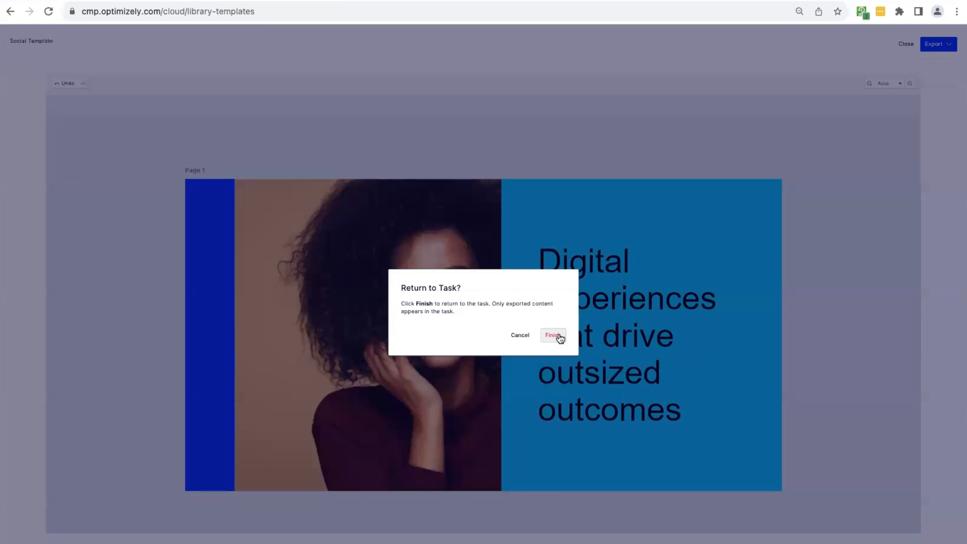
click(553, 335)
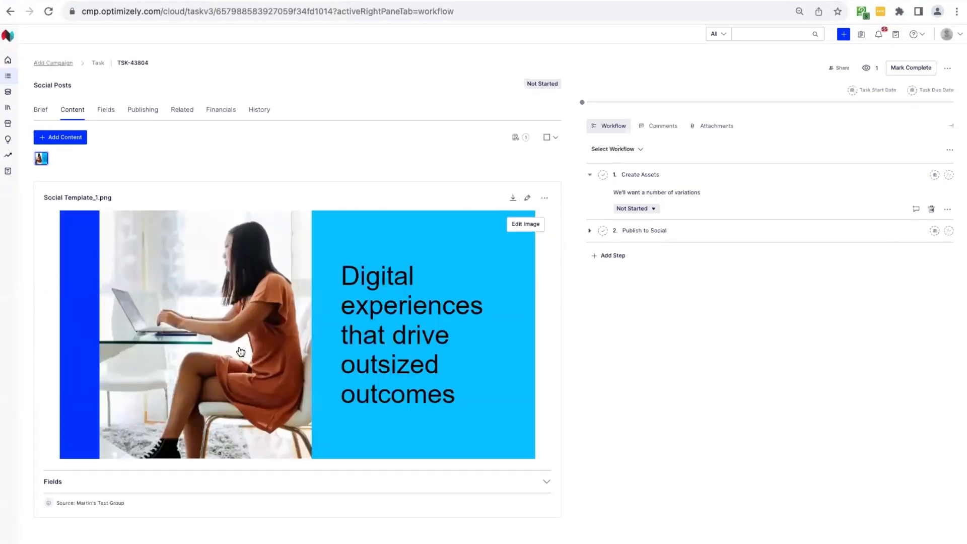
mouse_move(560, 282)
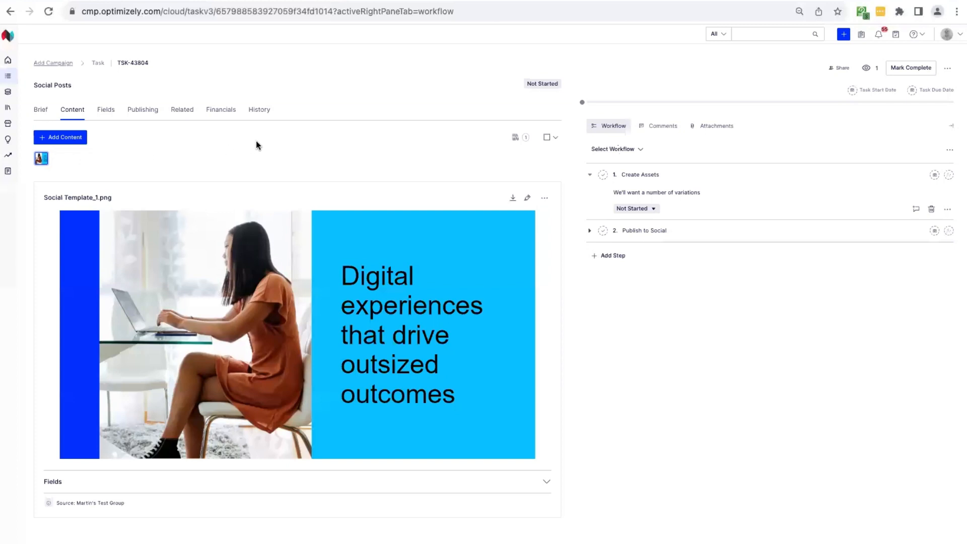
mouse_move(660, 168)
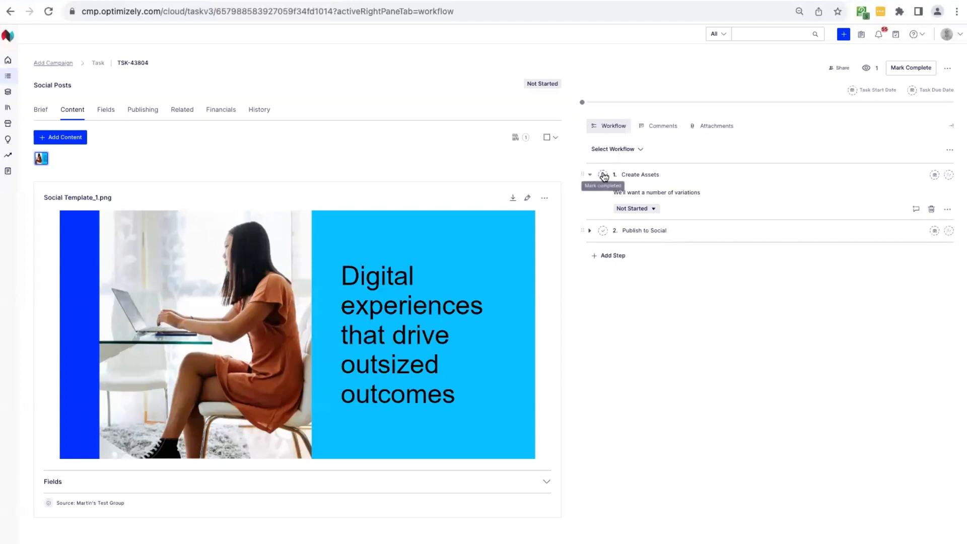
- Mark the Create Assets workflow step completed so the task shows In Progress
click(589, 174)
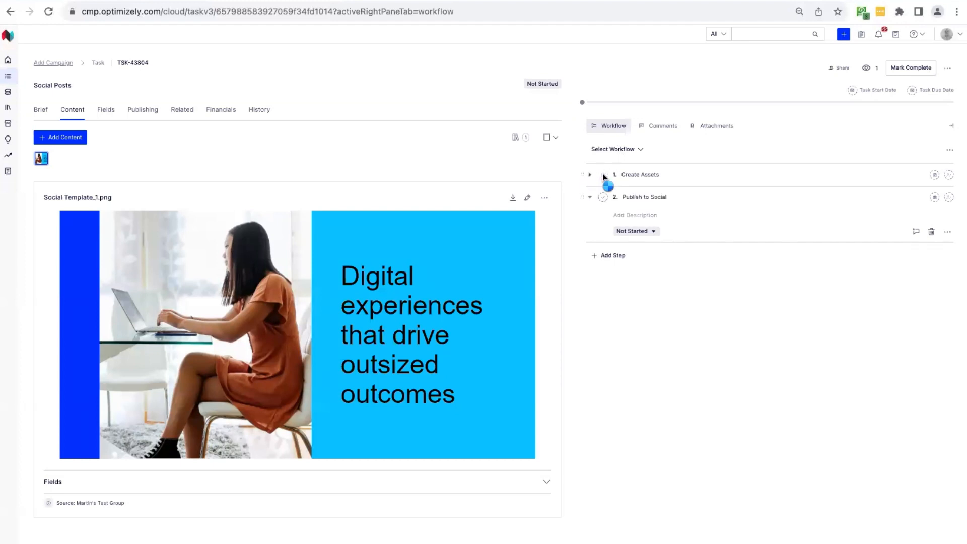
click(603, 179)
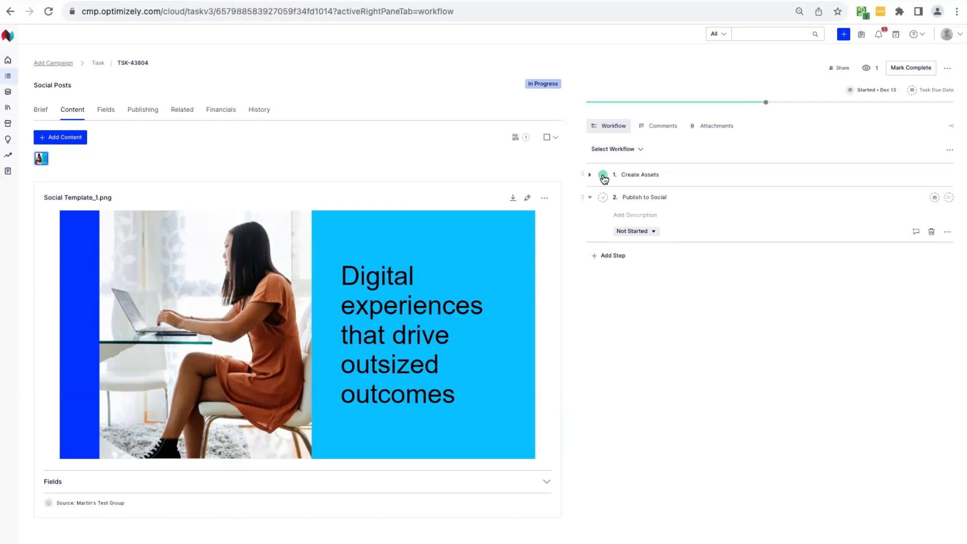
mouse_move(164, 323)
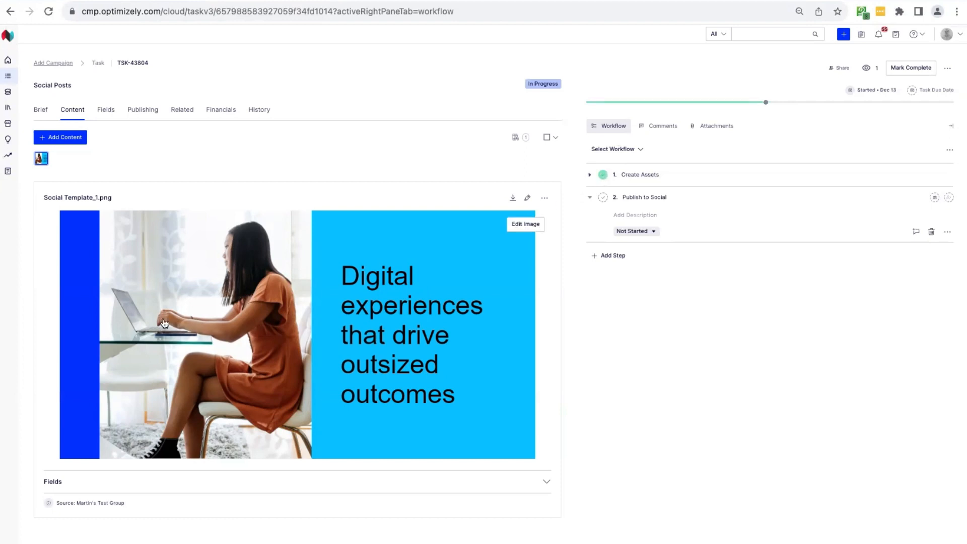